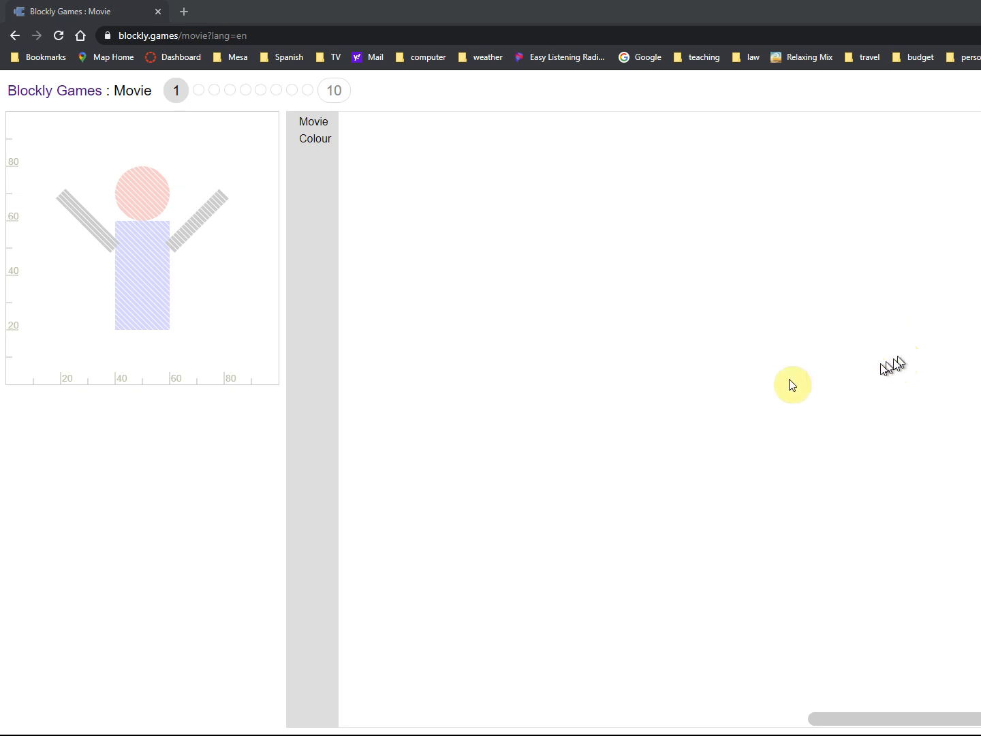
mouse_move(300, 128)
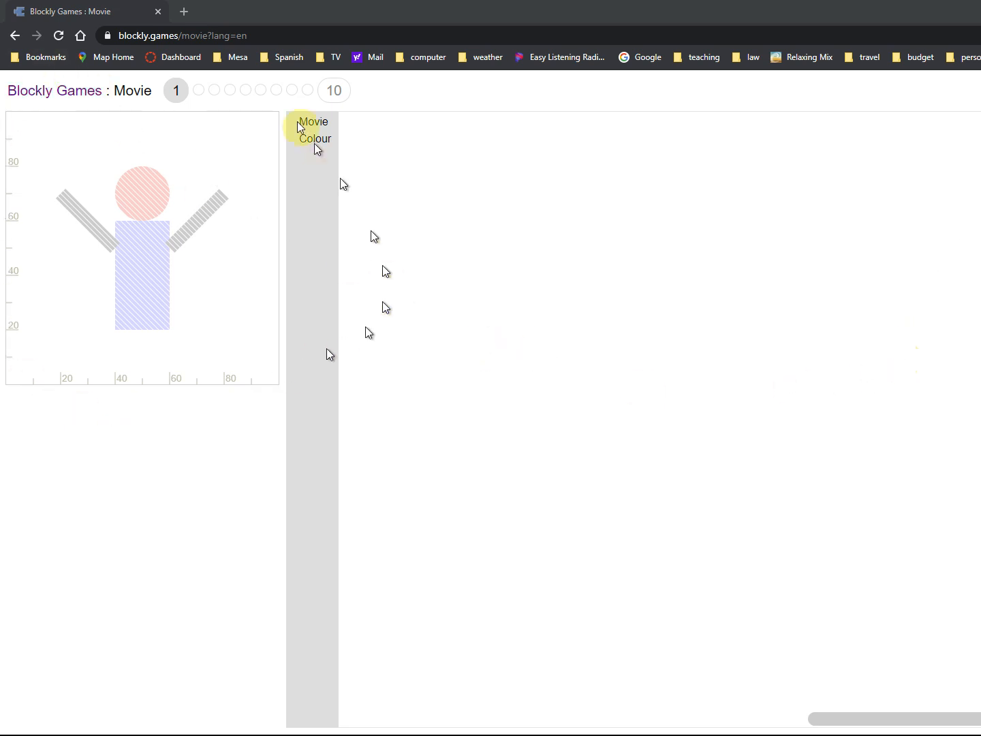
mouse_move(291, 393)
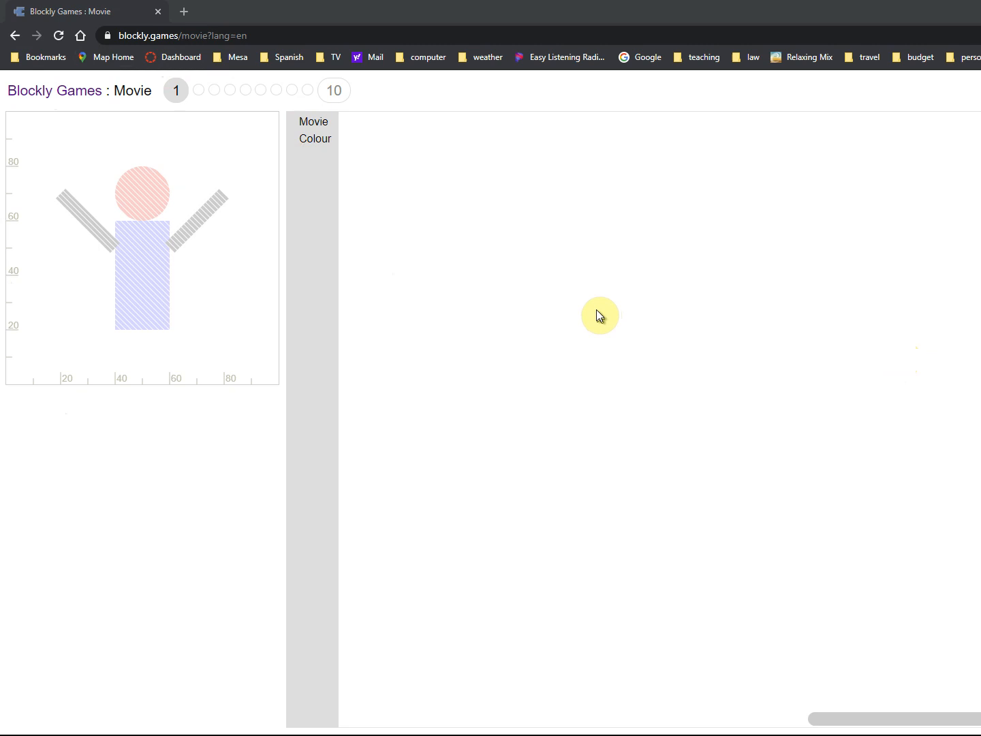
mouse_move(594, 312)
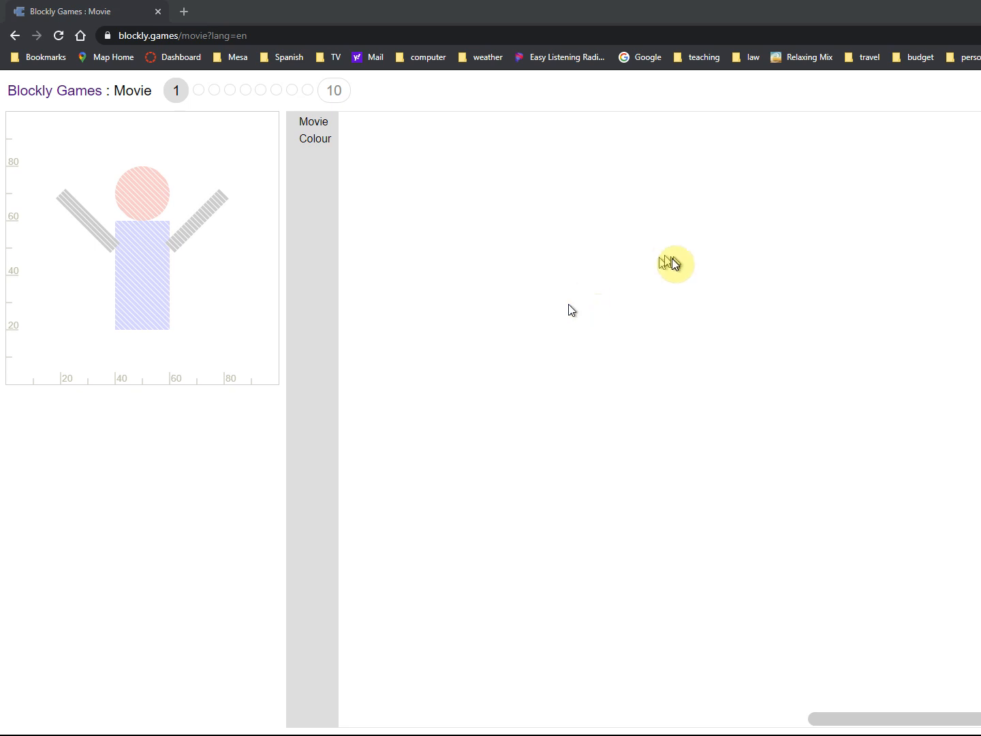
mouse_move(142, 191)
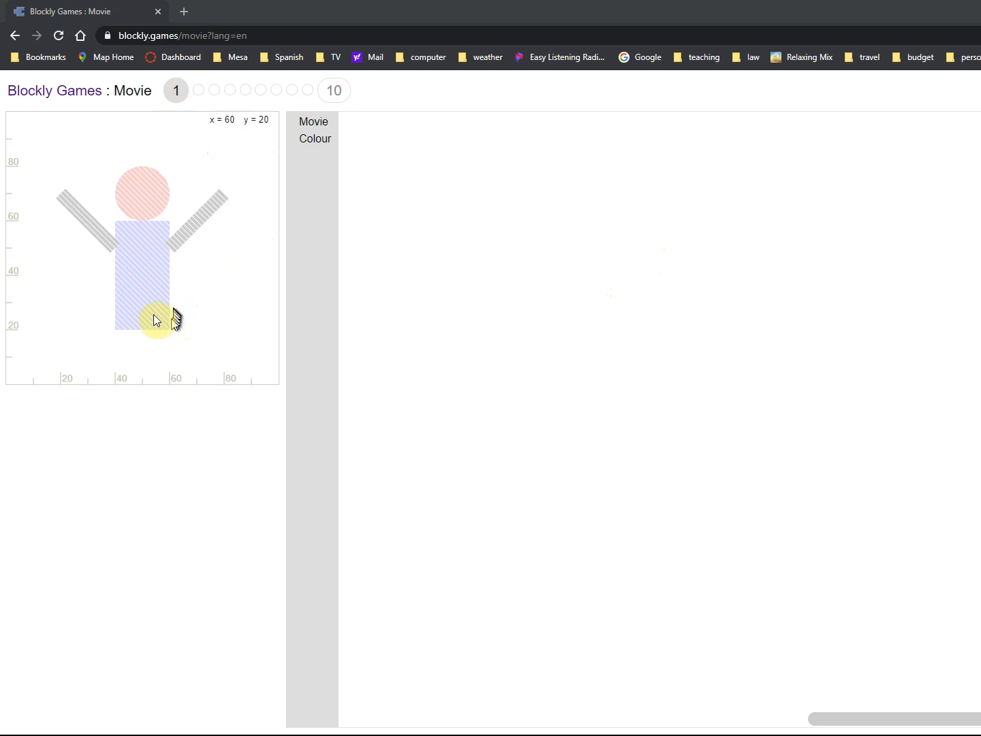
mouse_move(316, 133)
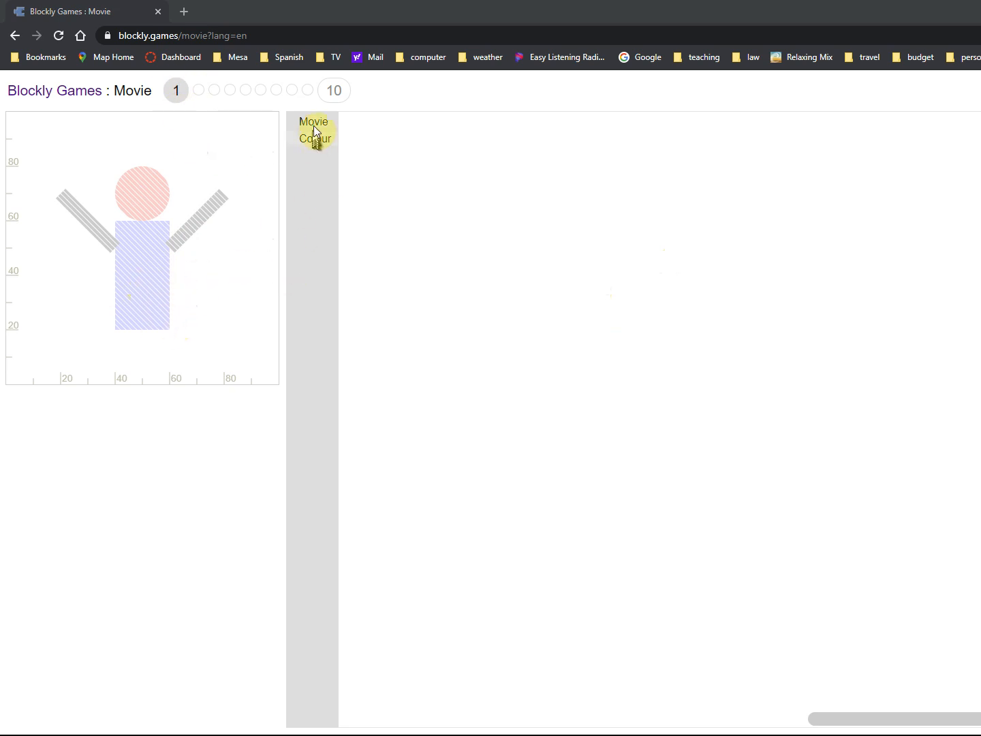
Add a red set-colour block with a circle at x 50, y 70, radius 10 for the head.
left_click(313, 129)
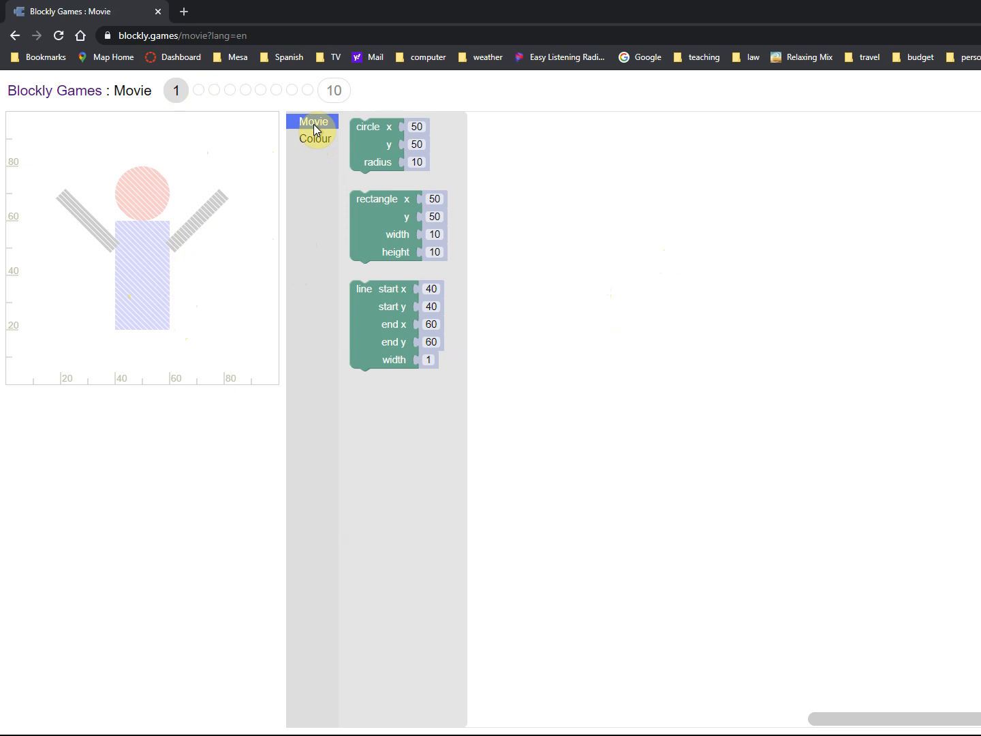
mouse_move(383, 342)
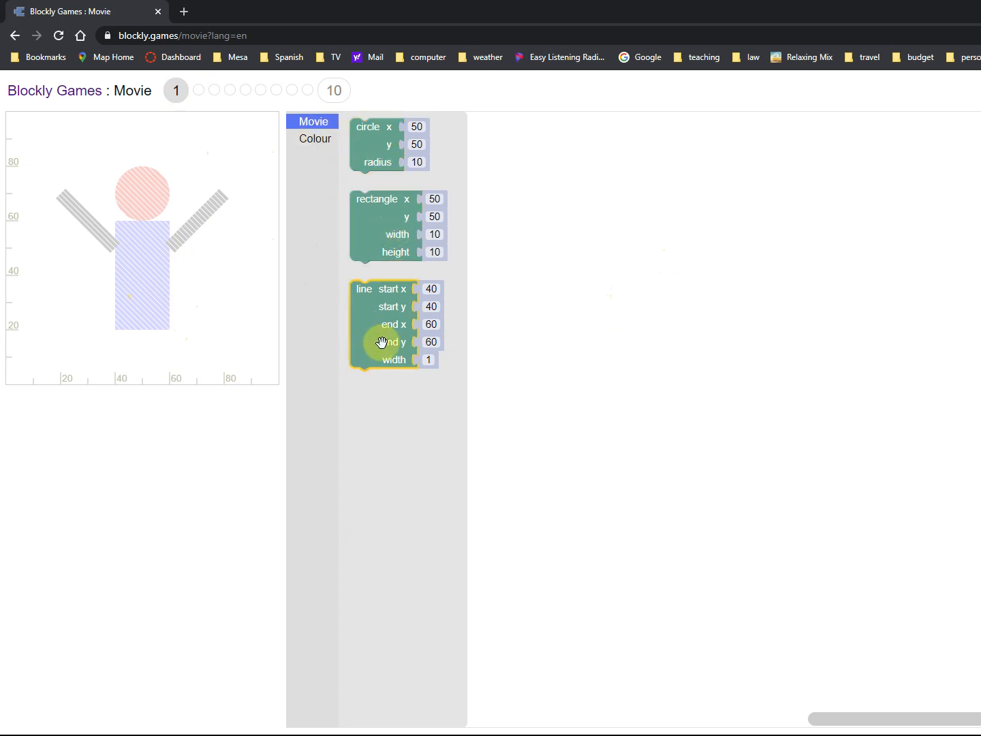
left_click(315, 139)
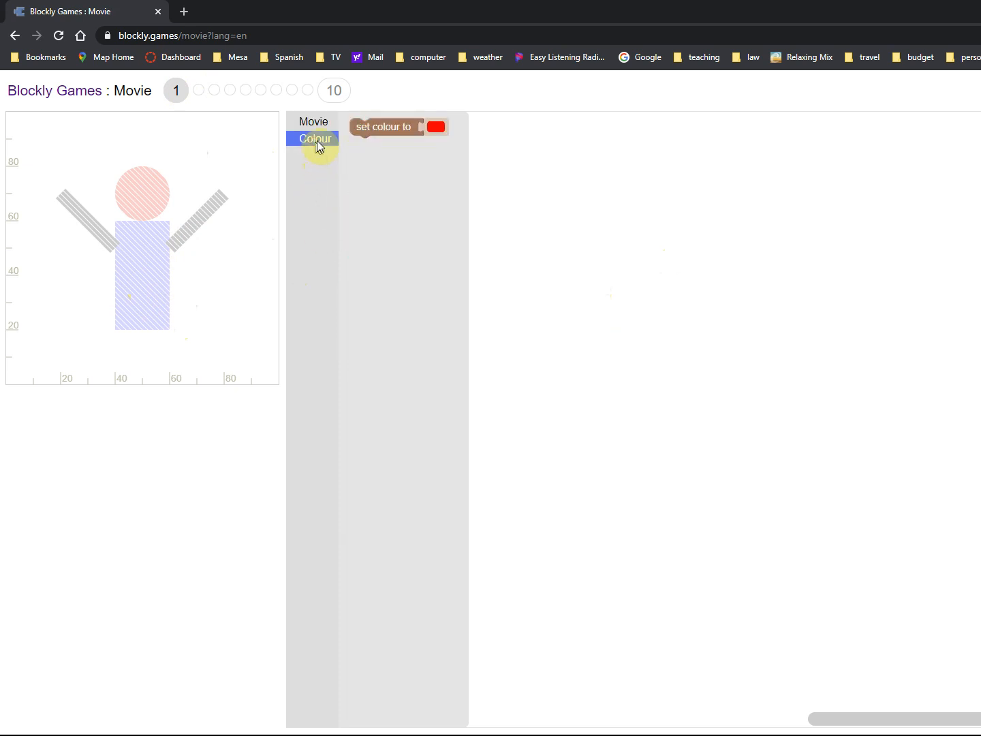
mouse_move(164, 365)
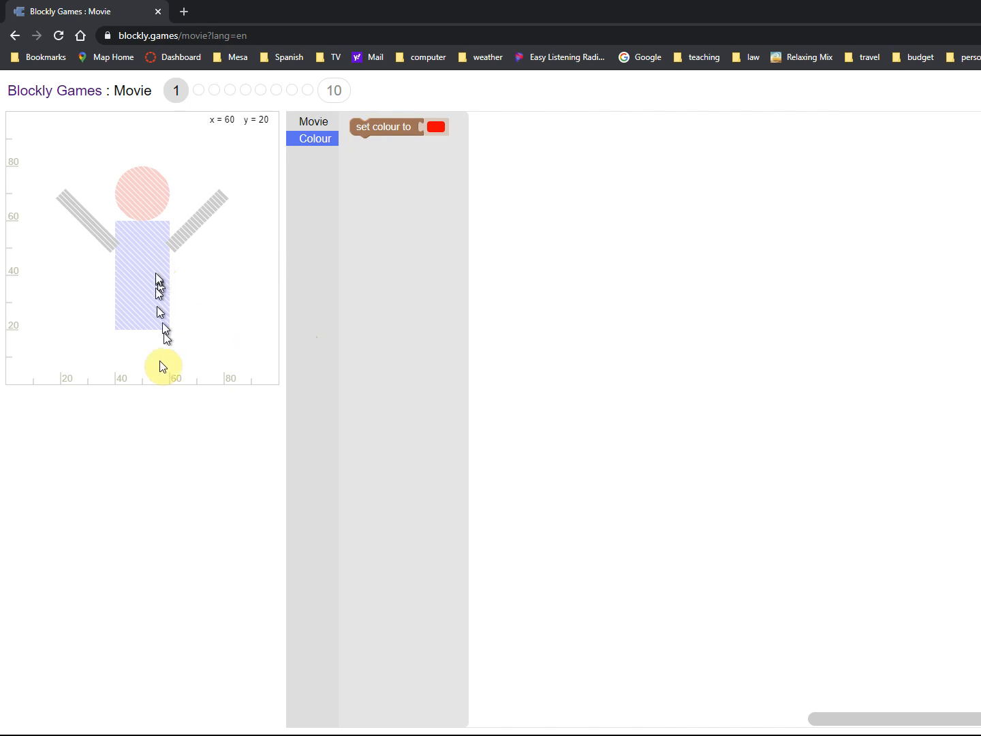
mouse_move(385, 127)
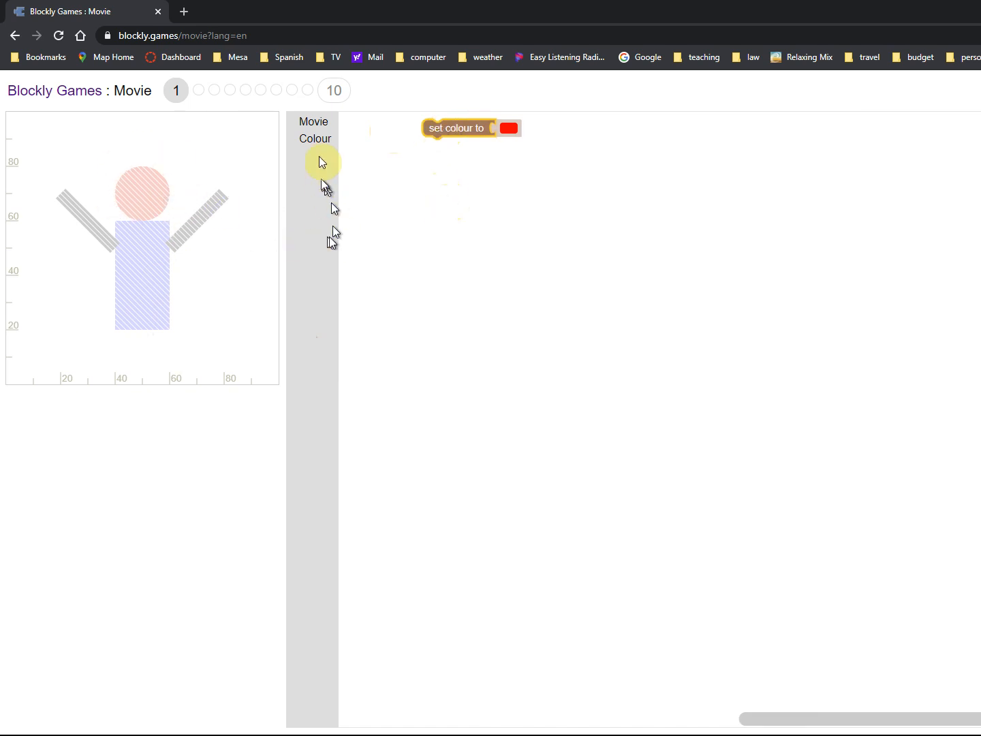
left_click(314, 122)
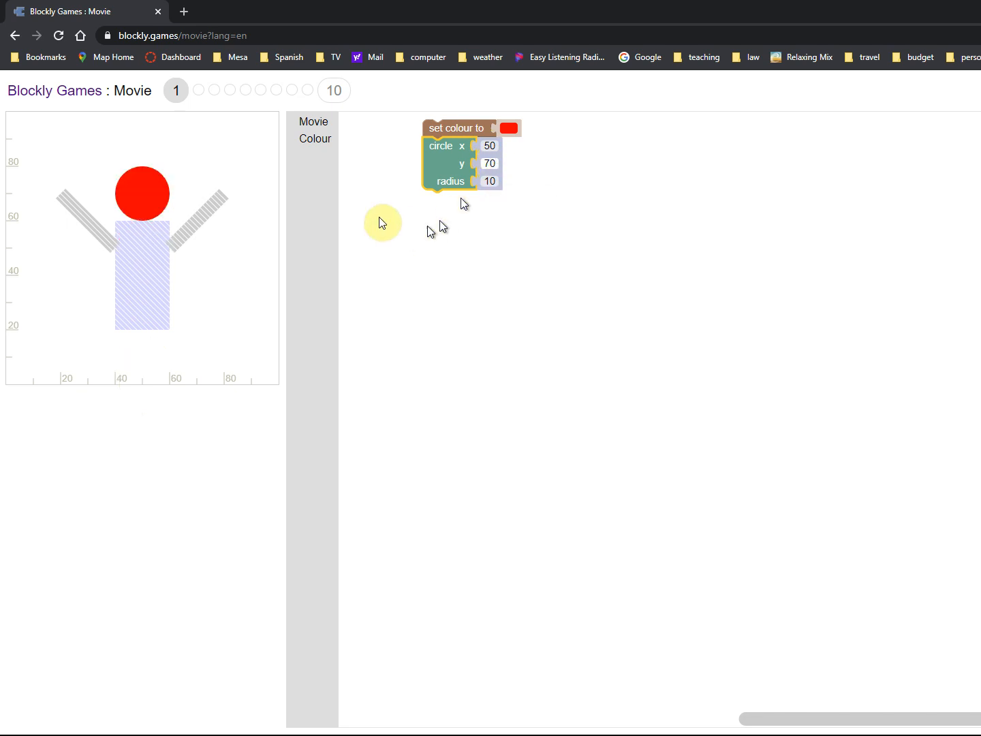
mouse_move(161, 224)
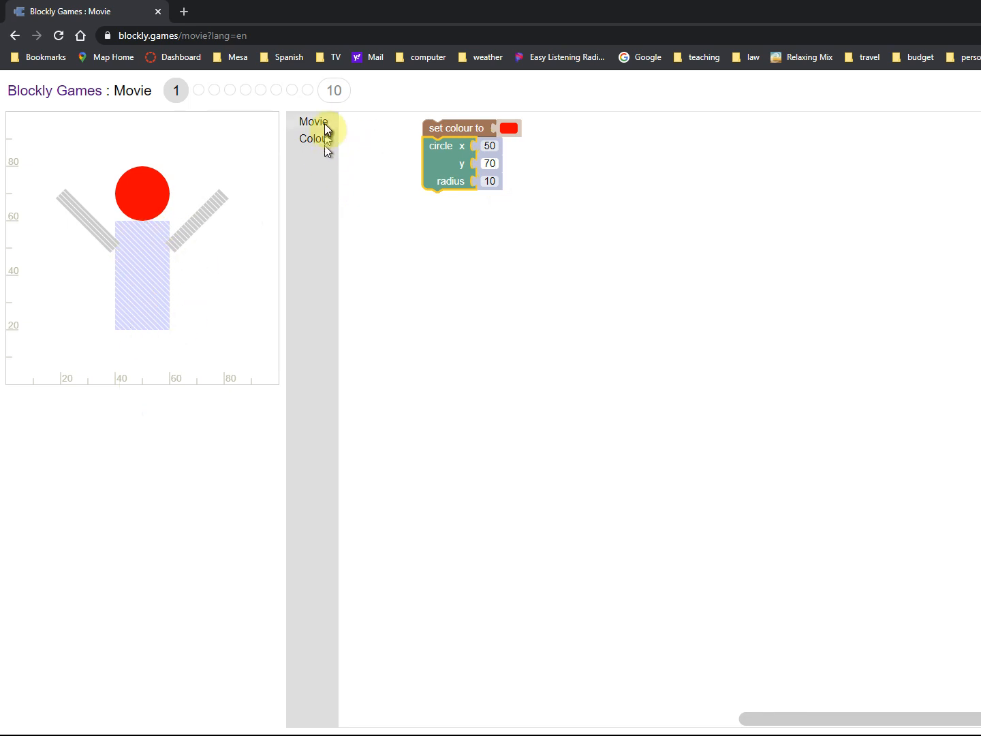
Add a blue set-colour block with a rectangle at x 50, y 40, 20 wide by 40 tall for the body.
left_click(313, 123)
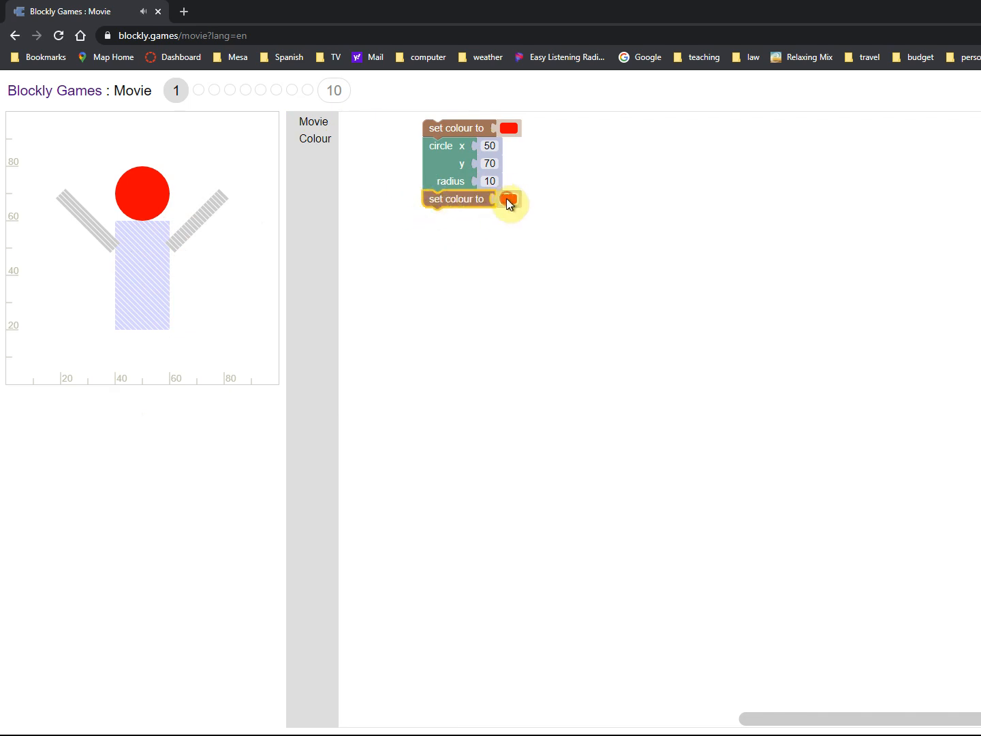
left_click(510, 199)
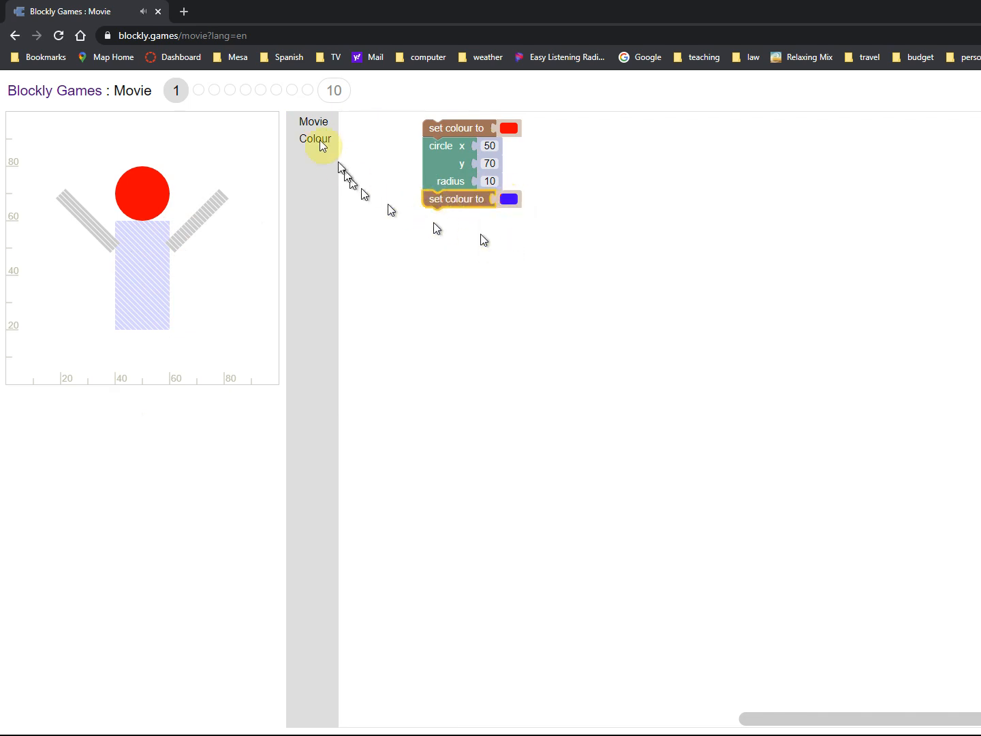
left_click(313, 121)
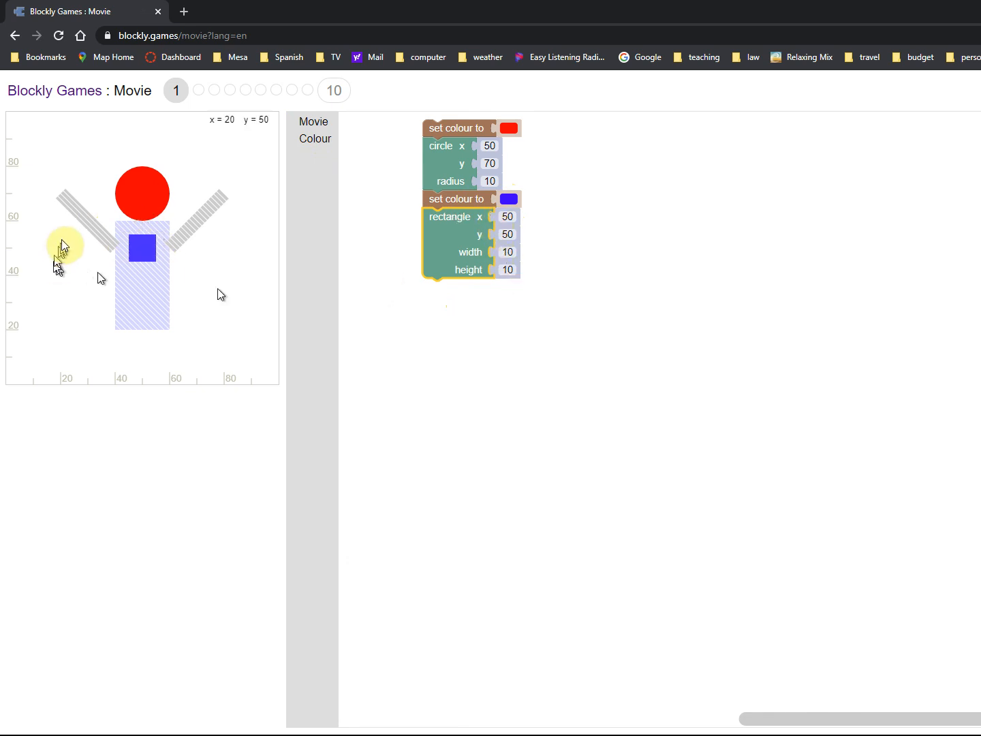
mouse_move(191, 275)
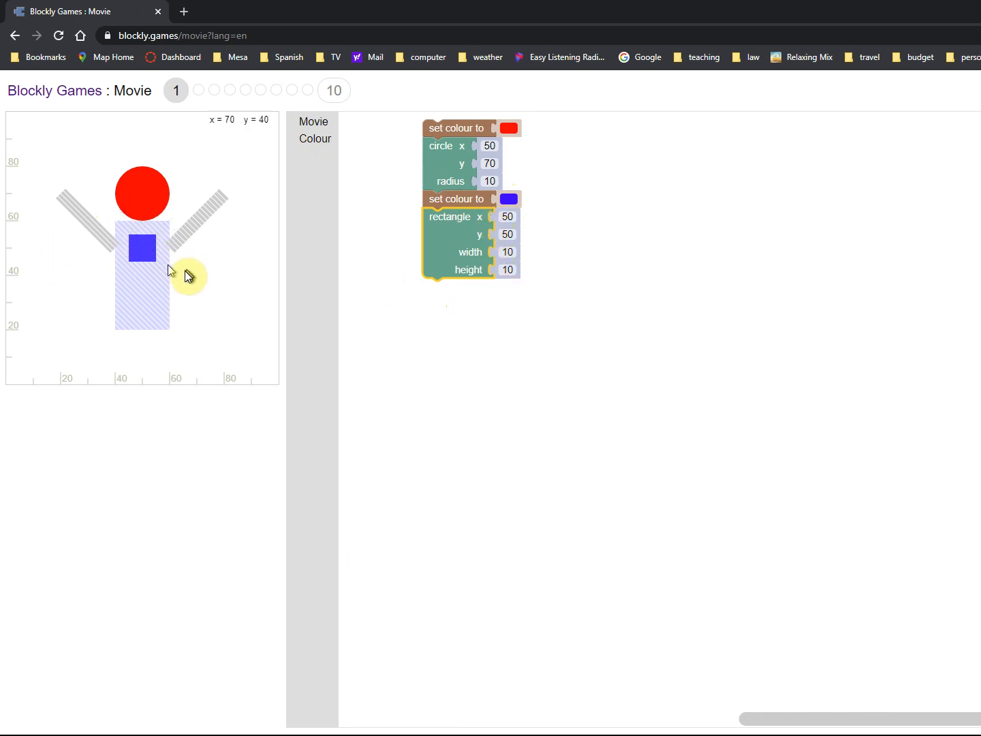
mouse_move(147, 303)
type("40")
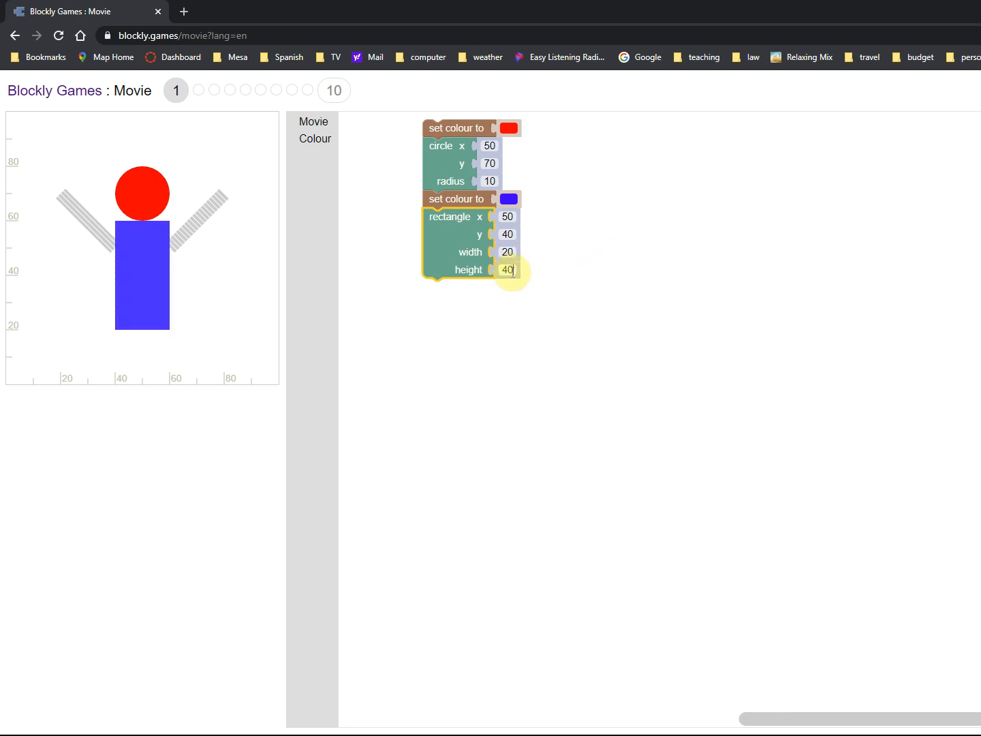
mouse_move(39, 322)
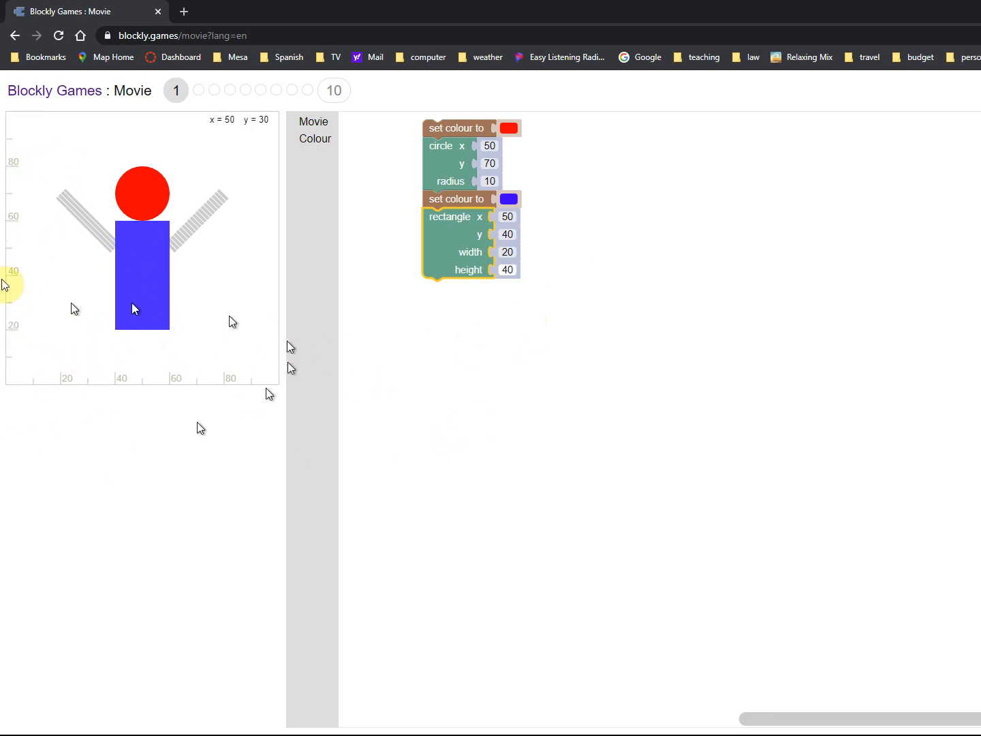
mouse_move(338, 147)
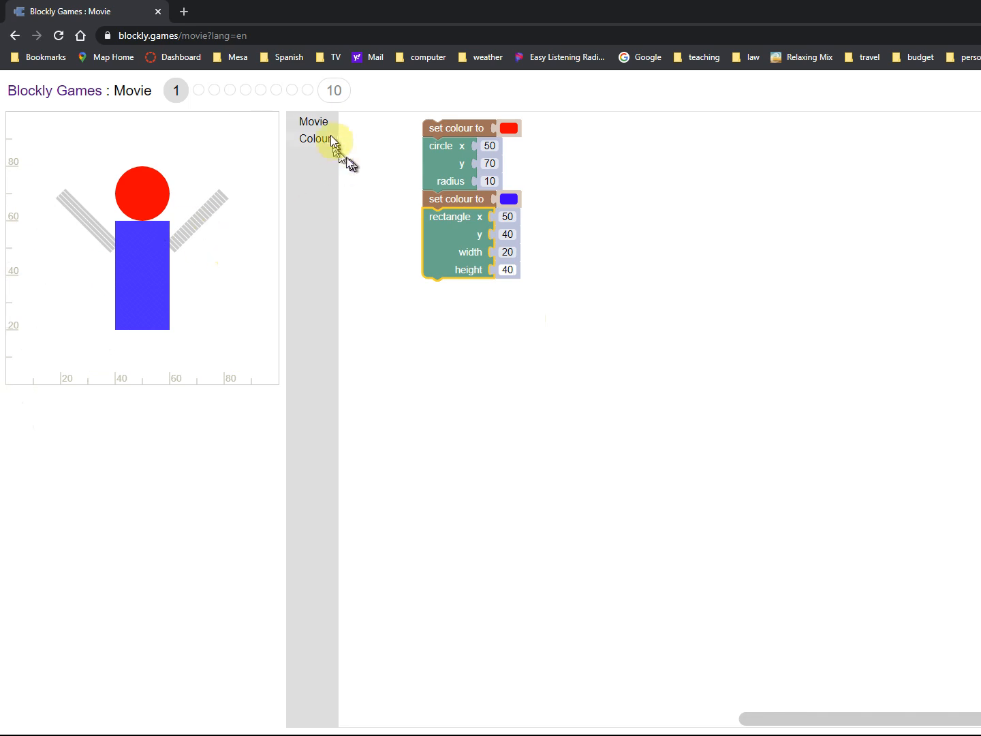
Add a black set-colour block with two line blocks and shape the first as a right arm from (60, 50) to (80, 70), width 4.
left_click(314, 139)
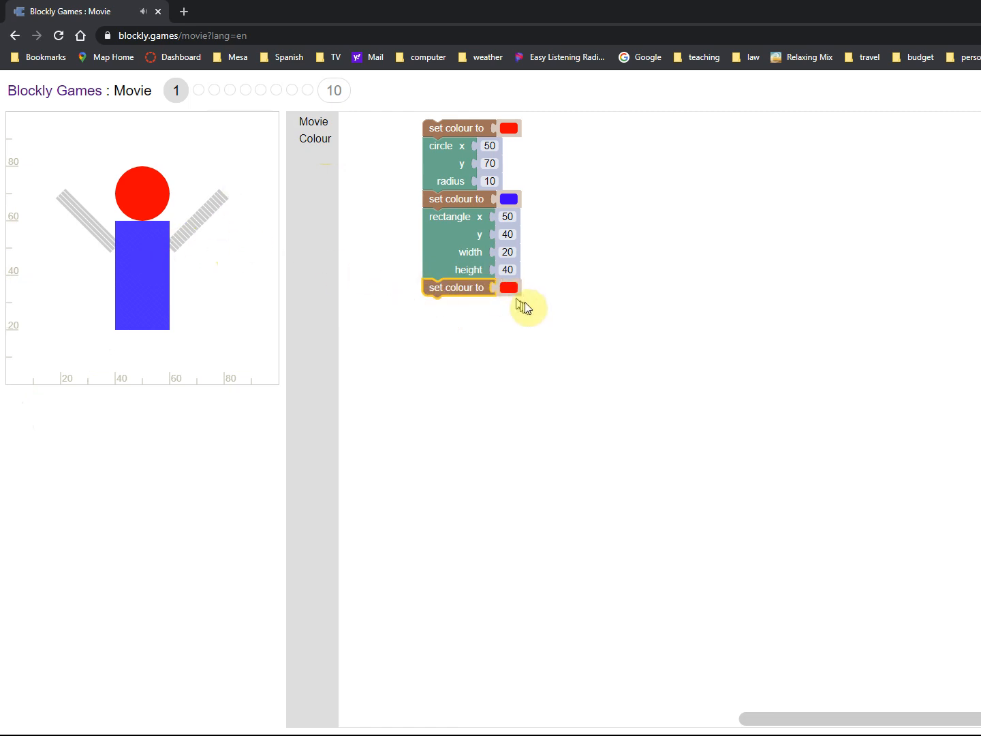
left_click(509, 286)
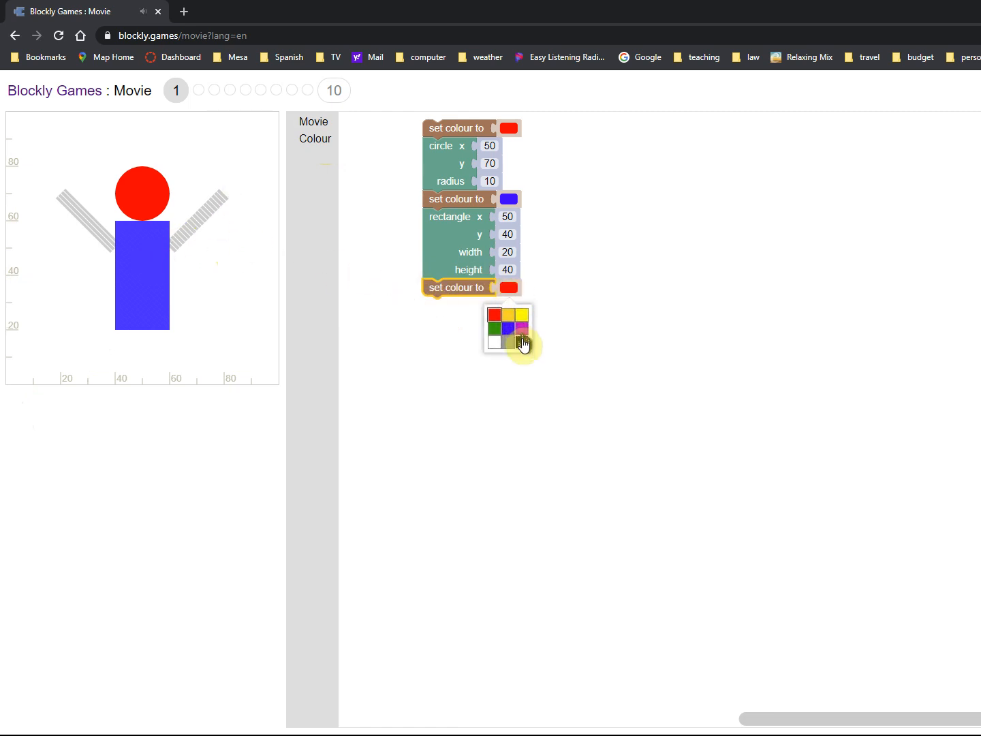
left_click(493, 340)
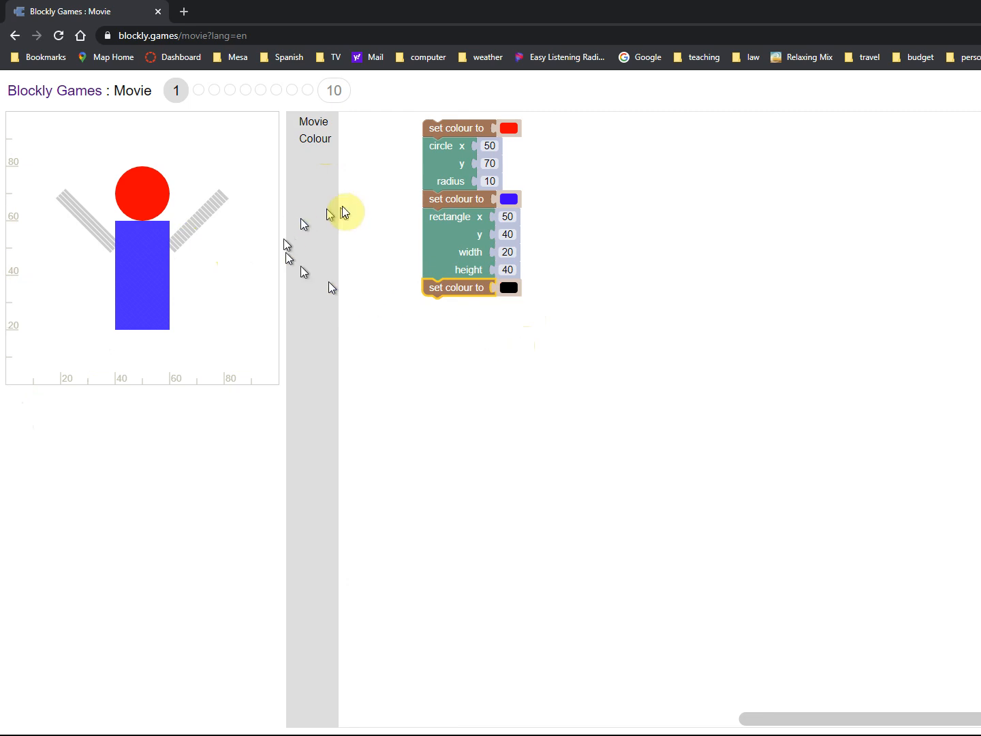
left_click(313, 130)
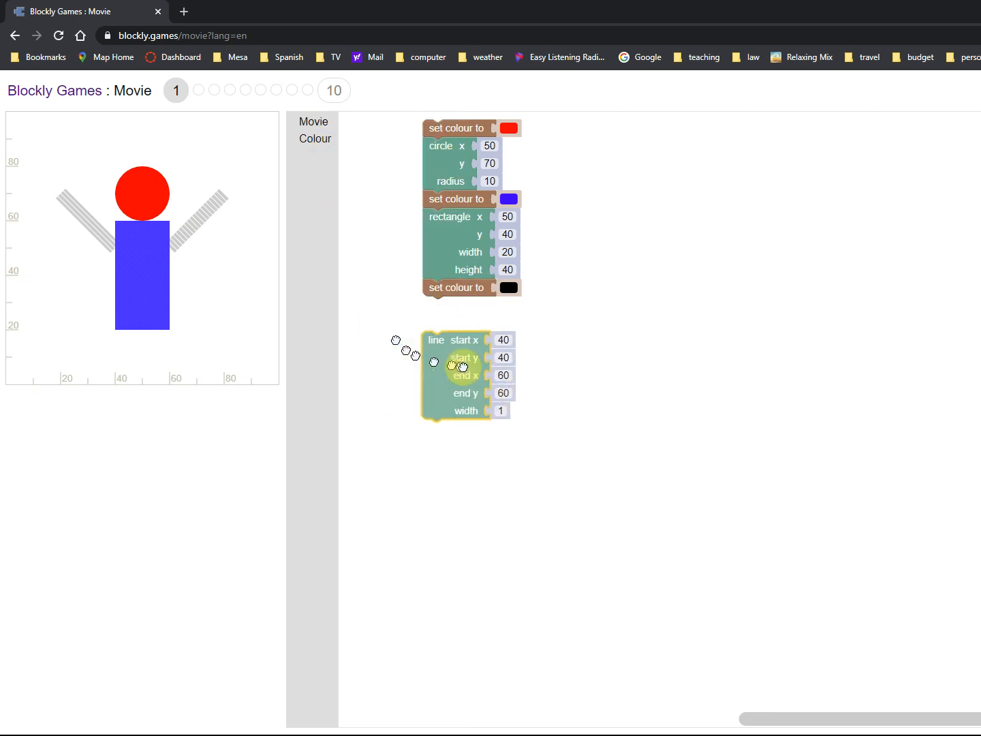
left_click(312, 121)
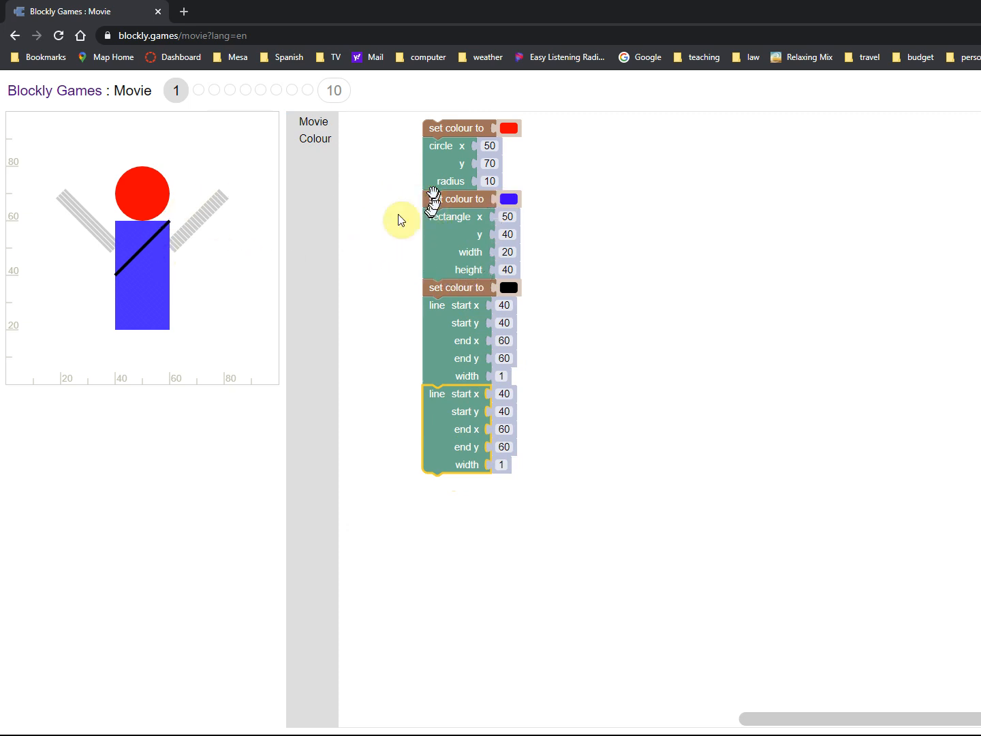
mouse_move(461, 270)
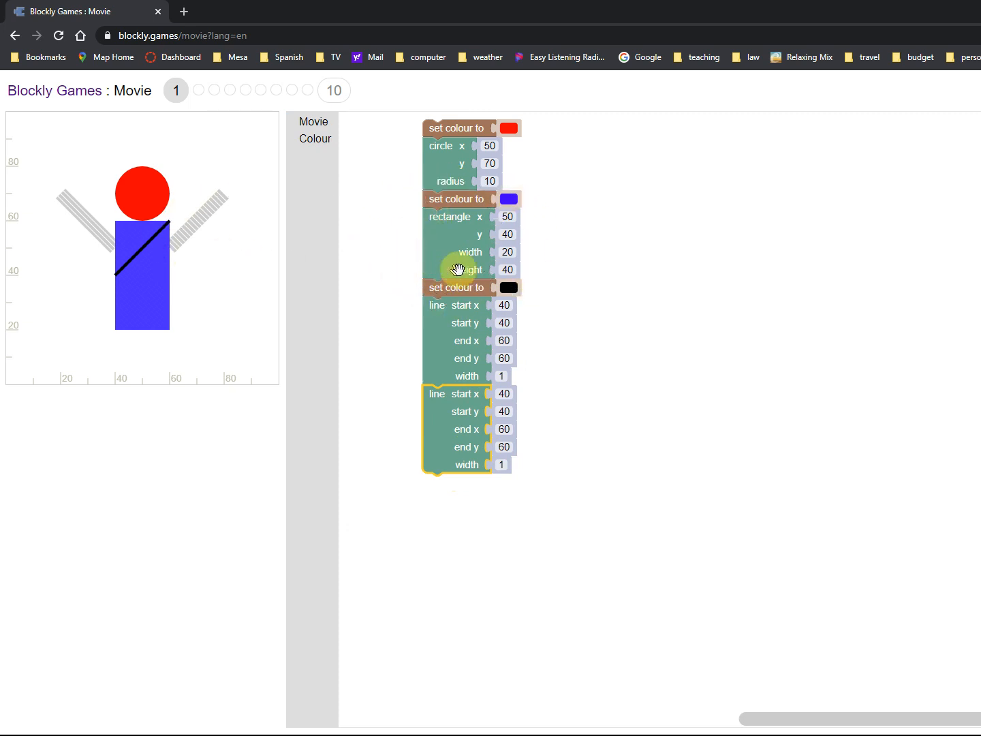
mouse_move(174, 393)
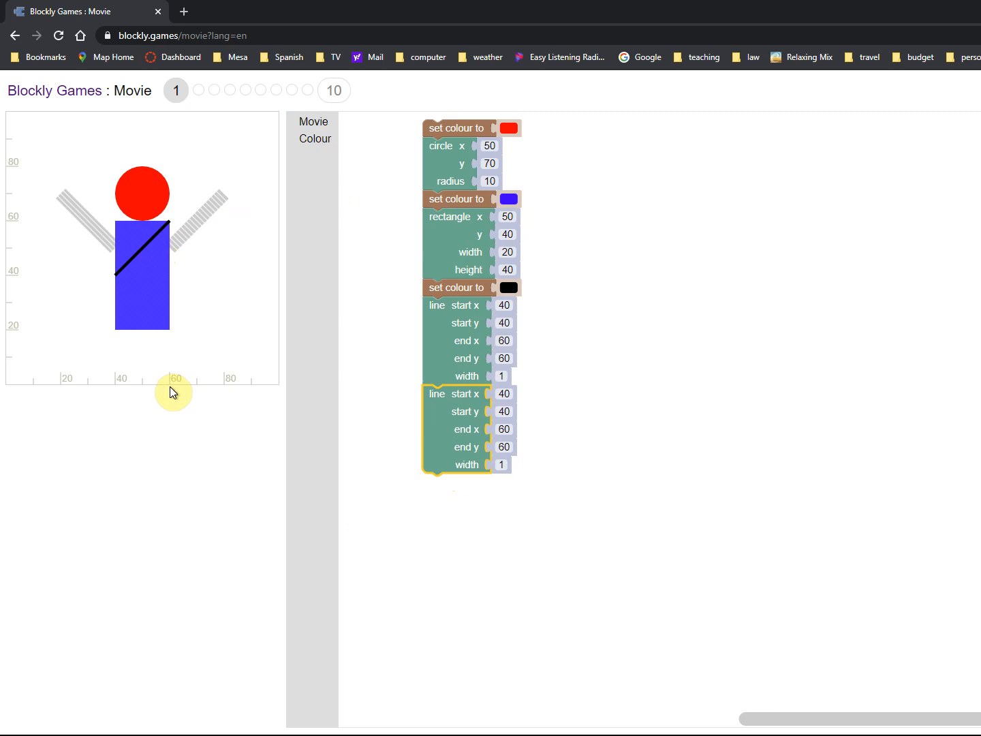
mouse_move(227, 199)
type("3")
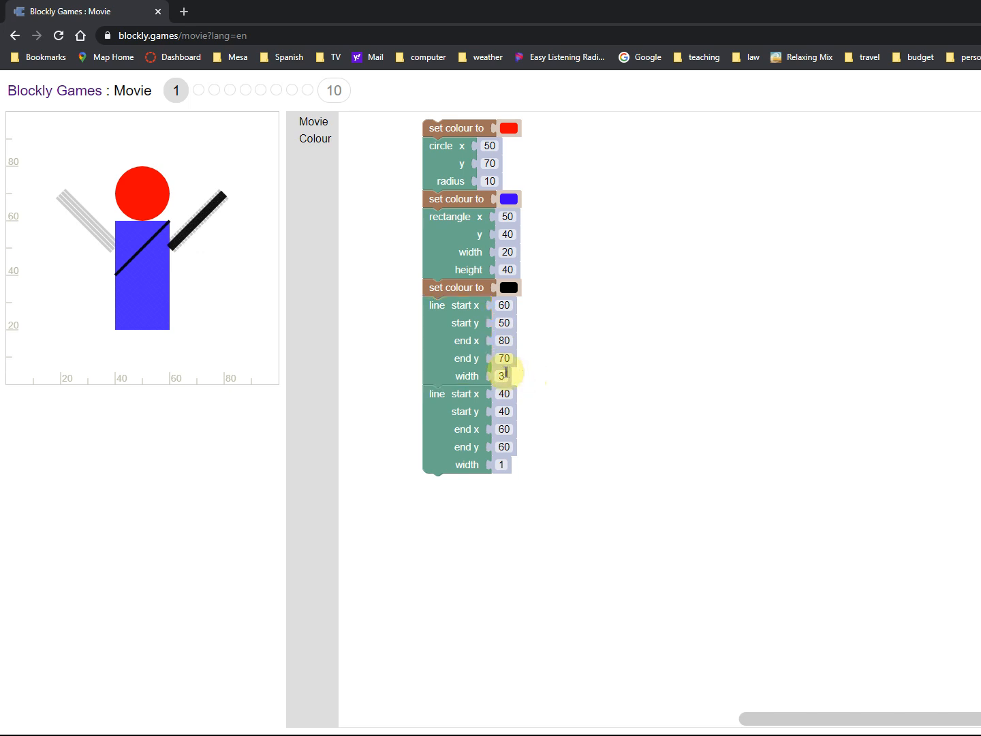
type("4")
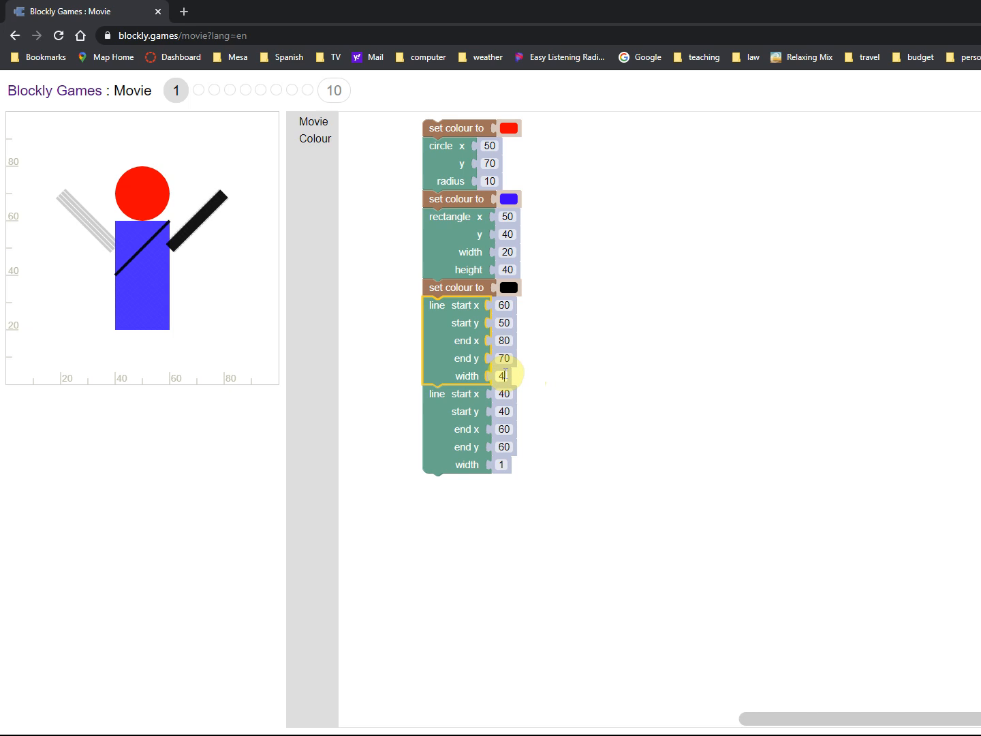
mouse_move(543, 352)
type("5")
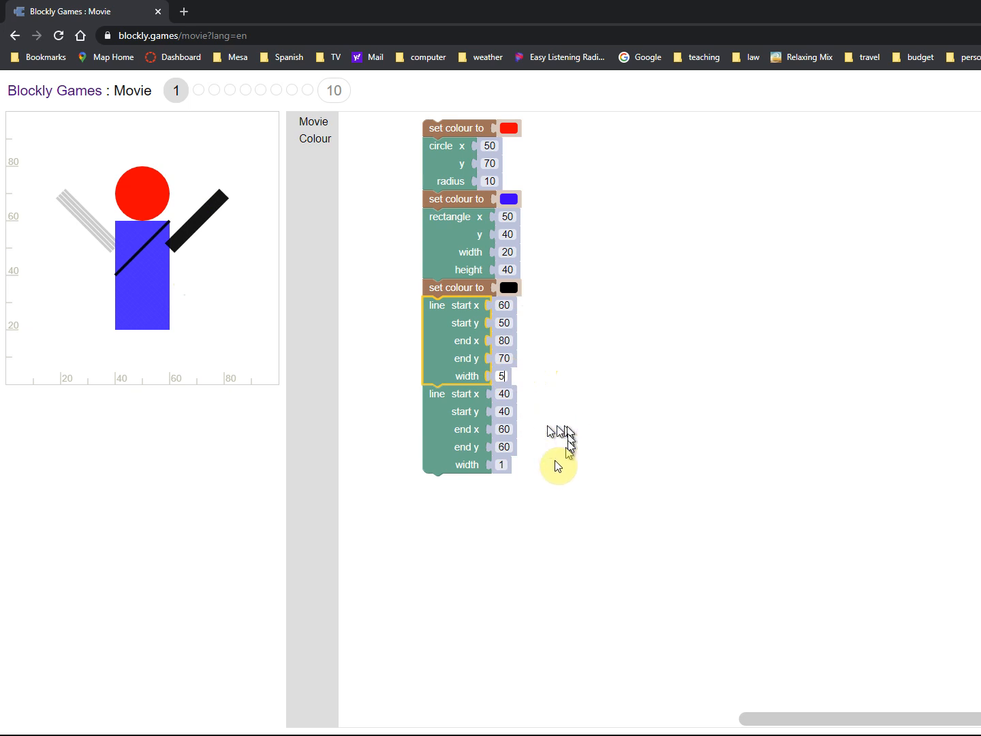
mouse_move(136, 320)
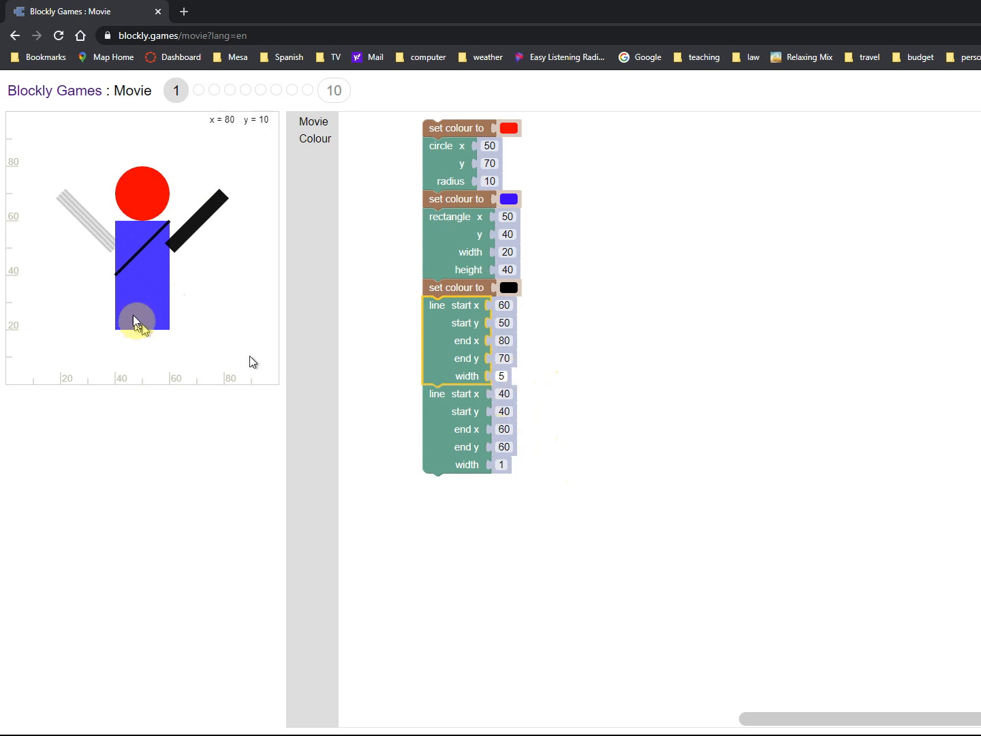
mouse_move(520, 476)
type("50")
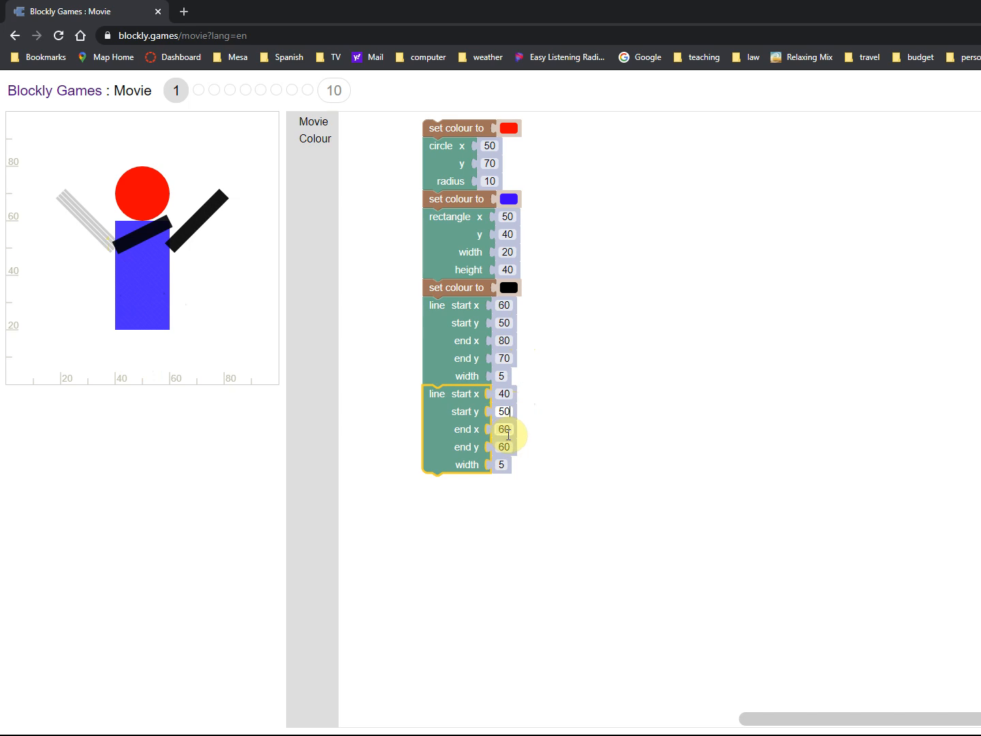
mouse_move(504, 447)
type("250")
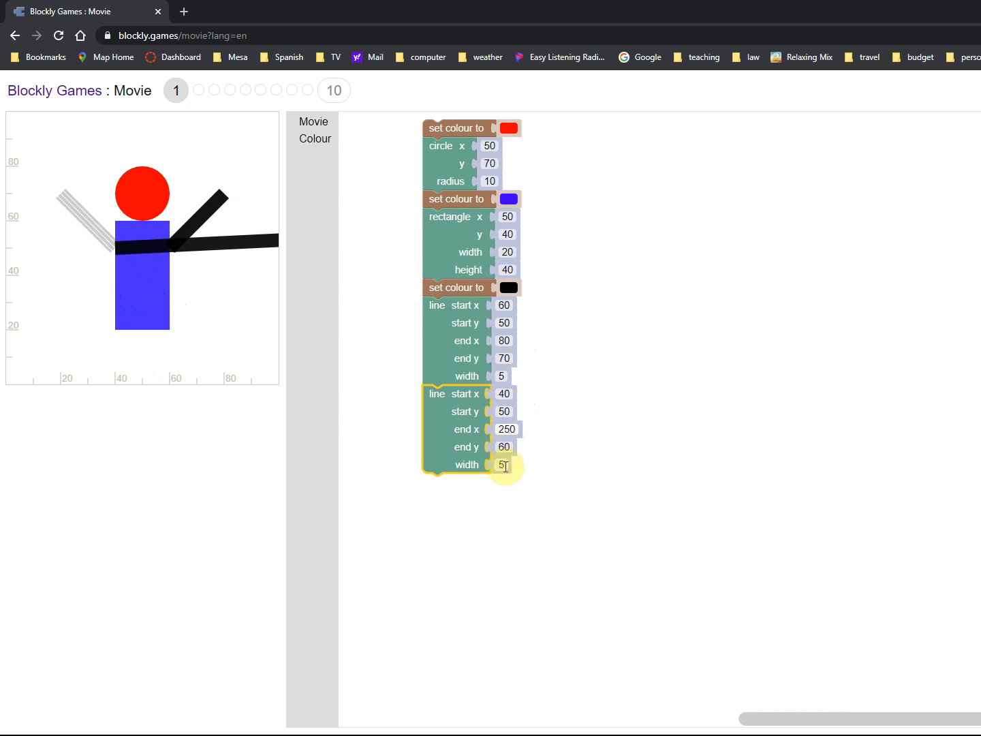
Set the second line as the left arm from (40, 50) to (20, 70) with width 5.
left_click(507, 429)
type("20")
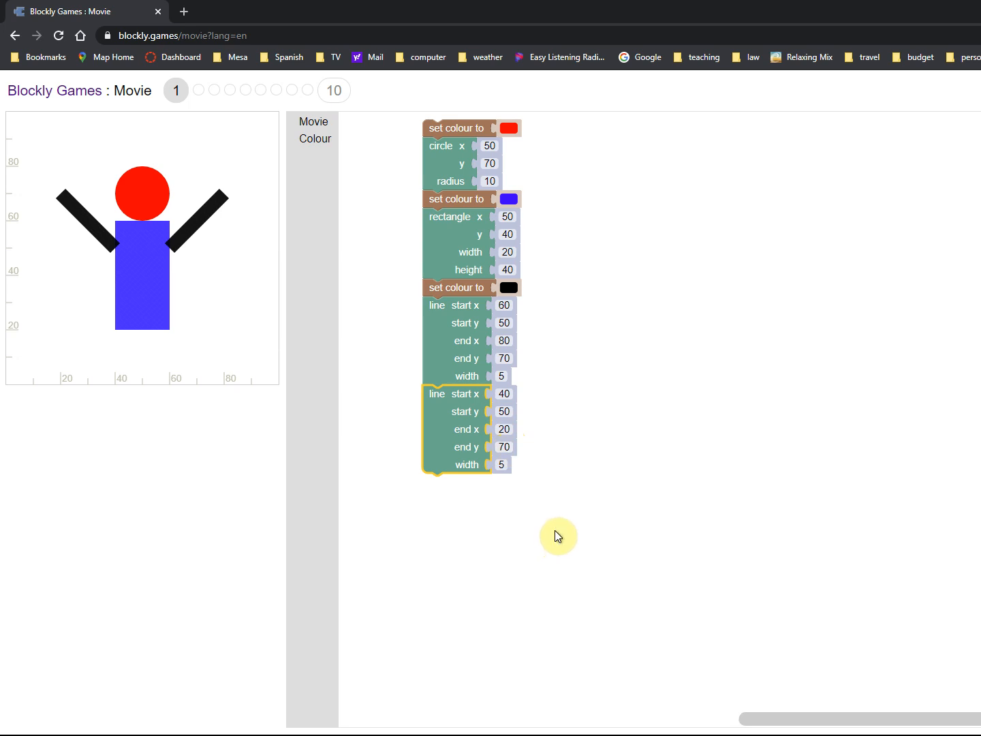
mouse_move(416, 627)
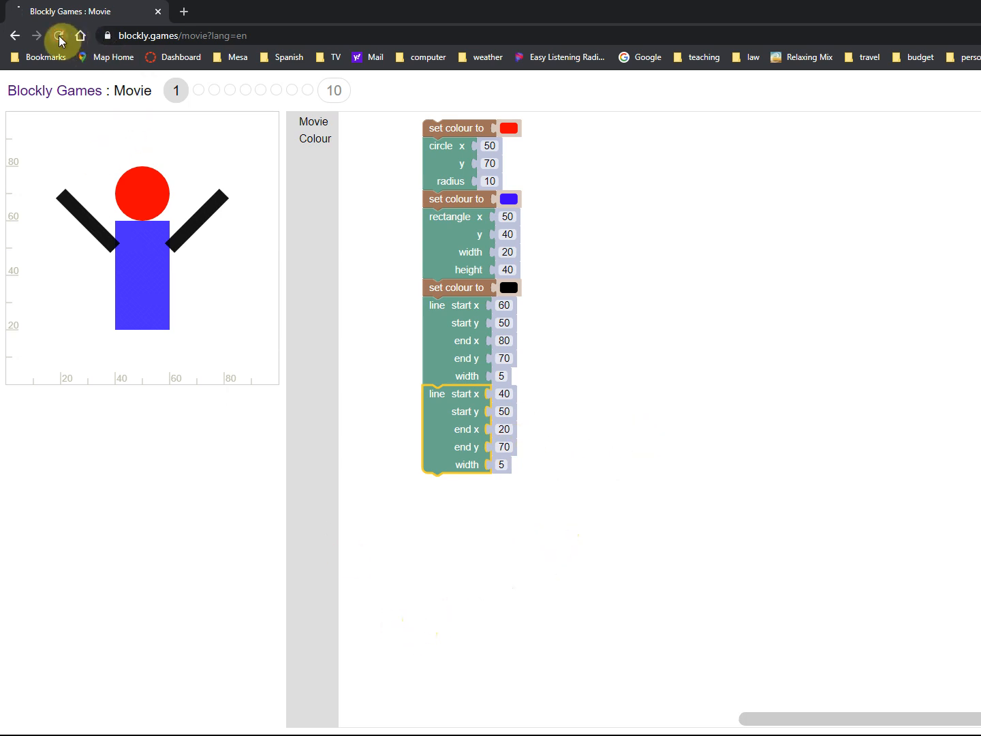
Run the drawing, accept the level 1 Congratulations dialog and advance to level 2.
left_click(58, 35)
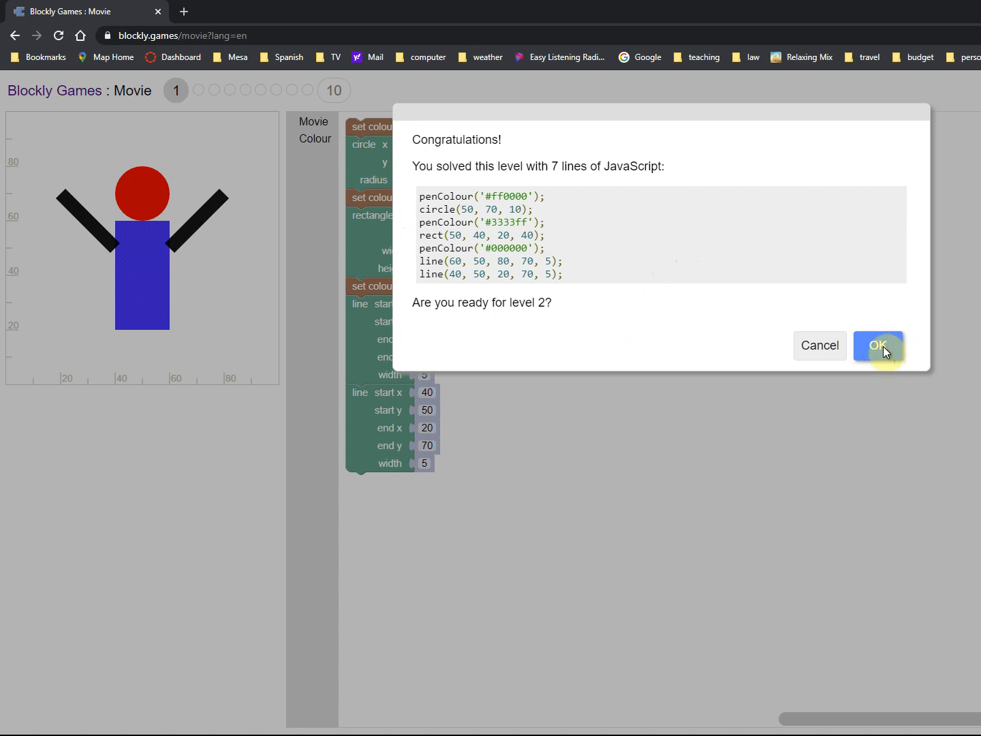
left_click(877, 346)
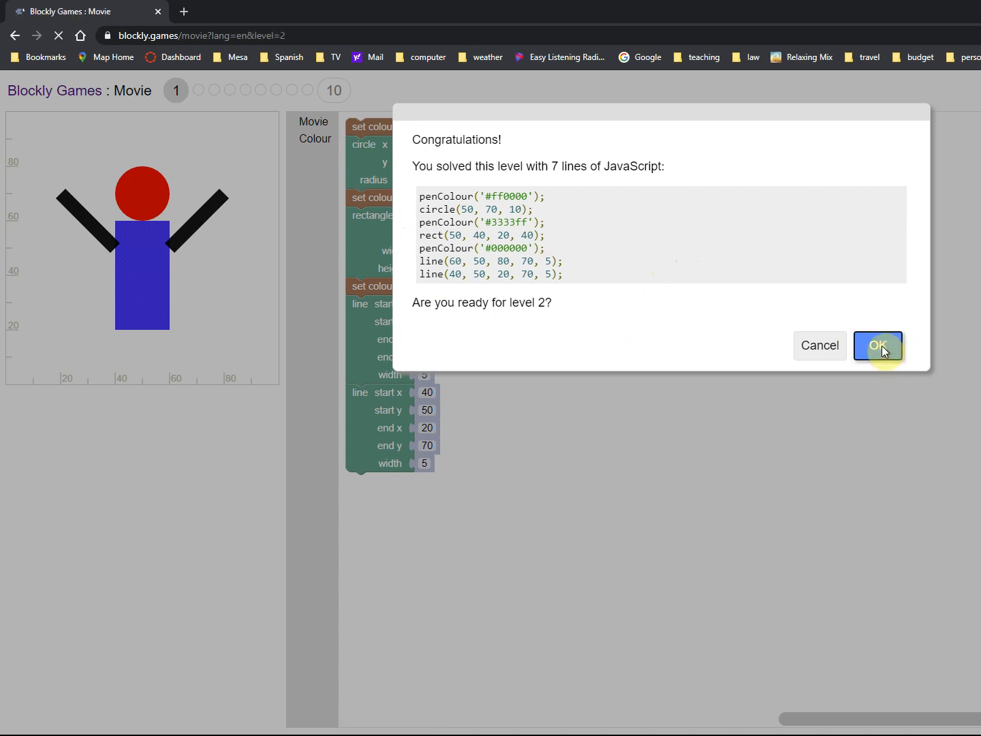
left_click(877, 346)
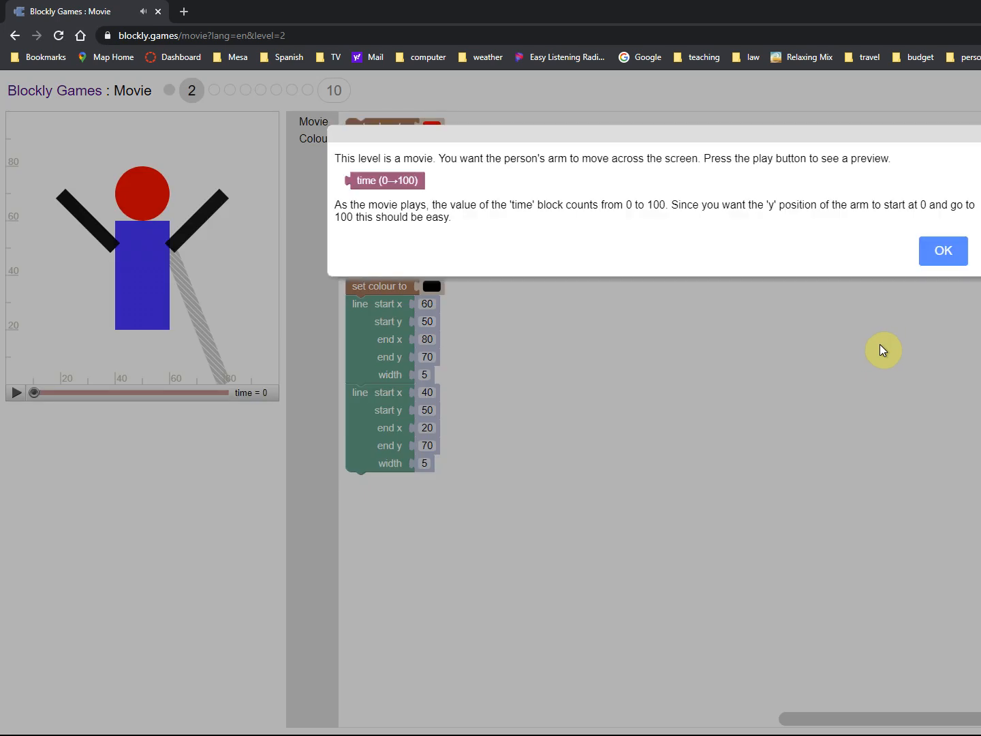
mouse_move(881, 341)
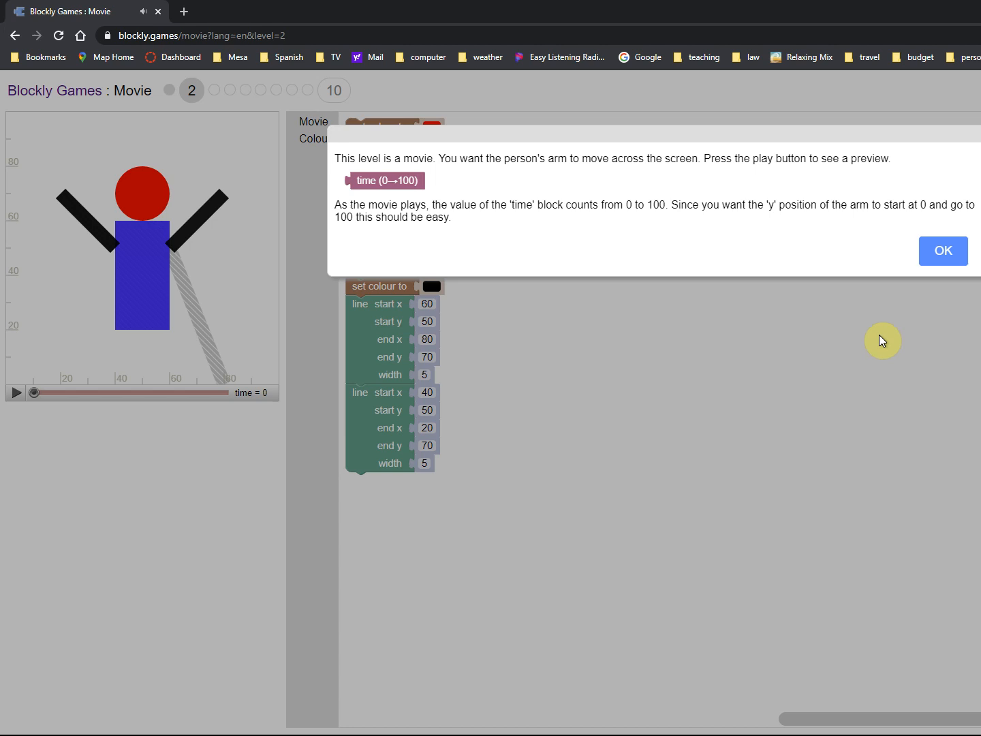
Dismiss the level 2 hint and bring a time (0→100) block into the workspace for the right arm's end y.
left_click(943, 250)
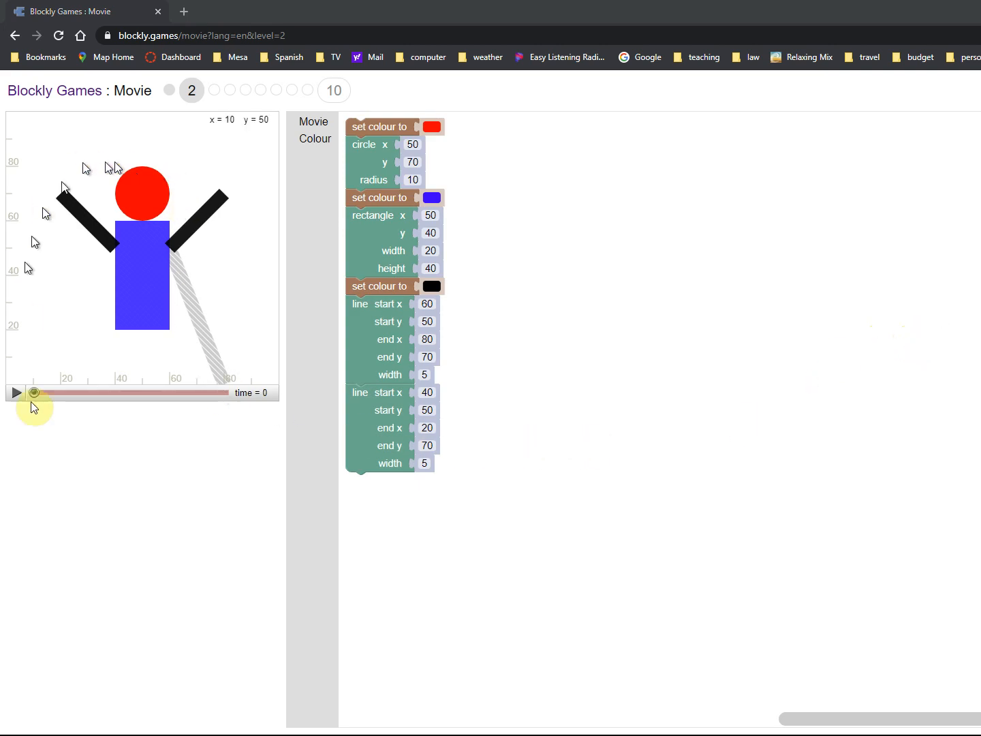
mouse_move(143, 188)
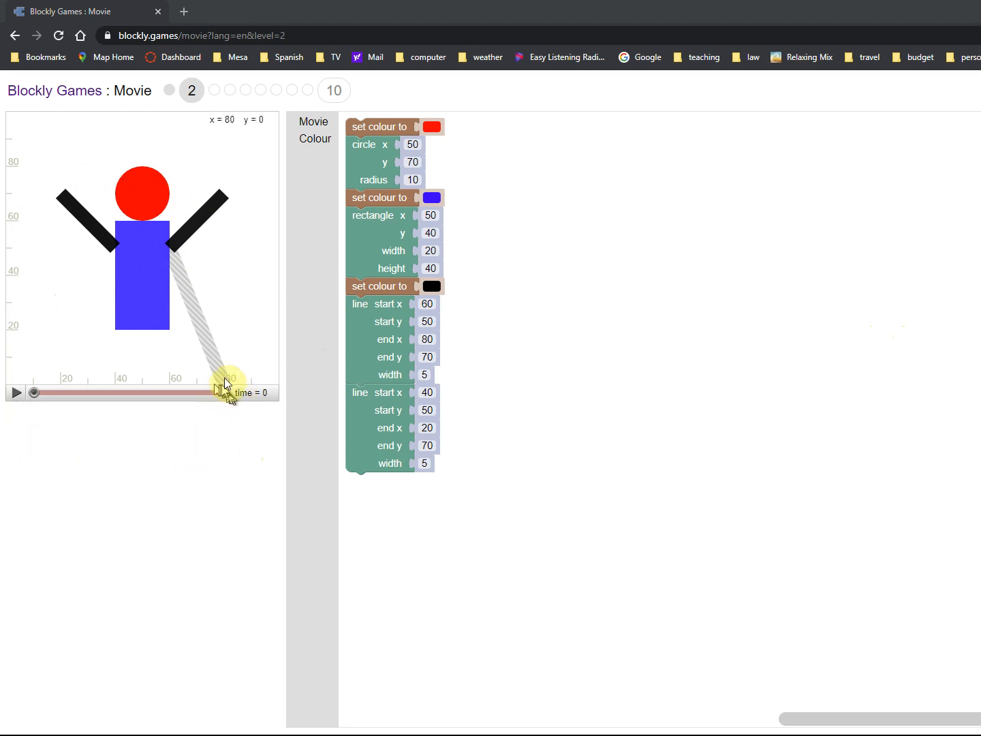
mouse_move(269, 421)
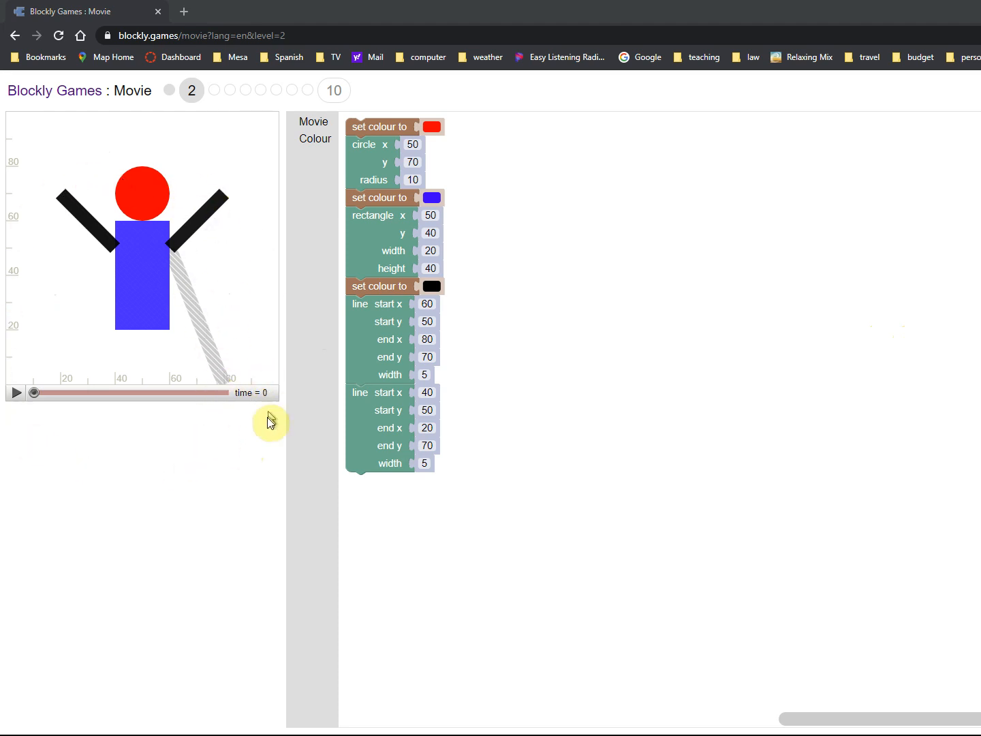
mouse_move(398, 124)
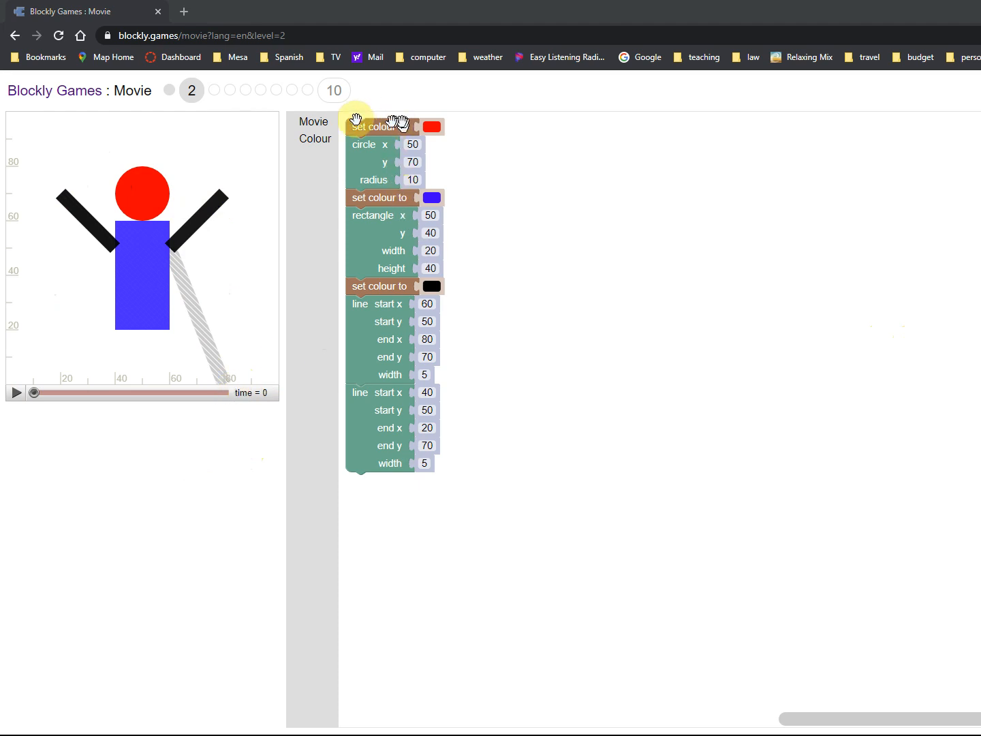
mouse_move(74, 352)
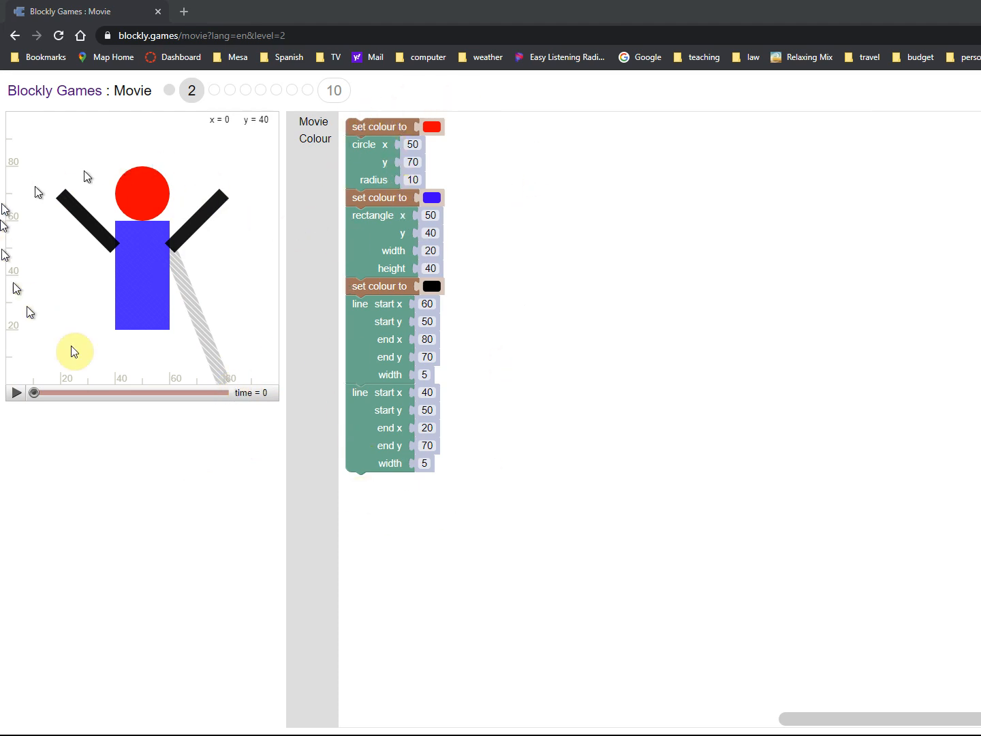
mouse_move(472, 172)
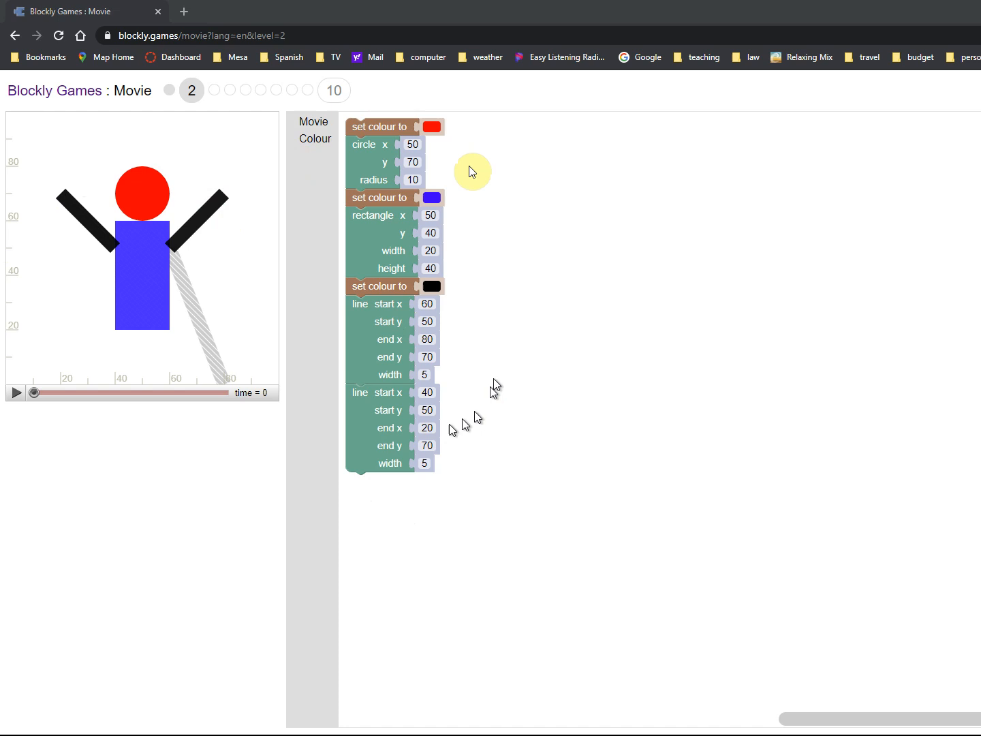
left_click(314, 130)
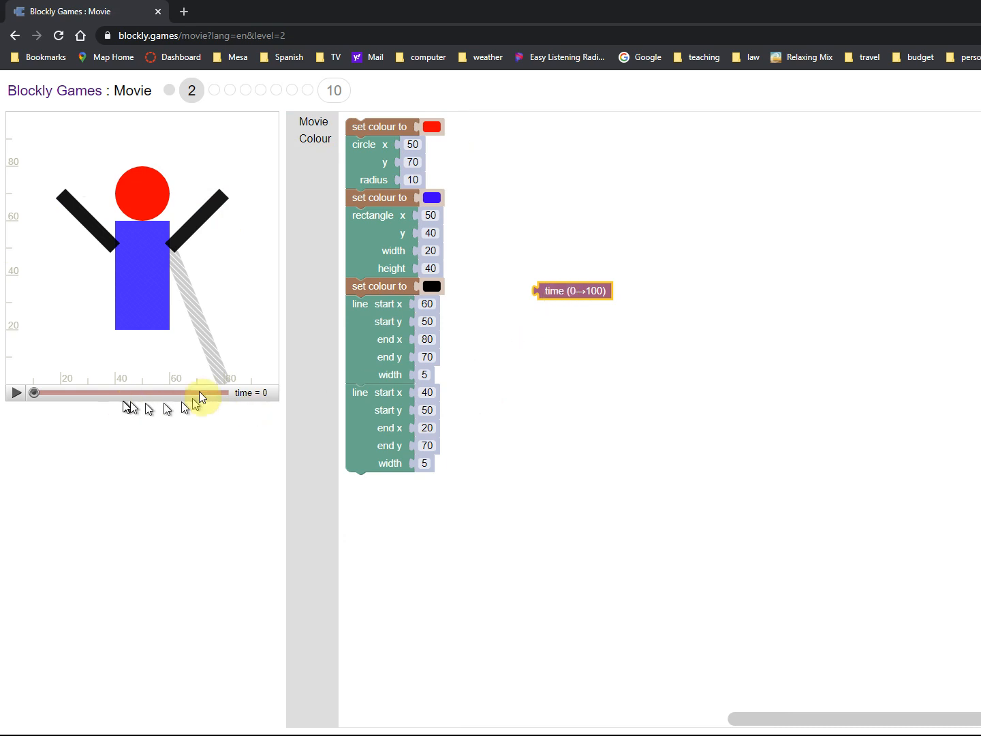
mouse_move(147, 401)
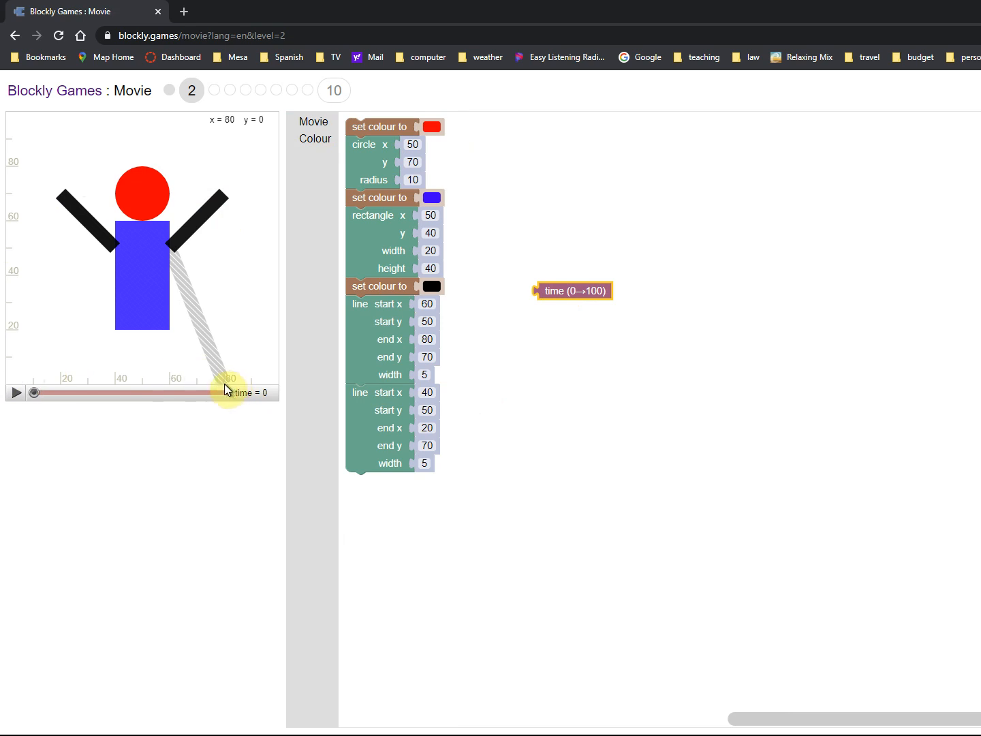
mouse_move(229, 103)
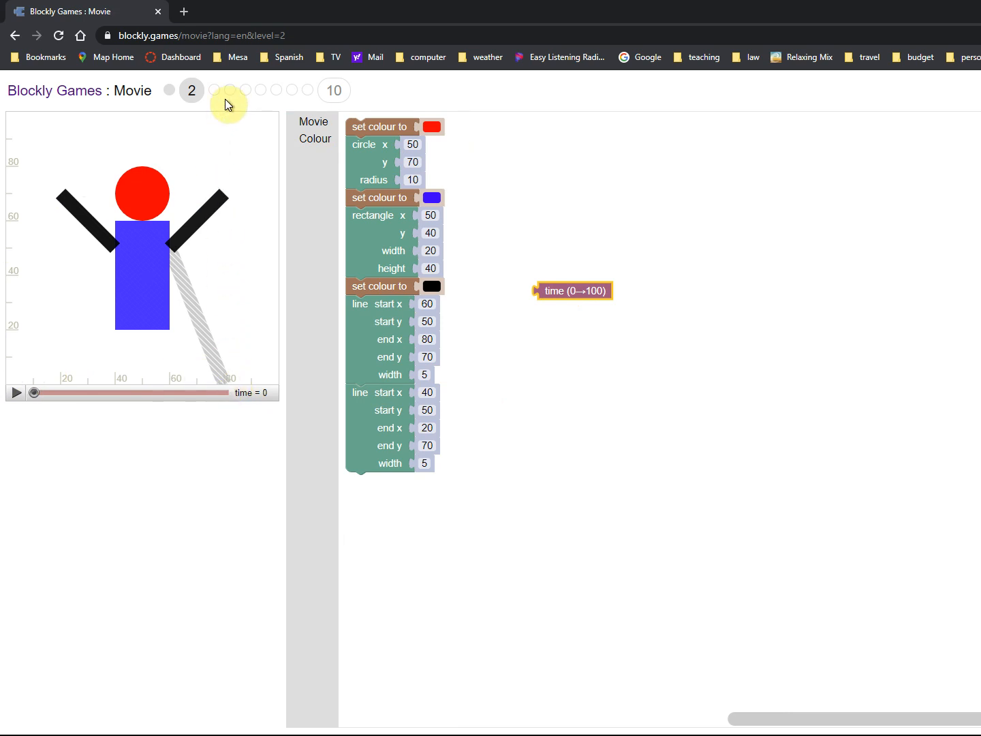
mouse_move(230, 387)
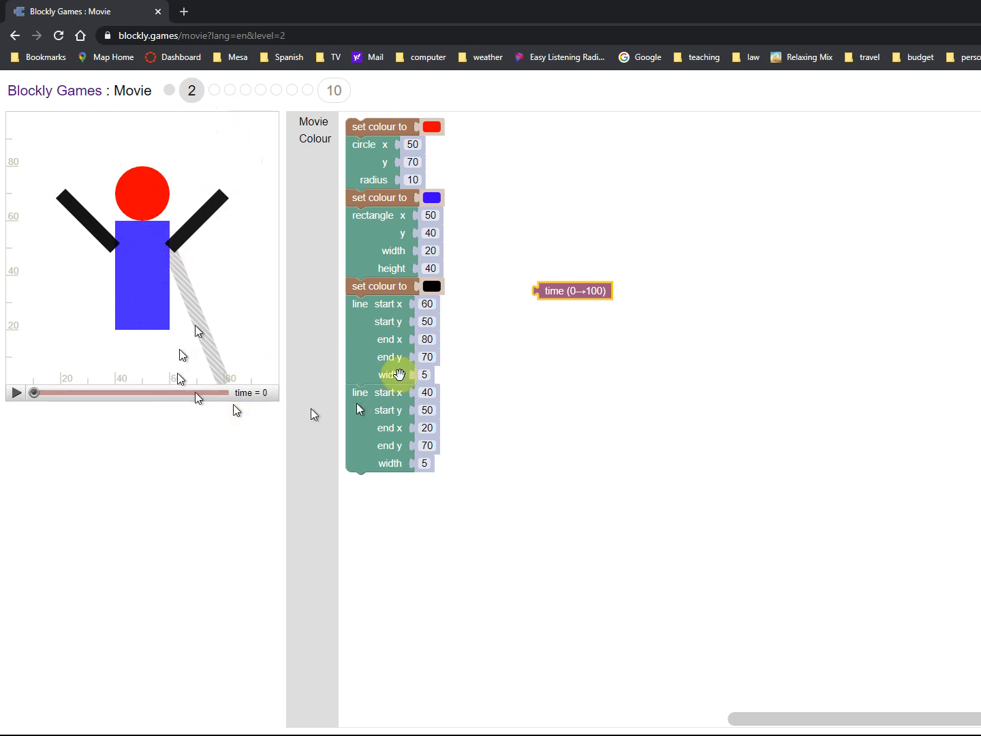
mouse_move(257, 183)
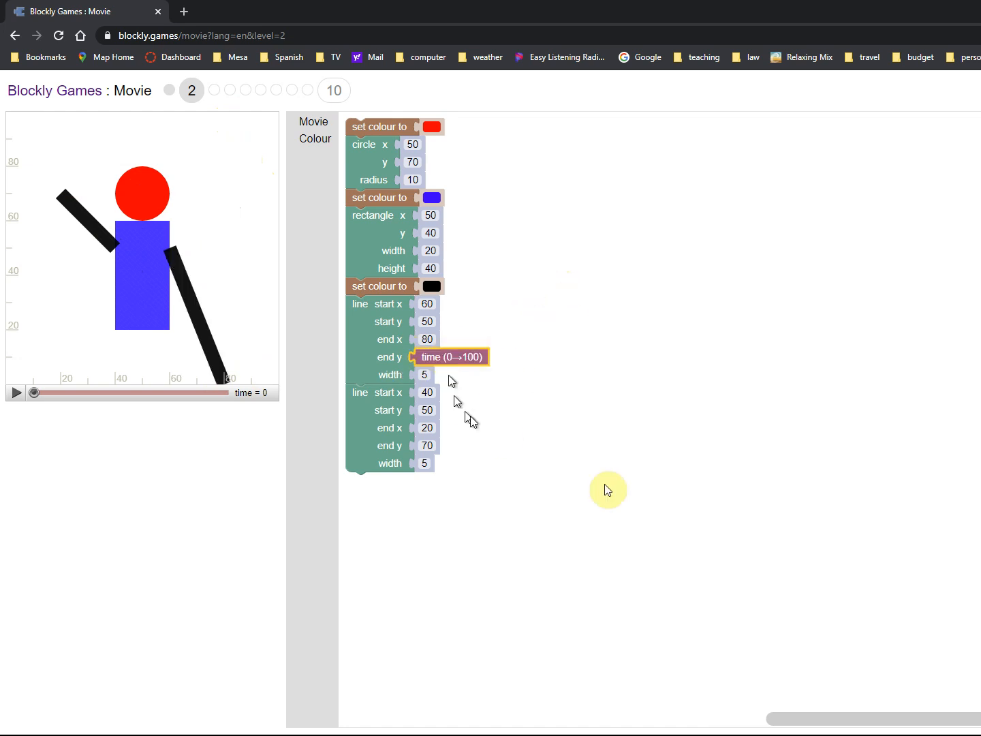
mouse_move(654, 532)
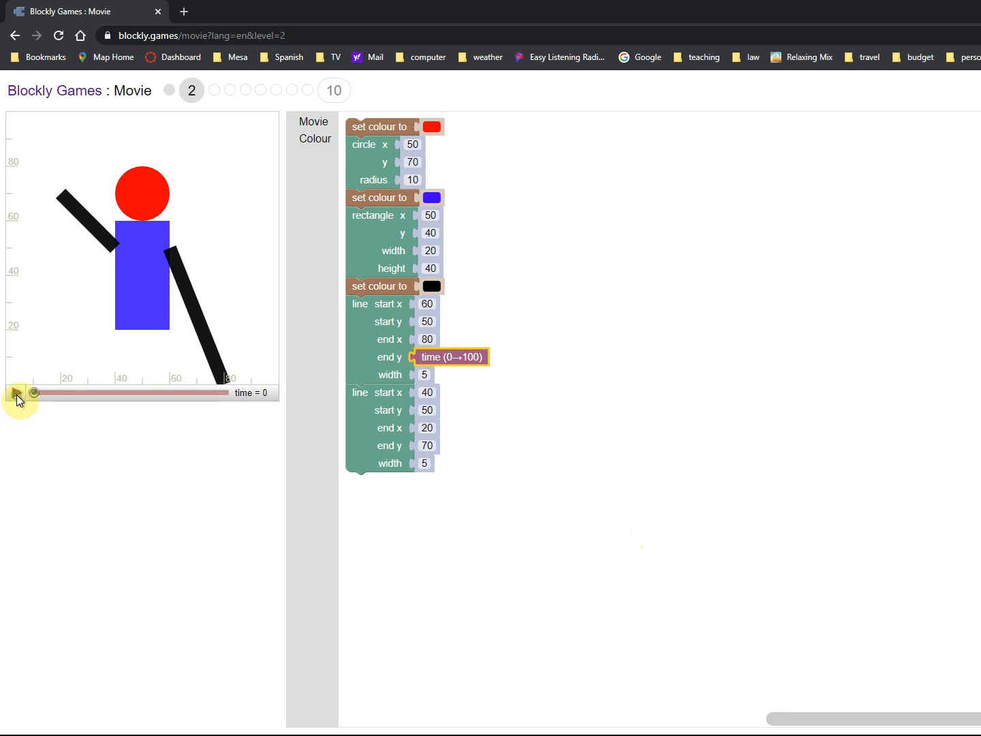
Play the movie to test the time-driven arm, accept the level 2 success and continue to level 3.
left_click(15, 392)
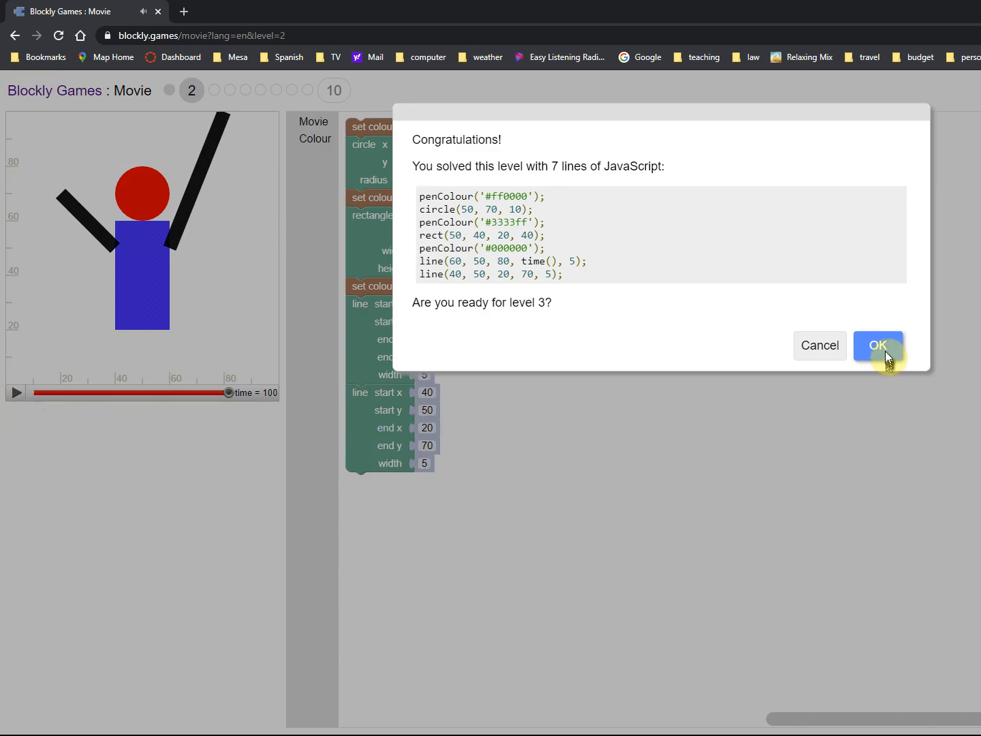
left_click(878, 346)
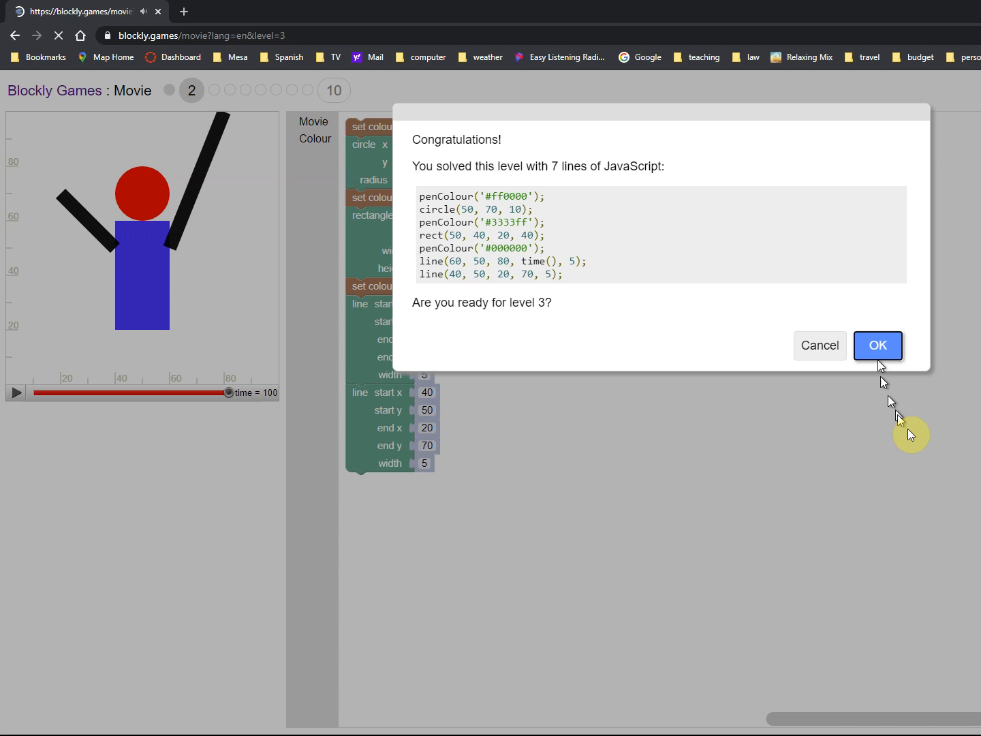
left_click(877, 346)
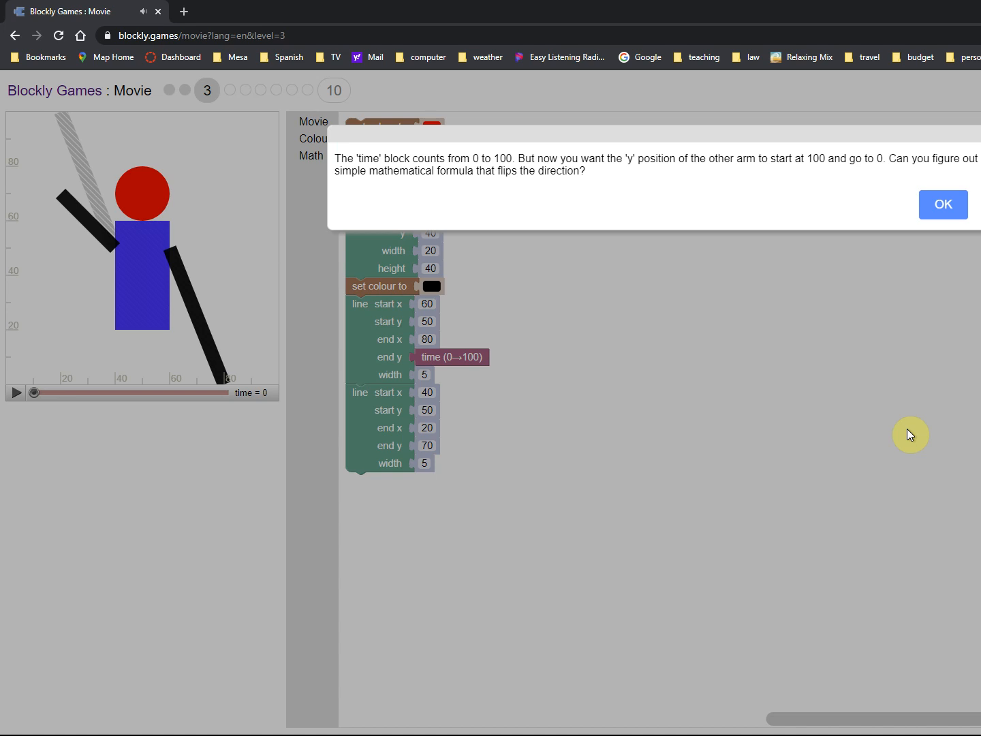
mouse_move(920, 226)
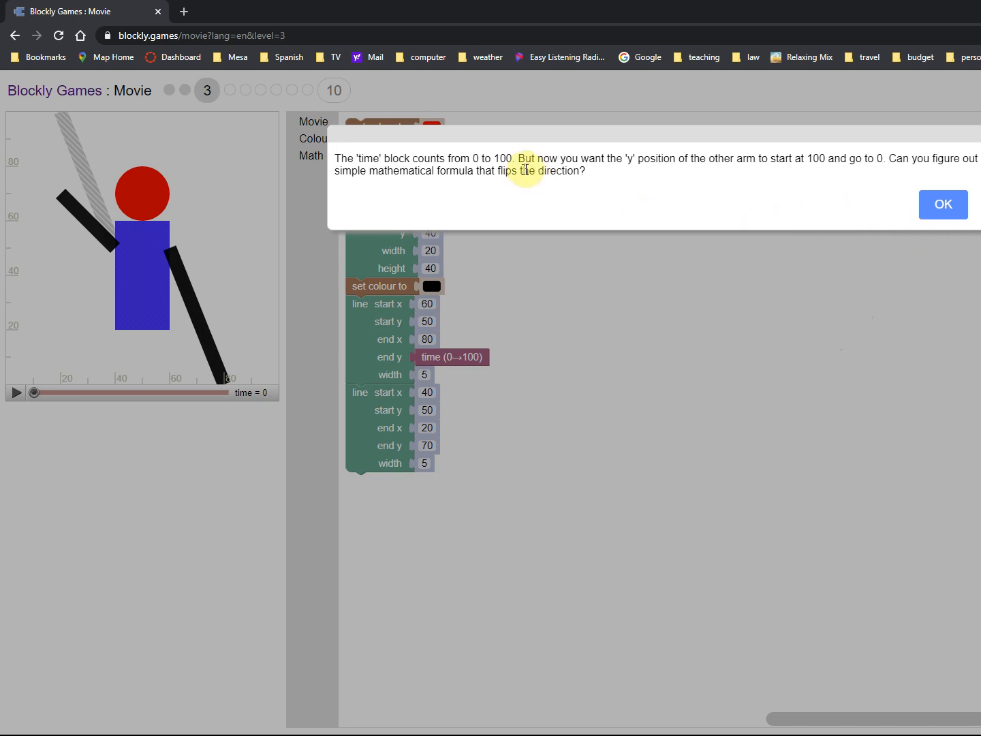
mouse_move(520, 158)
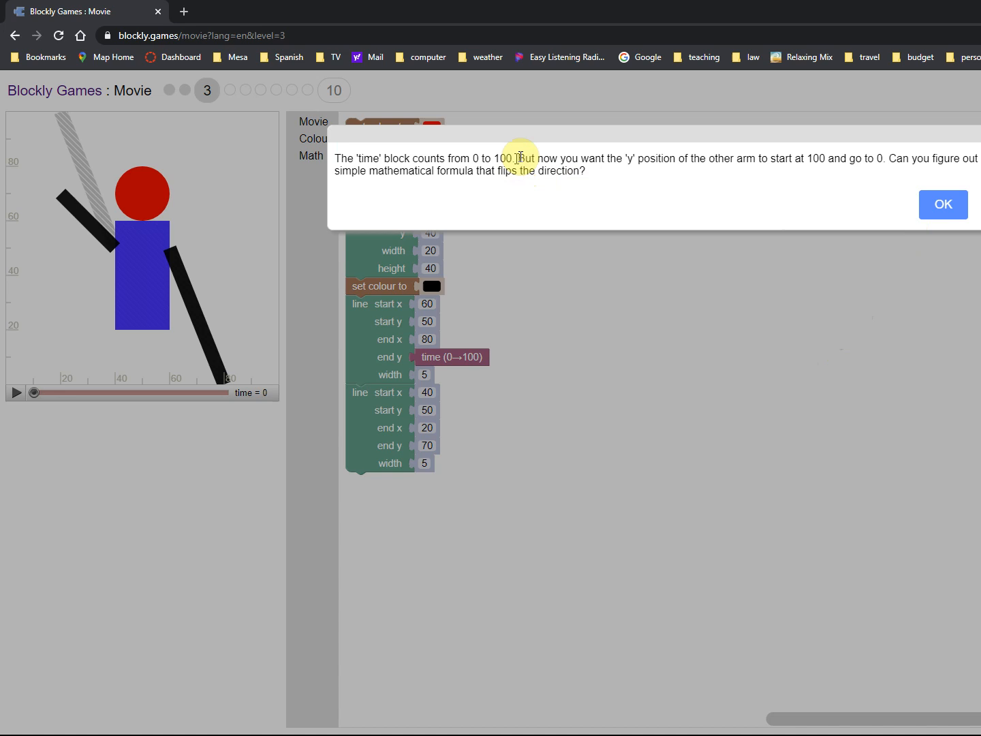
mouse_move(557, 165)
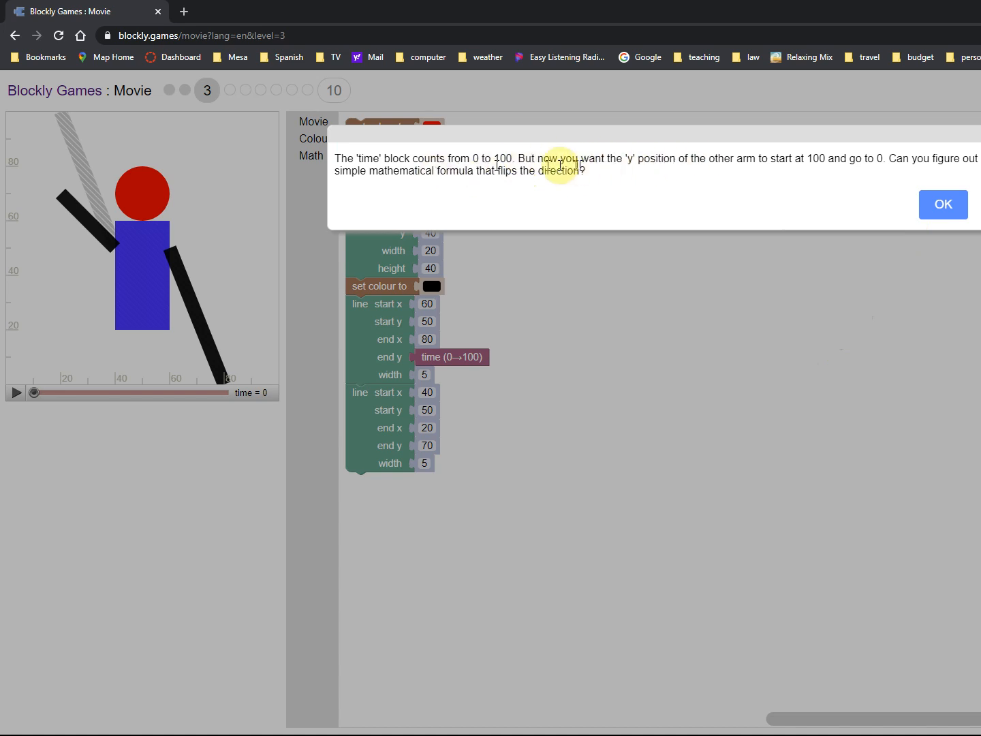
mouse_move(828, 156)
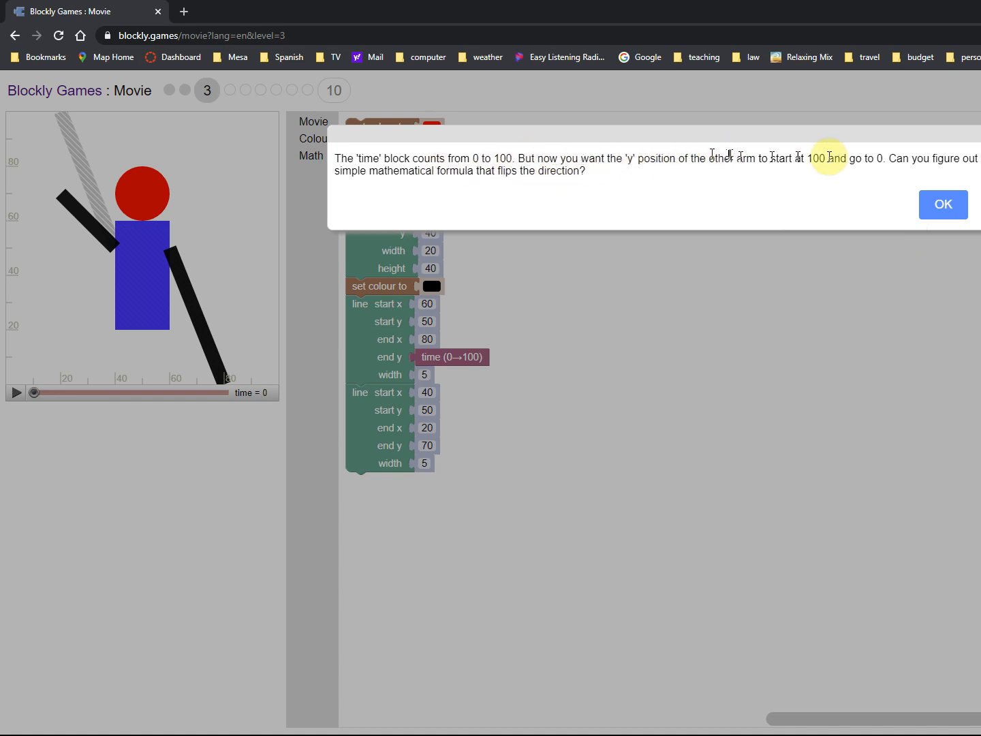
mouse_move(891, 157)
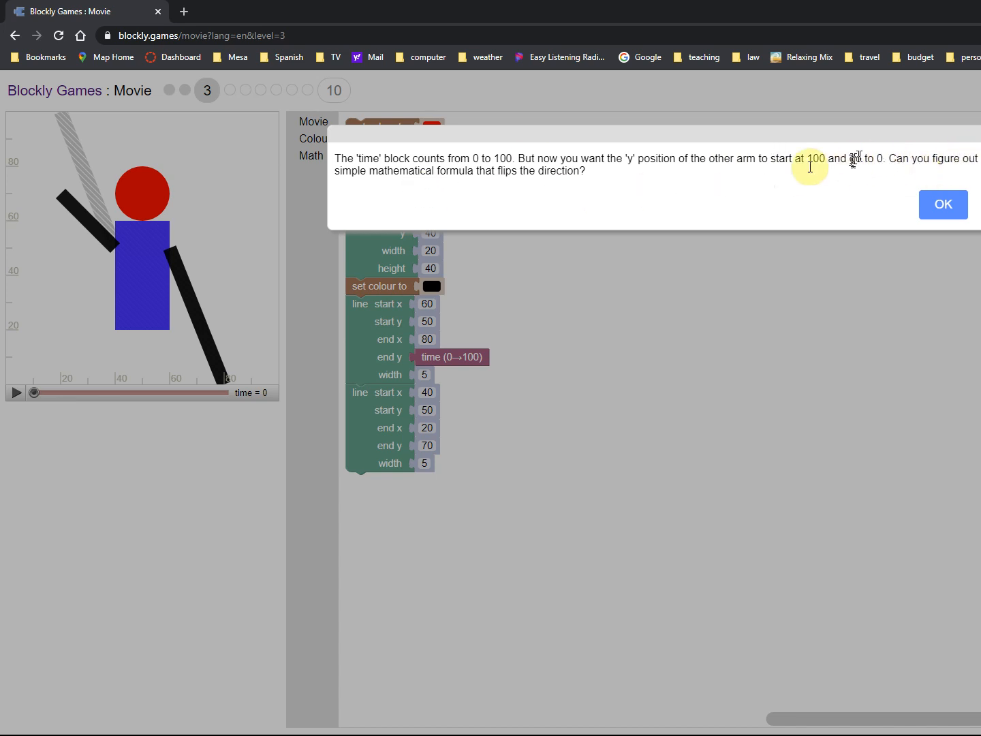
mouse_move(906, 151)
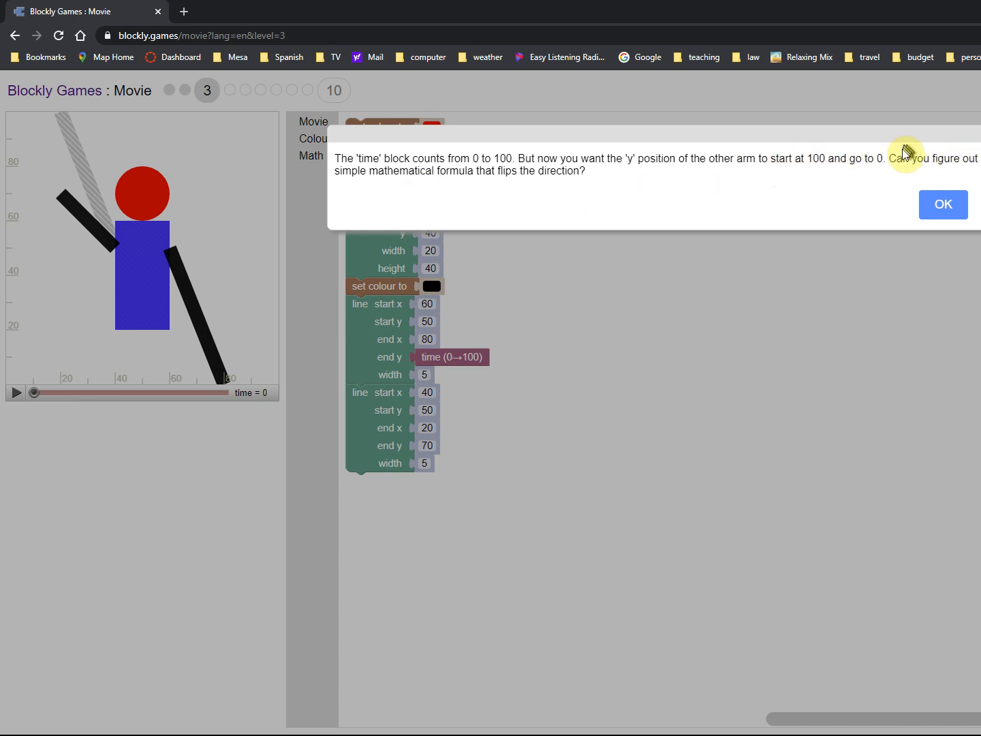
mouse_move(248, 371)
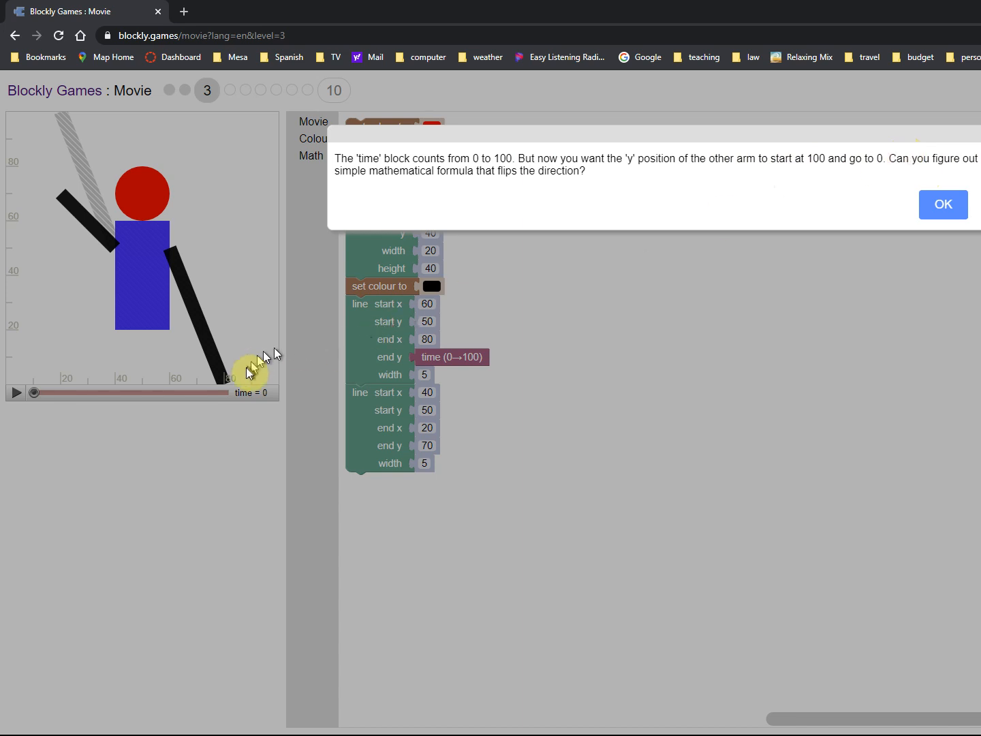
mouse_move(698, 161)
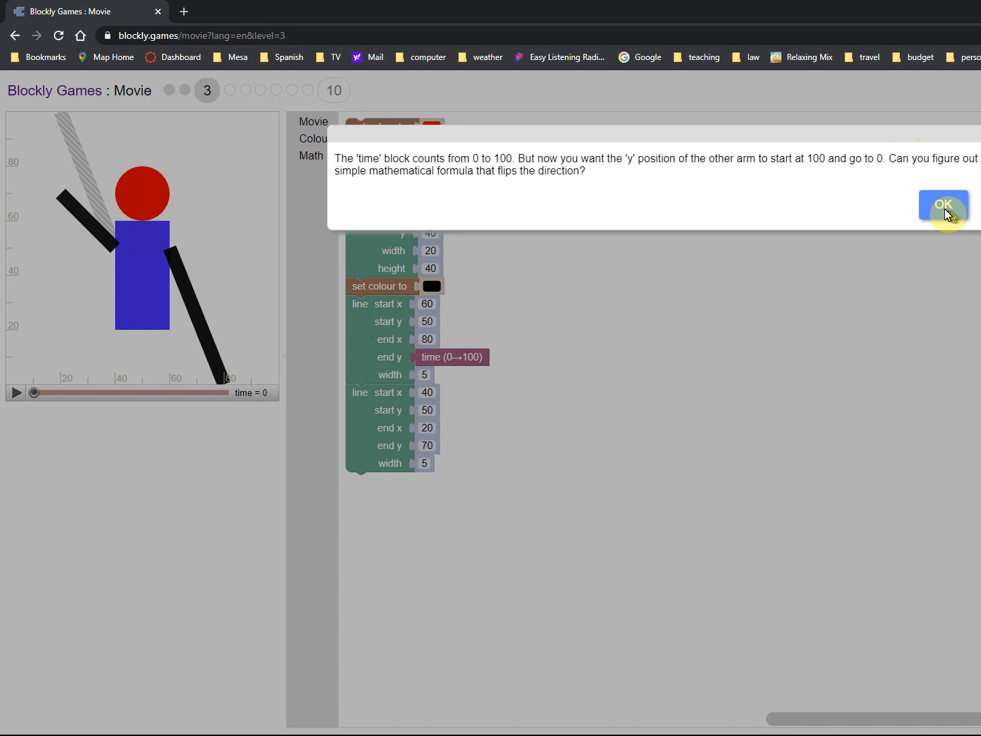
Close the level 3 popup about flipping the other arm's direction.
left_click(943, 205)
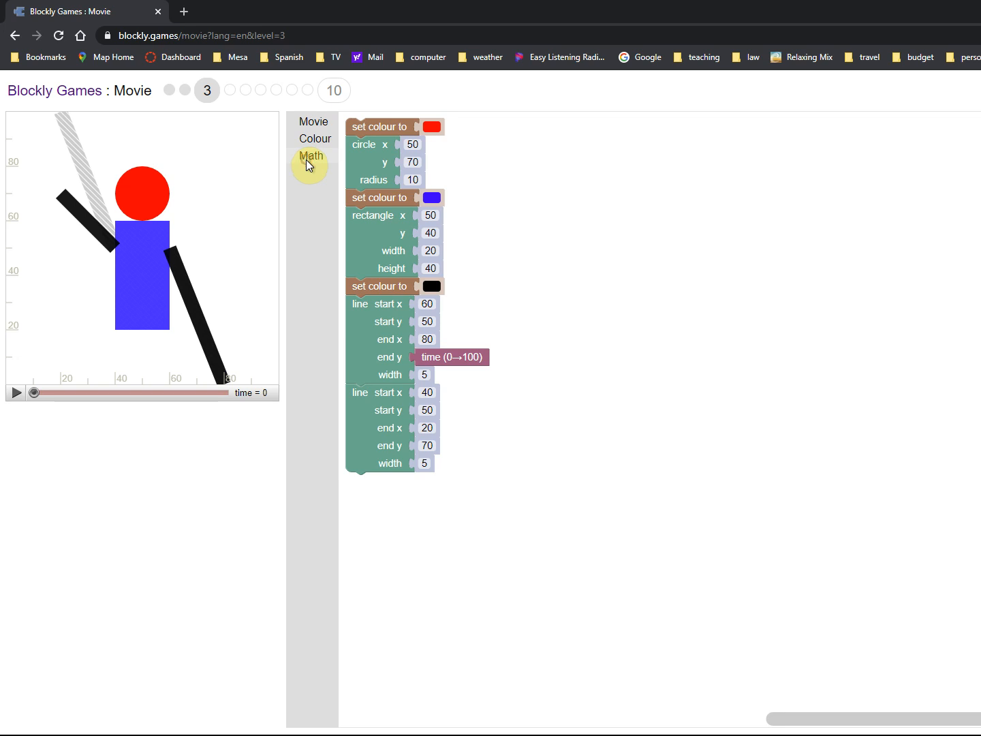
Build a Math '100 minus time' block for the second arm's end y and play the movie to test it.
left_click(310, 156)
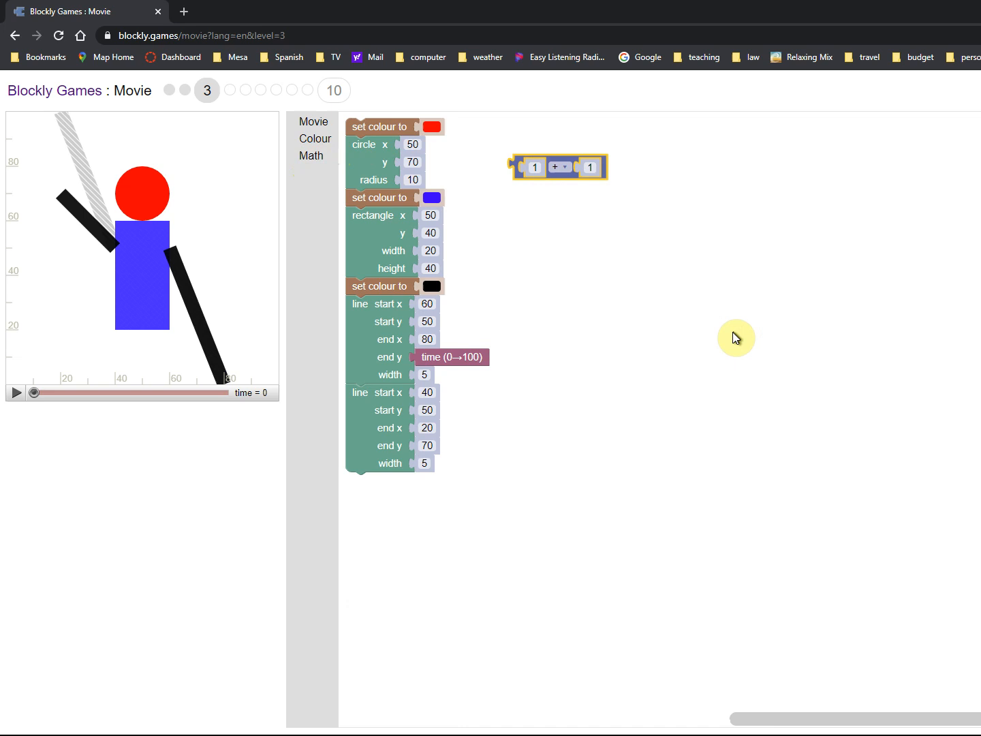
mouse_move(318, 125)
type("00")
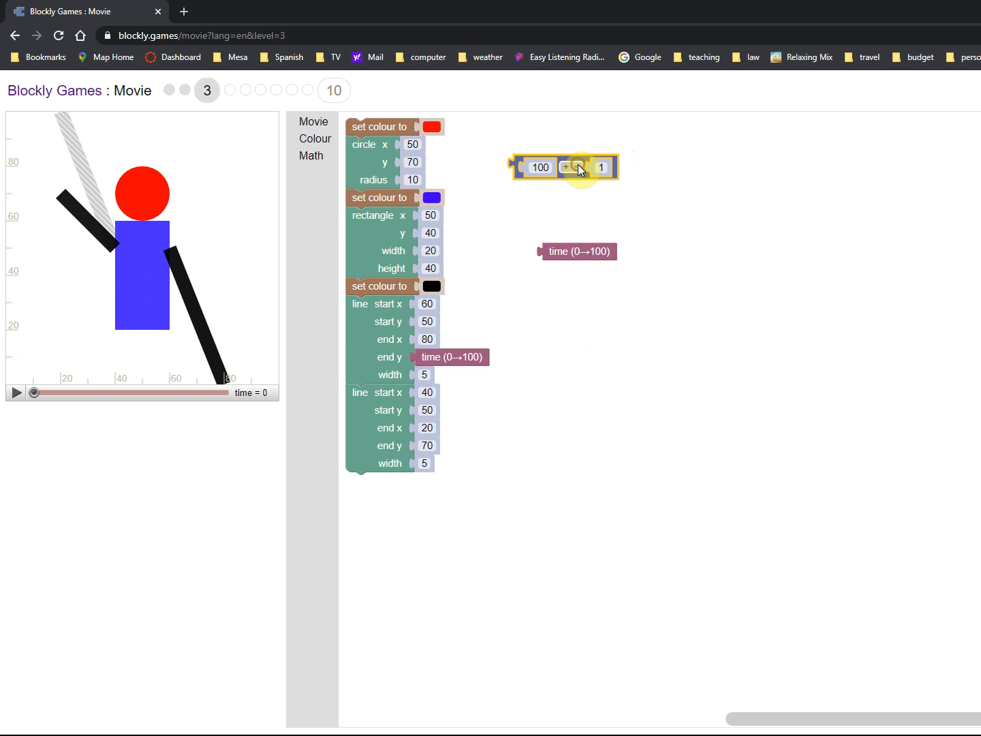
left_click(569, 167)
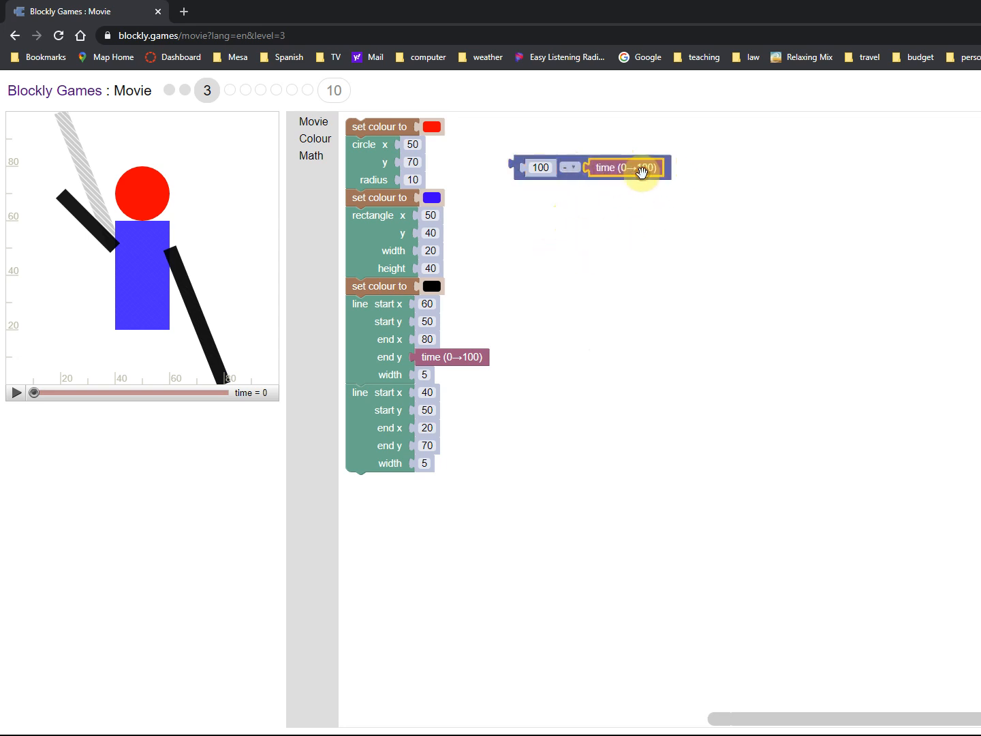
mouse_move(820, 518)
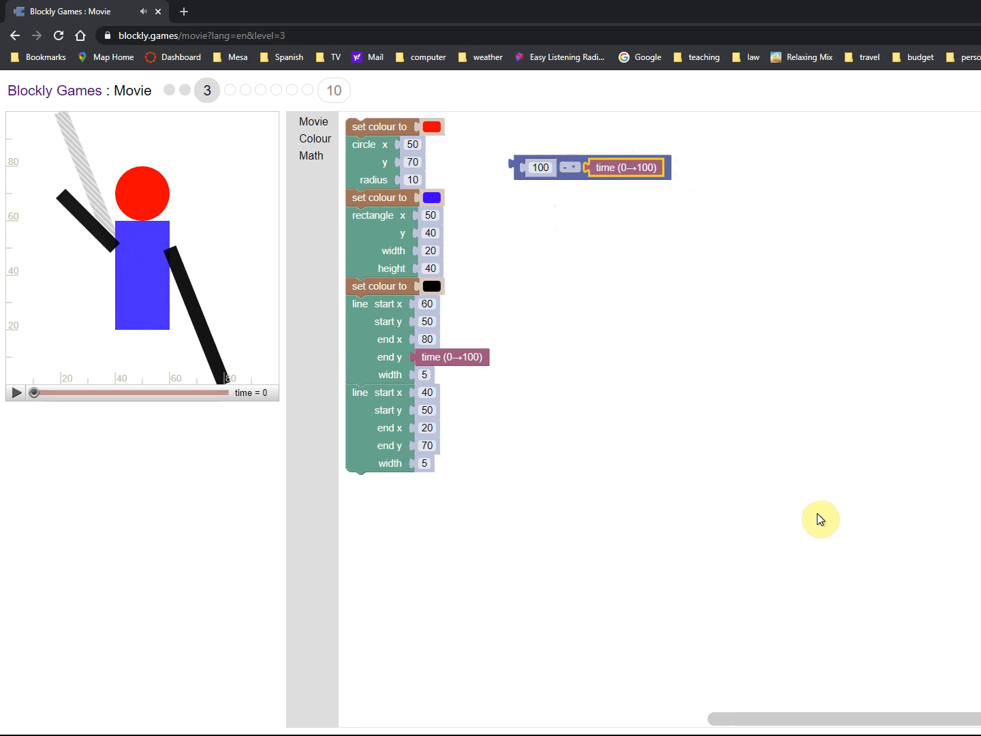
mouse_move(834, 514)
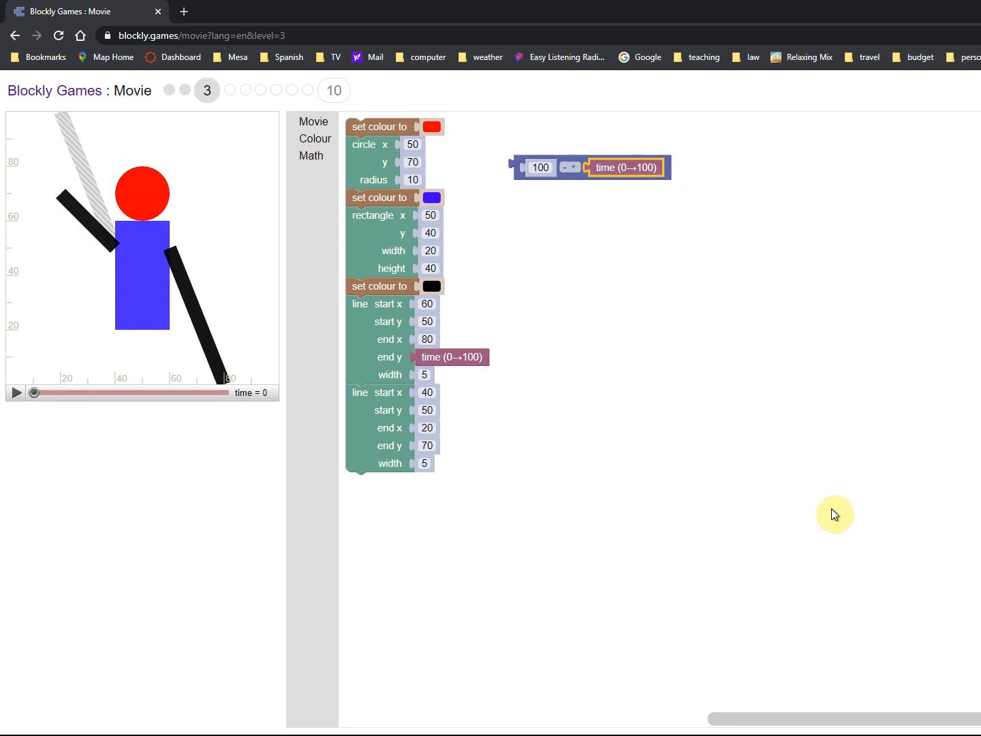
mouse_move(605, 161)
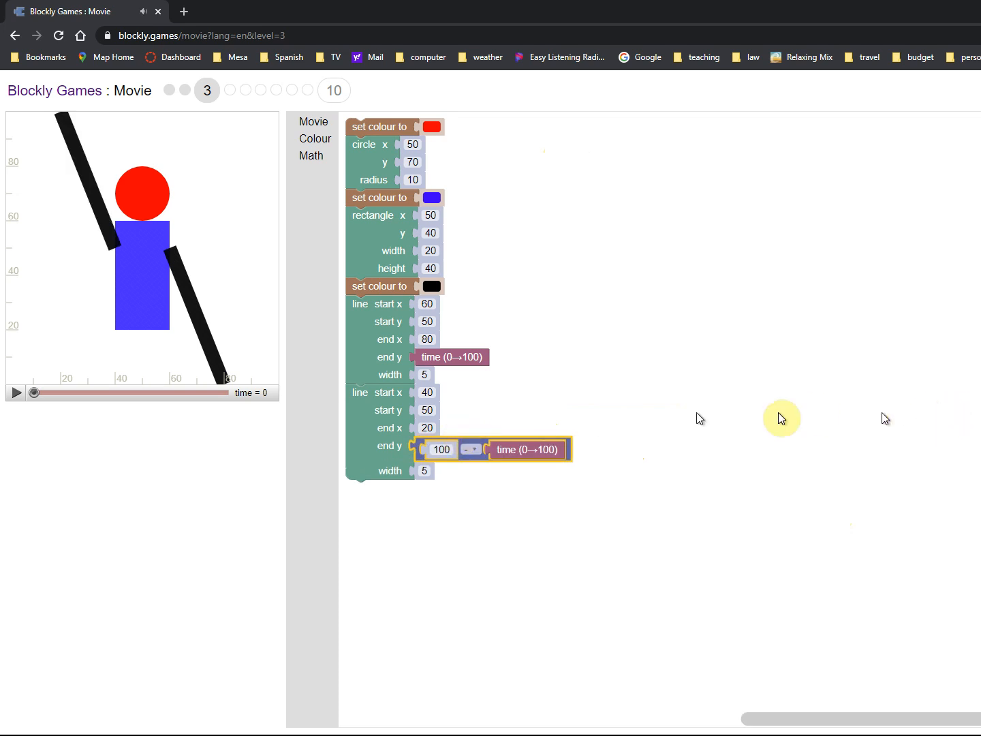
left_click(15, 392)
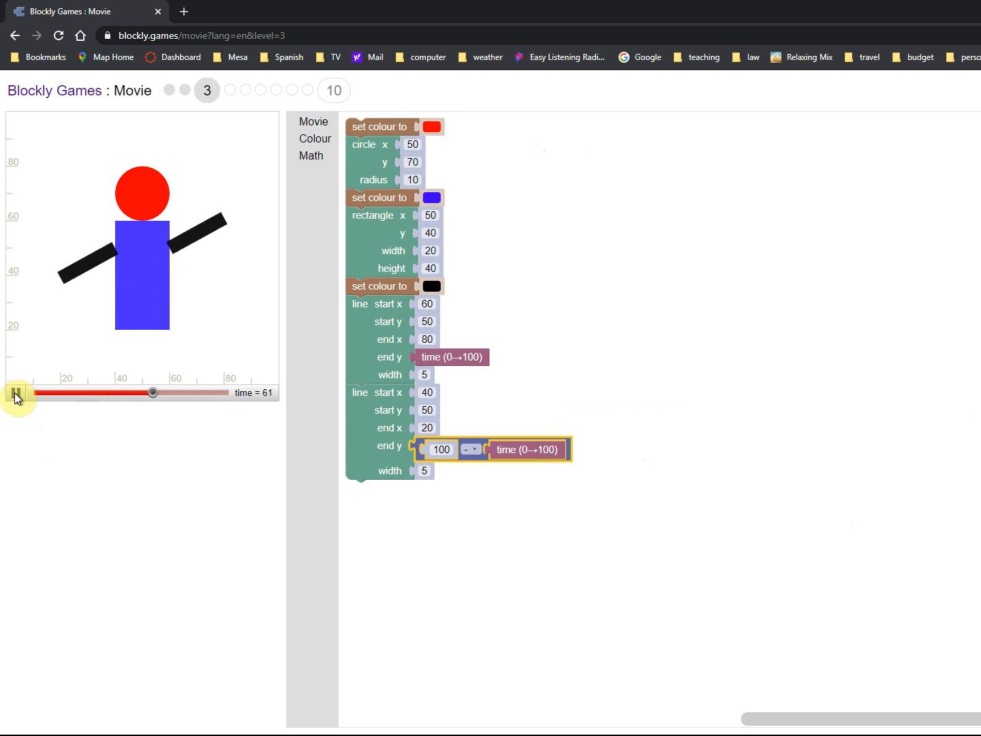
Play the movie, accept the level 3 Congratulations and close level 4's crossing-legs hint.
left_click(17, 398)
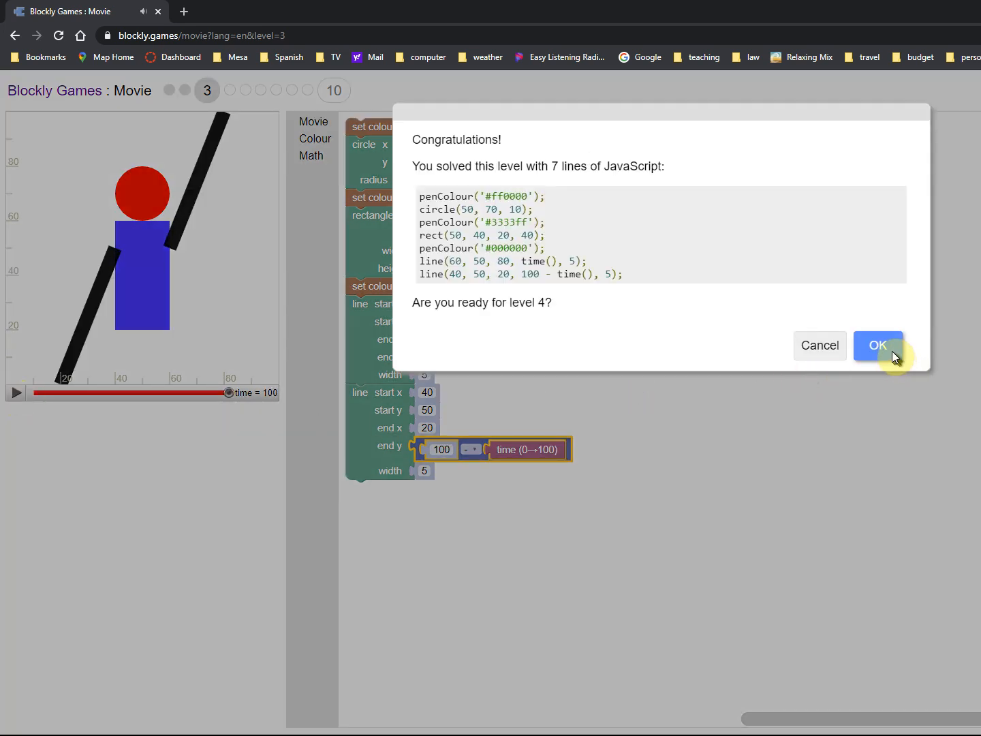
mouse_move(912, 353)
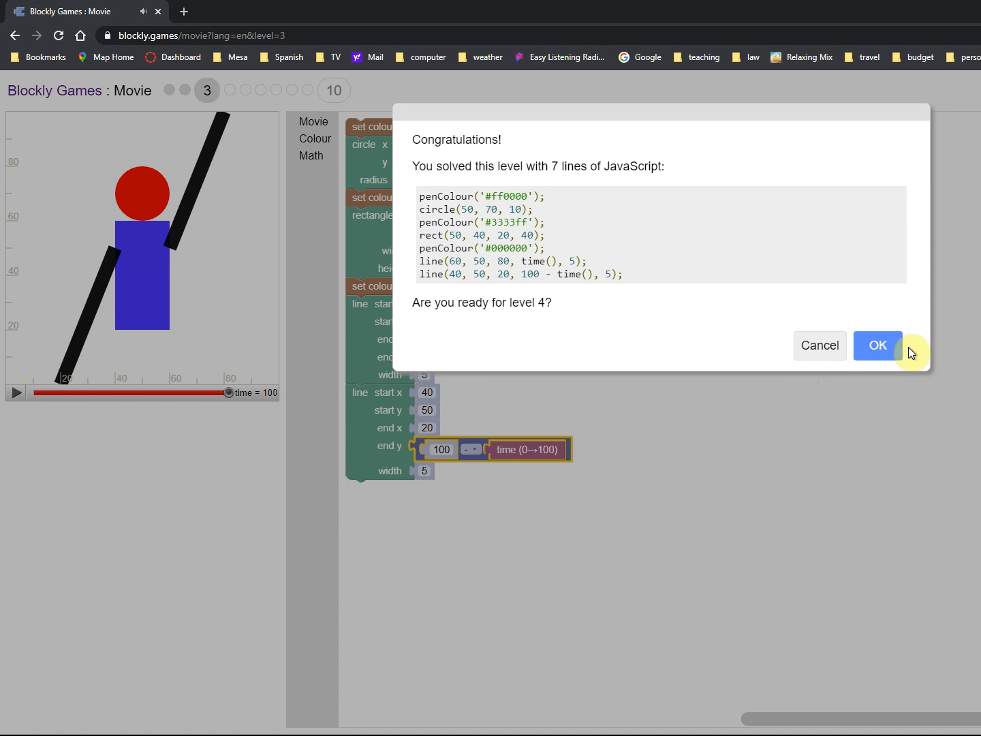
left_click(877, 346)
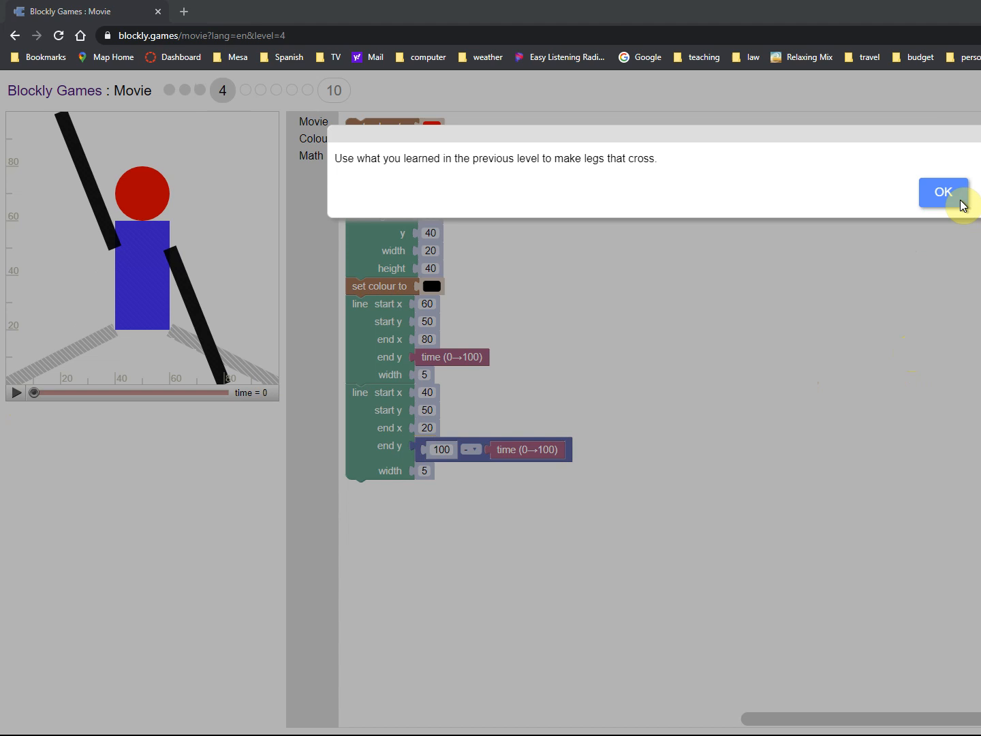
mouse_move(245, 95)
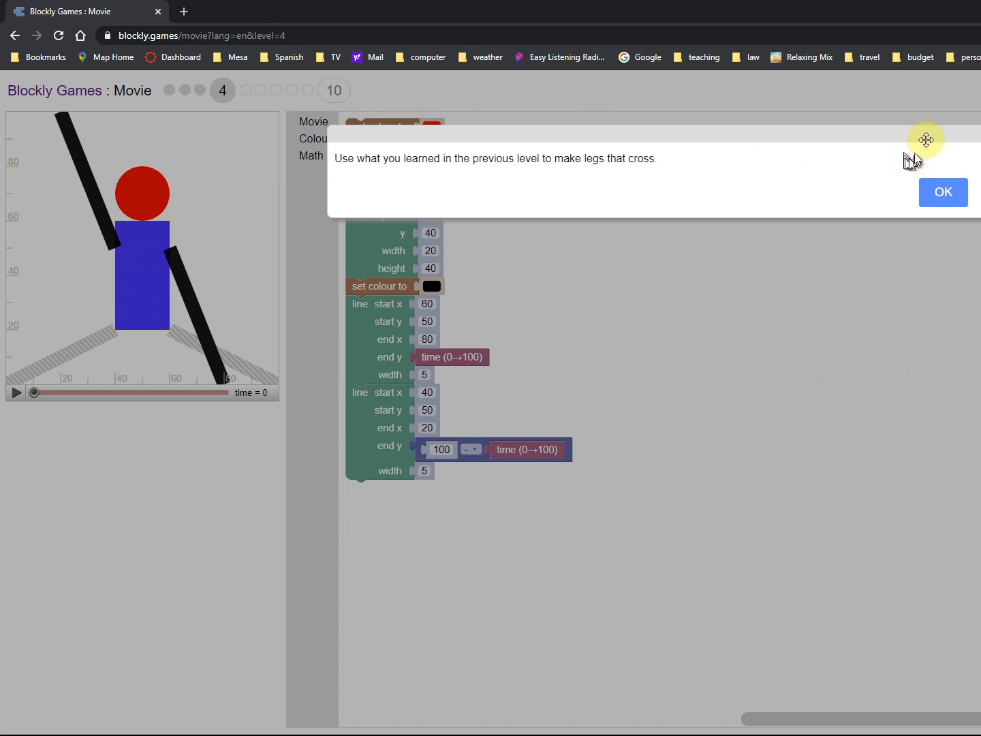
left_click(943, 192)
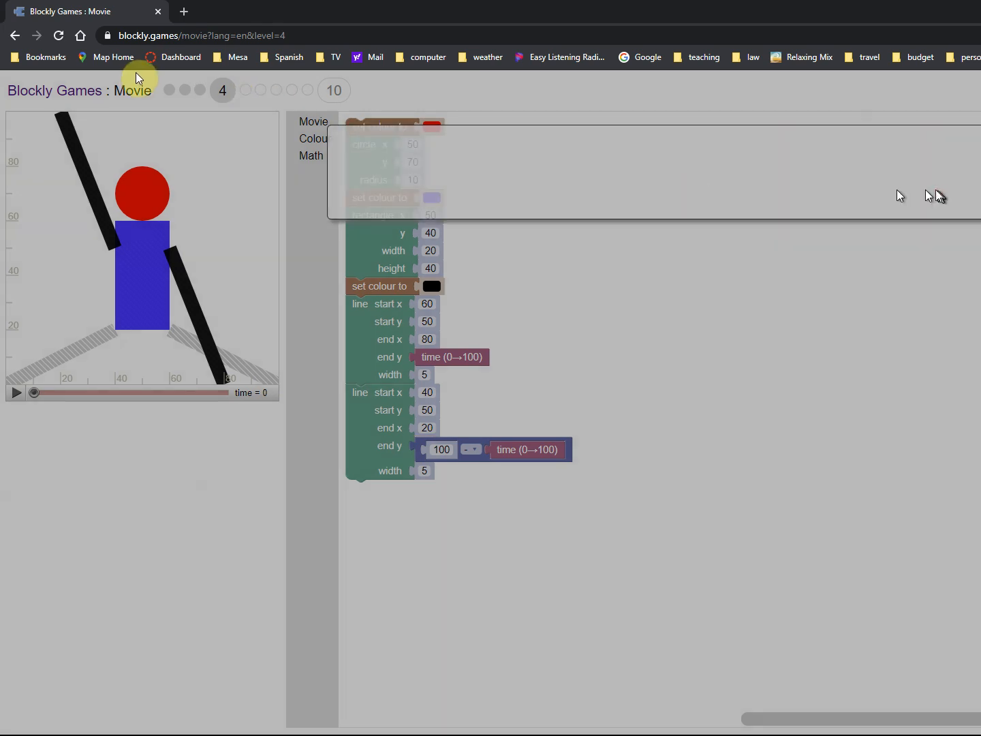
Jump to level 5 and dismiss its y = ((time - 50) ÷ 5) ^ 2 formula hint.
left_click(250, 90)
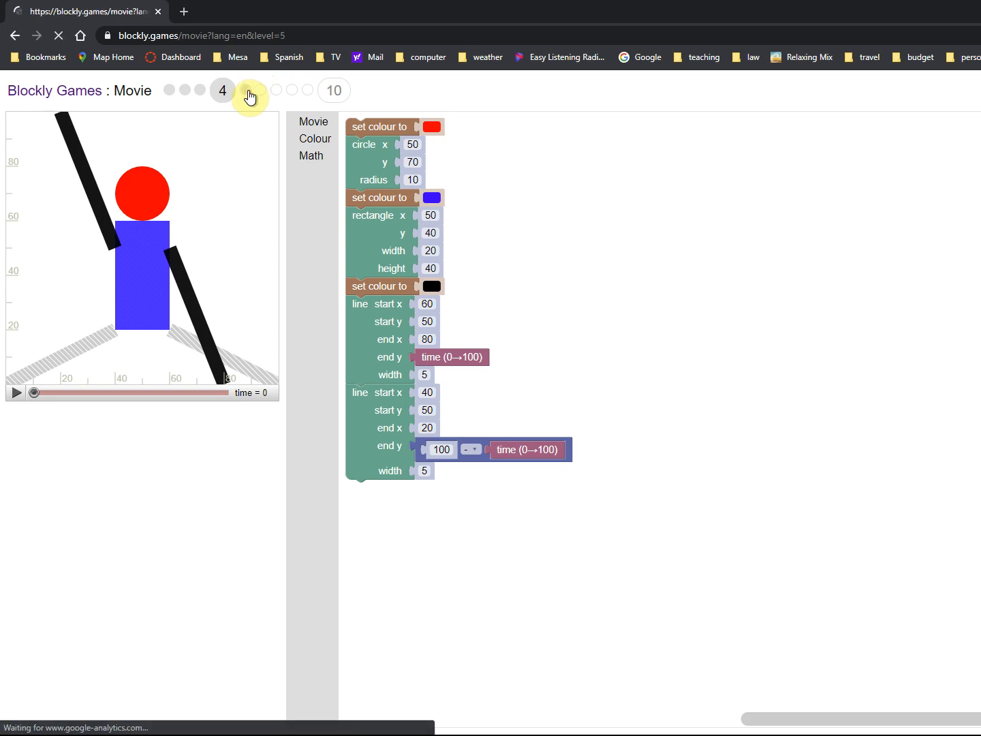
left_click(252, 89)
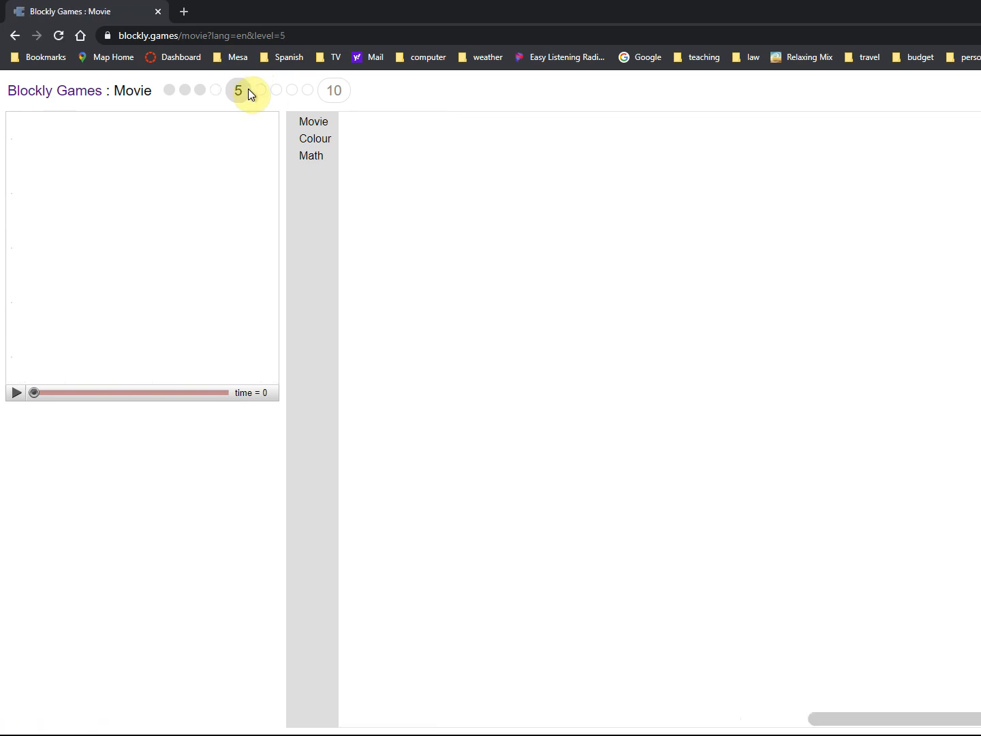
left_click(239, 89)
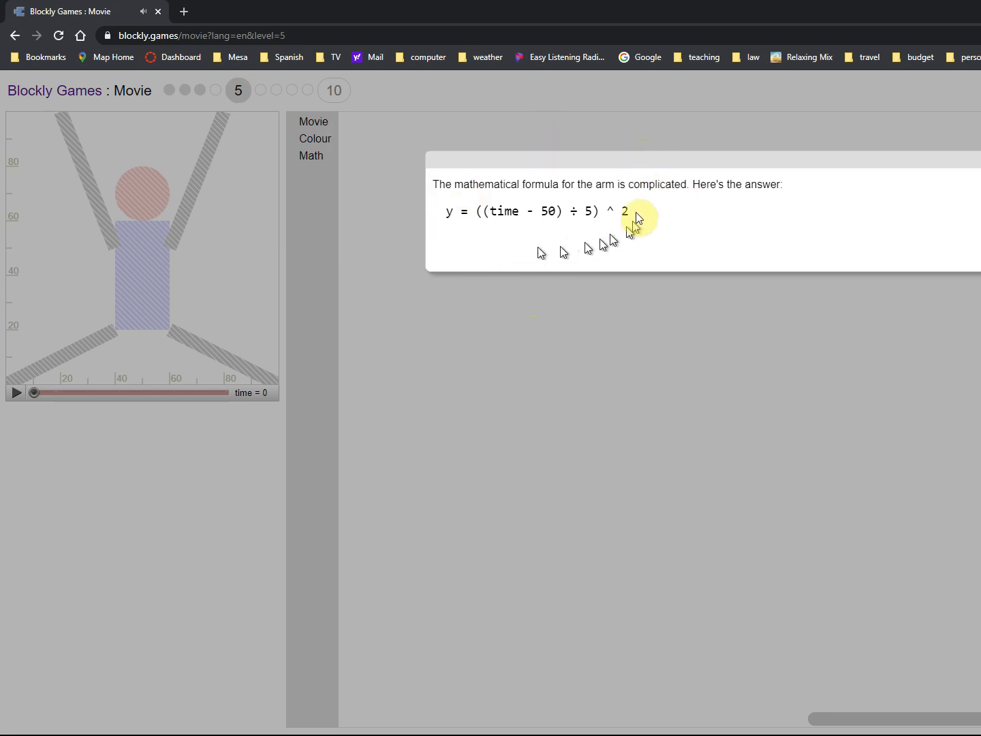
mouse_move(661, 225)
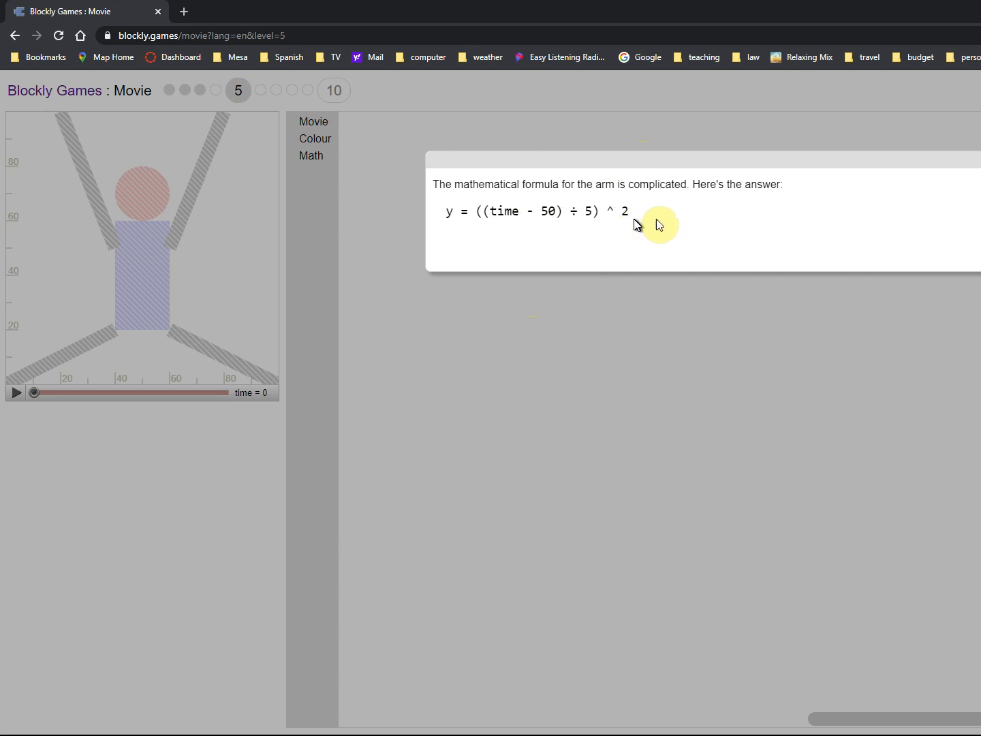
mouse_move(656, 224)
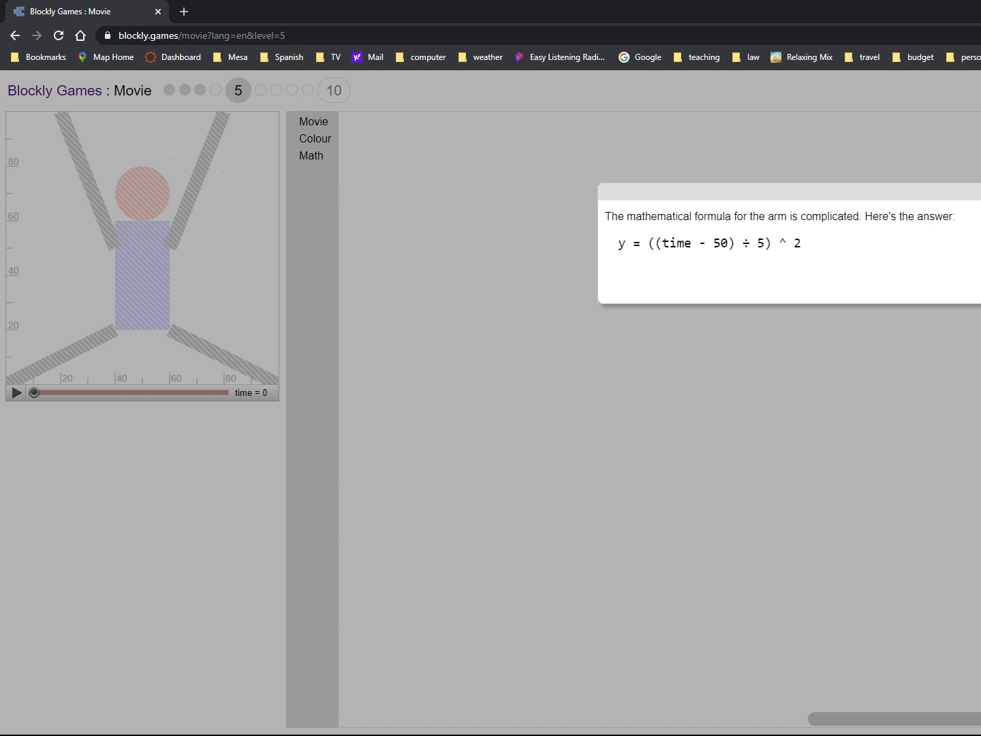
left_click(492, 150)
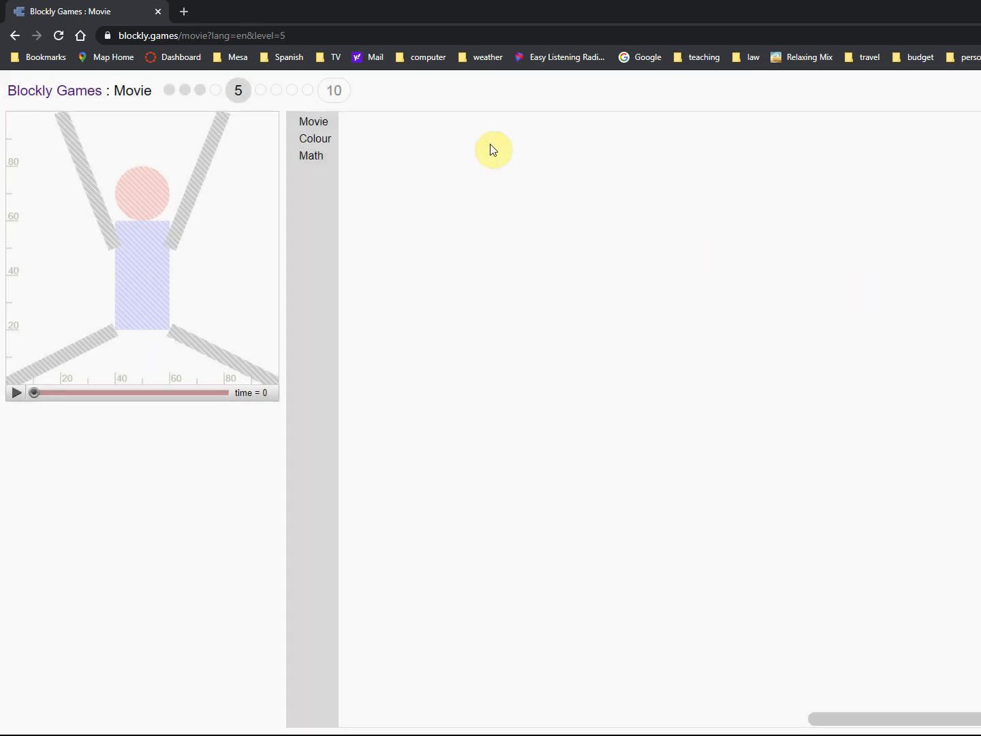
Pull an arithmetic block from Math into the arm line's end y and replay the animation.
left_click(312, 121)
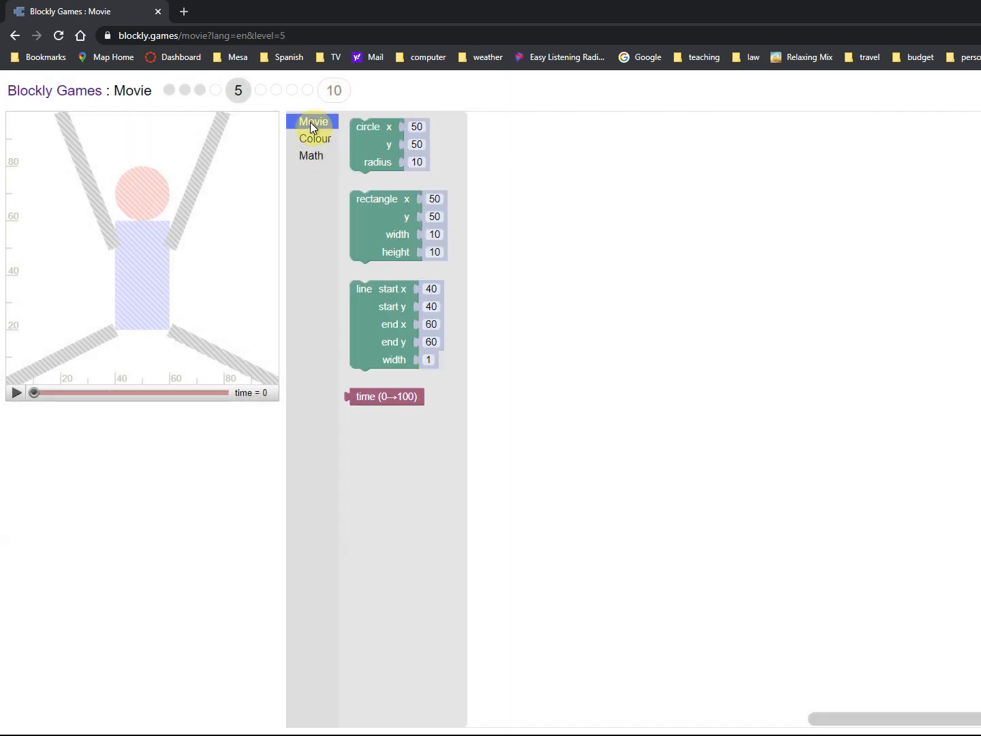
left_click(313, 139)
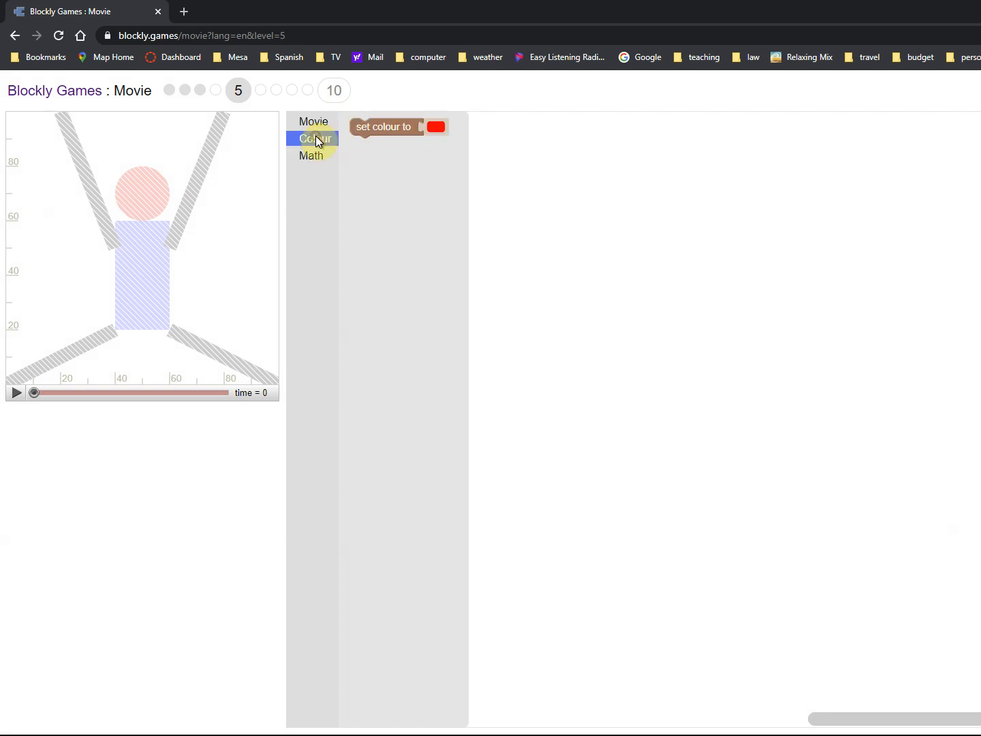
left_click(311, 155)
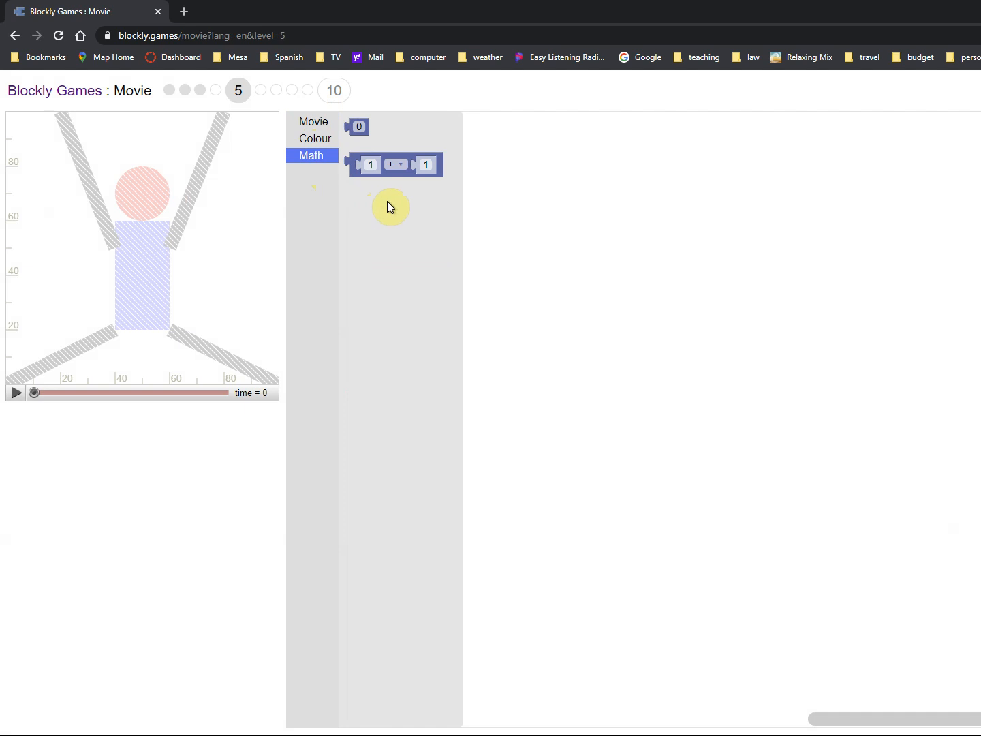
mouse_move(388, 190)
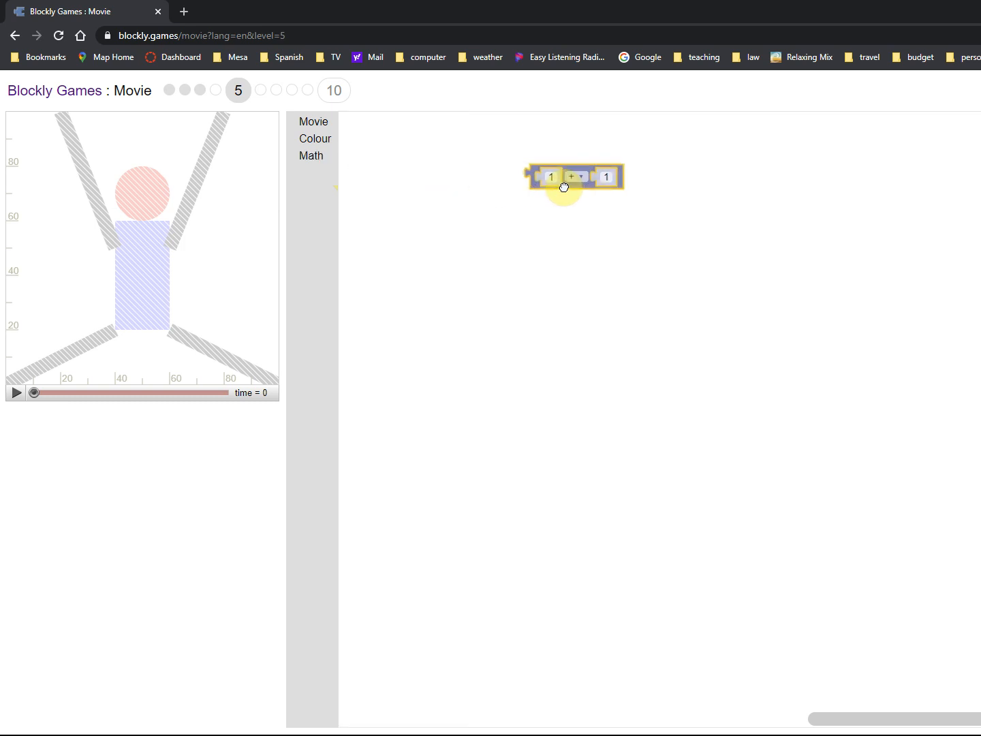
mouse_move(387, 201)
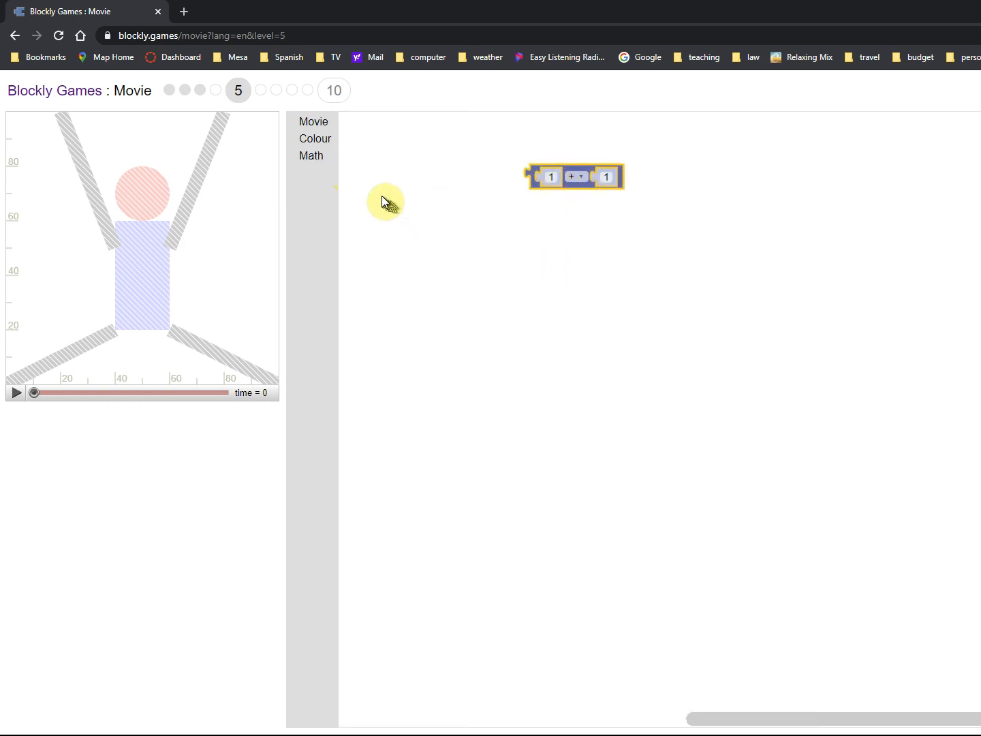
mouse_move(382, 197)
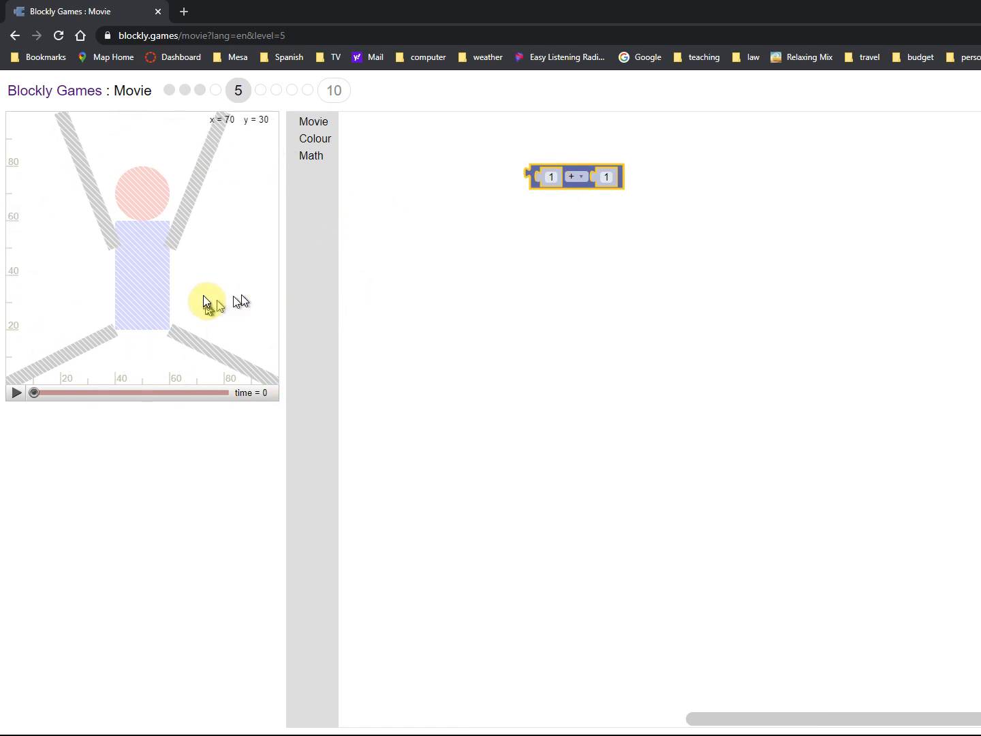
mouse_move(205, 298)
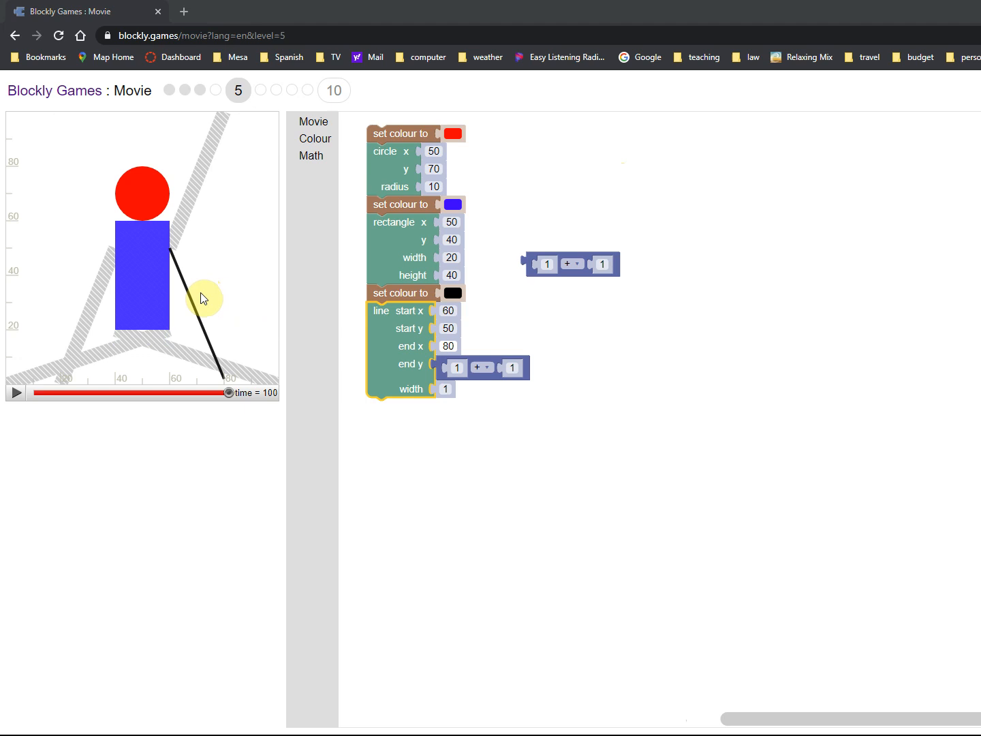
mouse_move(512, 353)
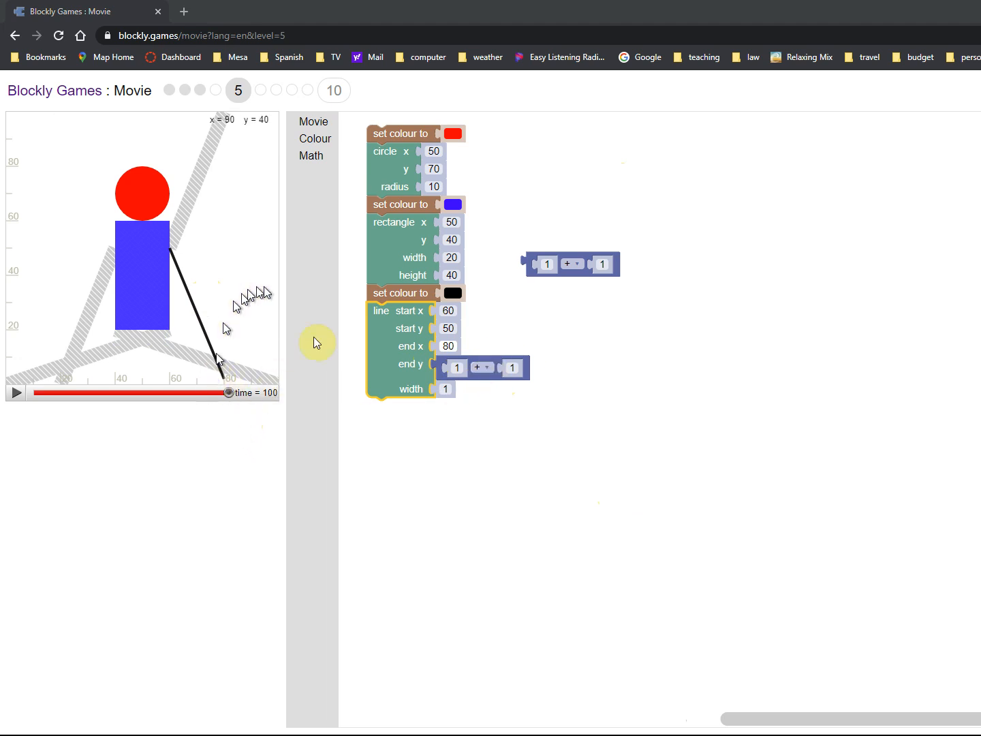
mouse_move(483, 357)
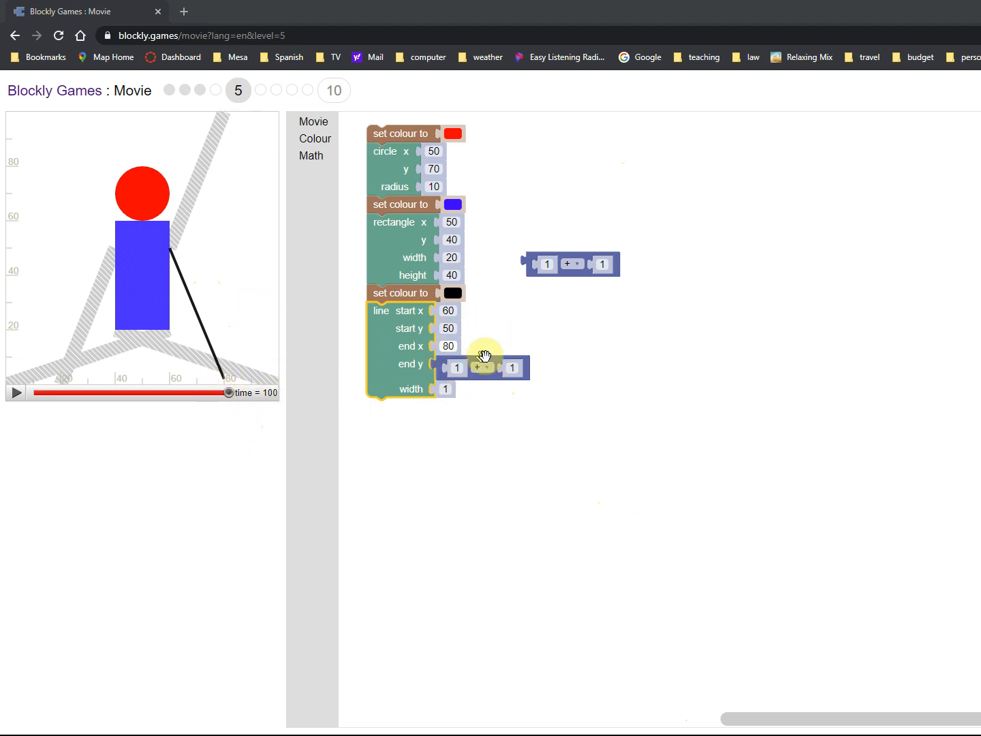
mouse_move(553, 469)
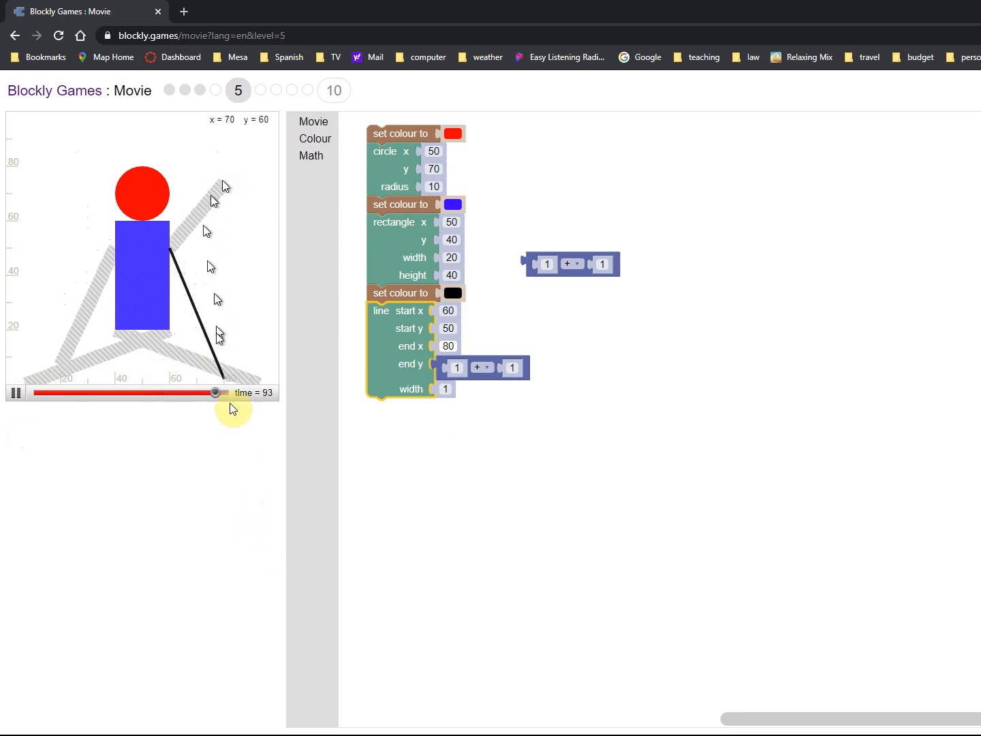
left_click(15, 393)
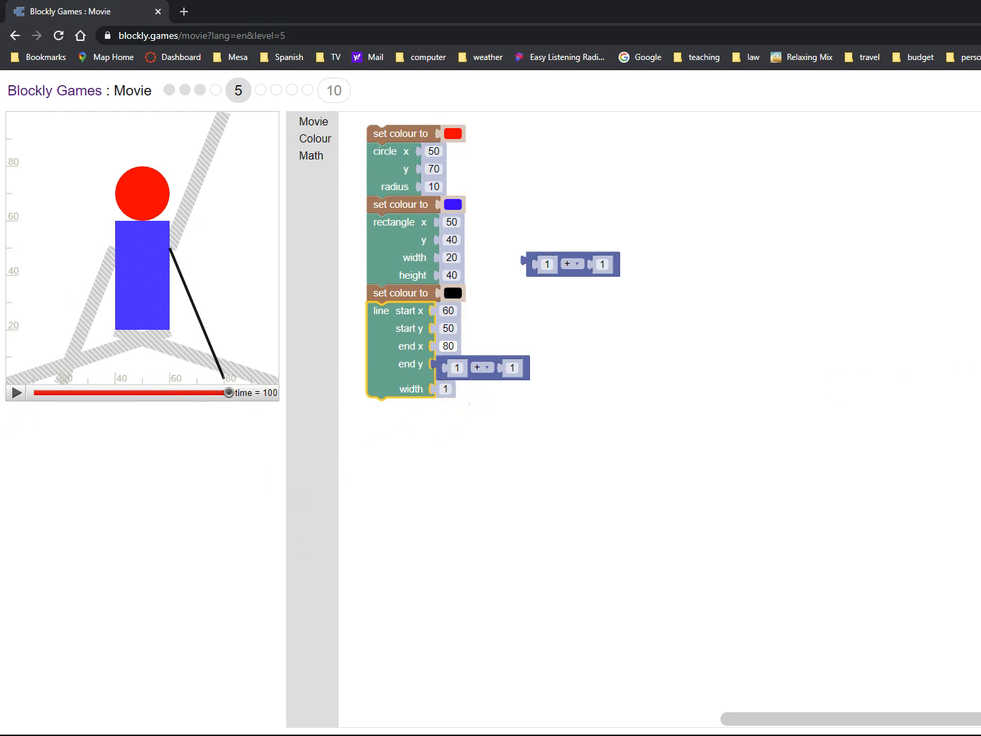
mouse_move(574, 264)
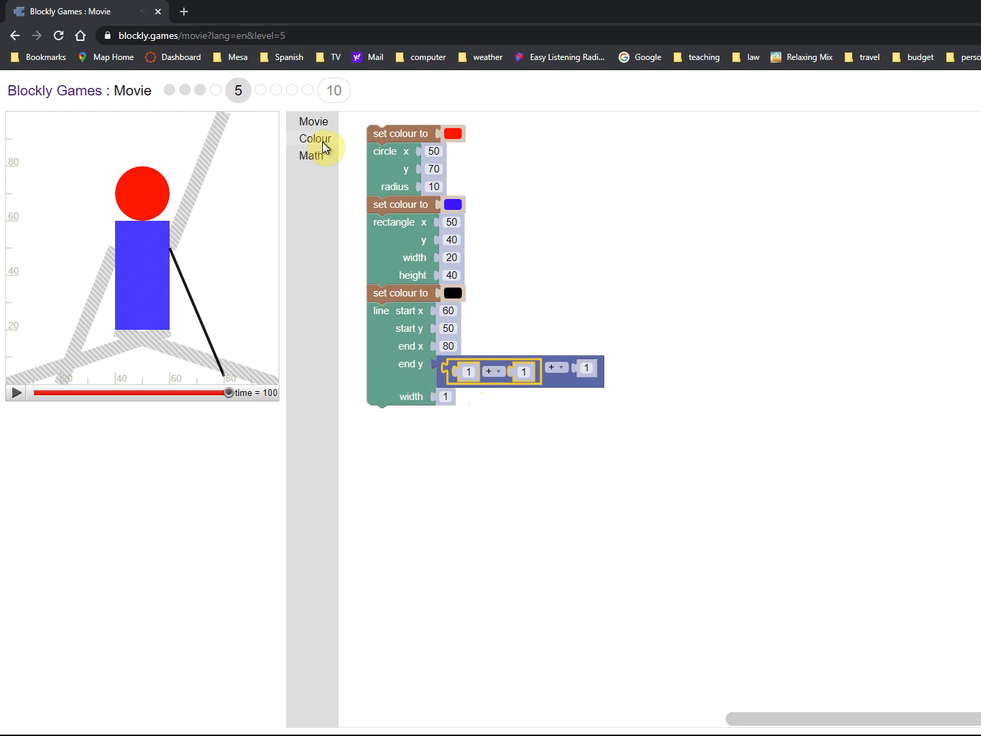
Build time − 50 inside the end y block and make the outer operation a ÷ by 5.
left_click(312, 122)
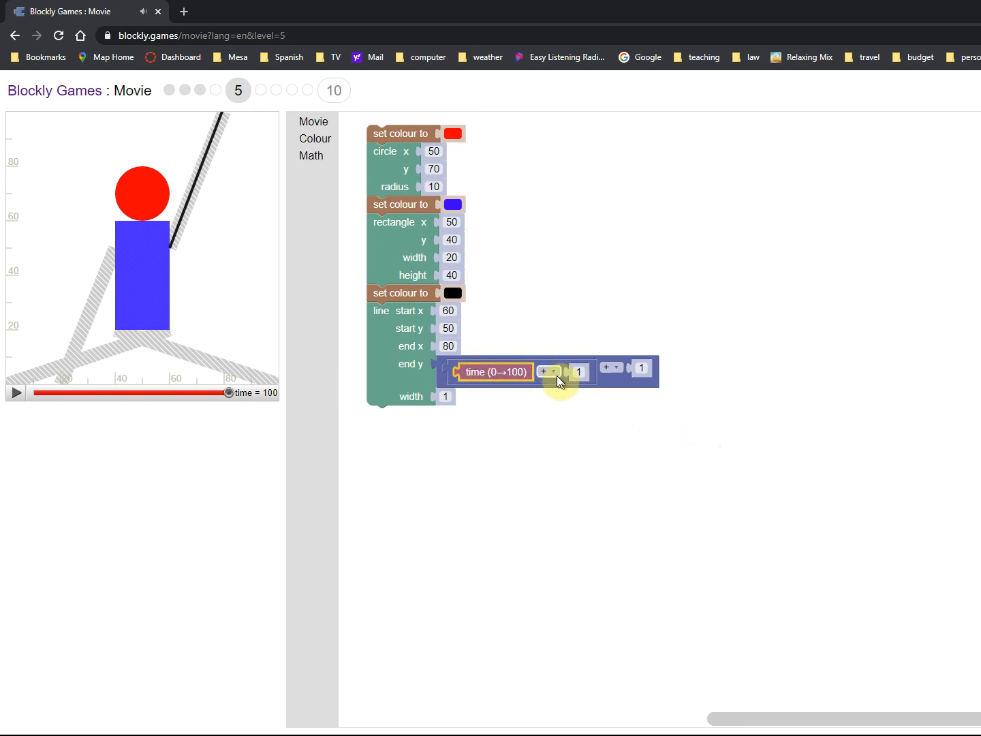
left_click(549, 370)
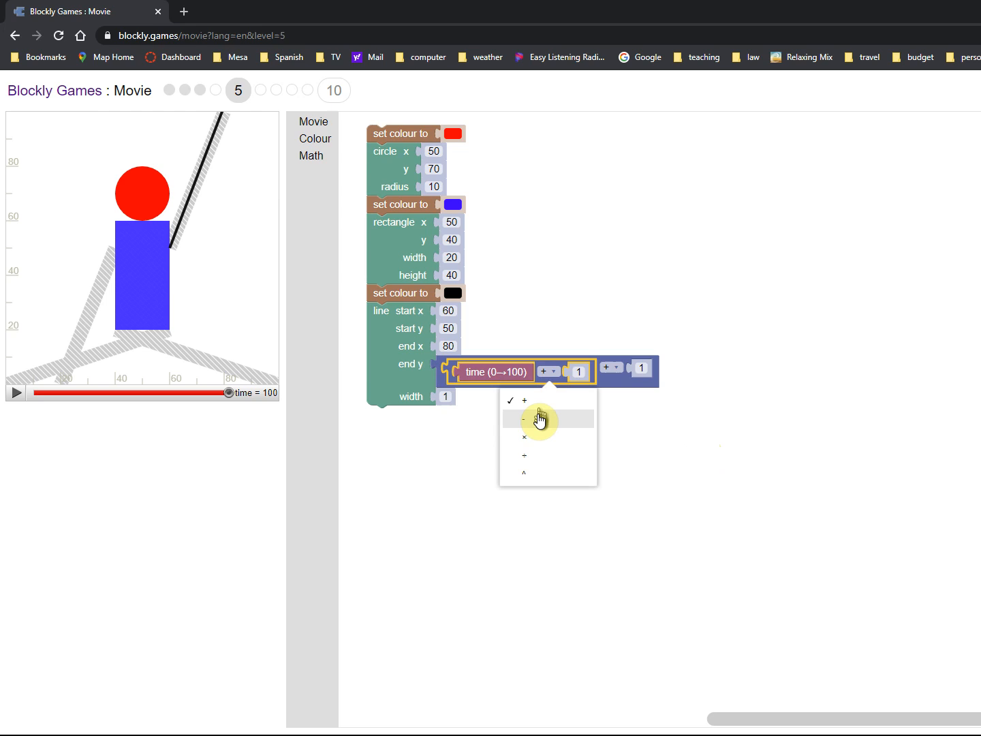
left_click(548, 418)
type("50")
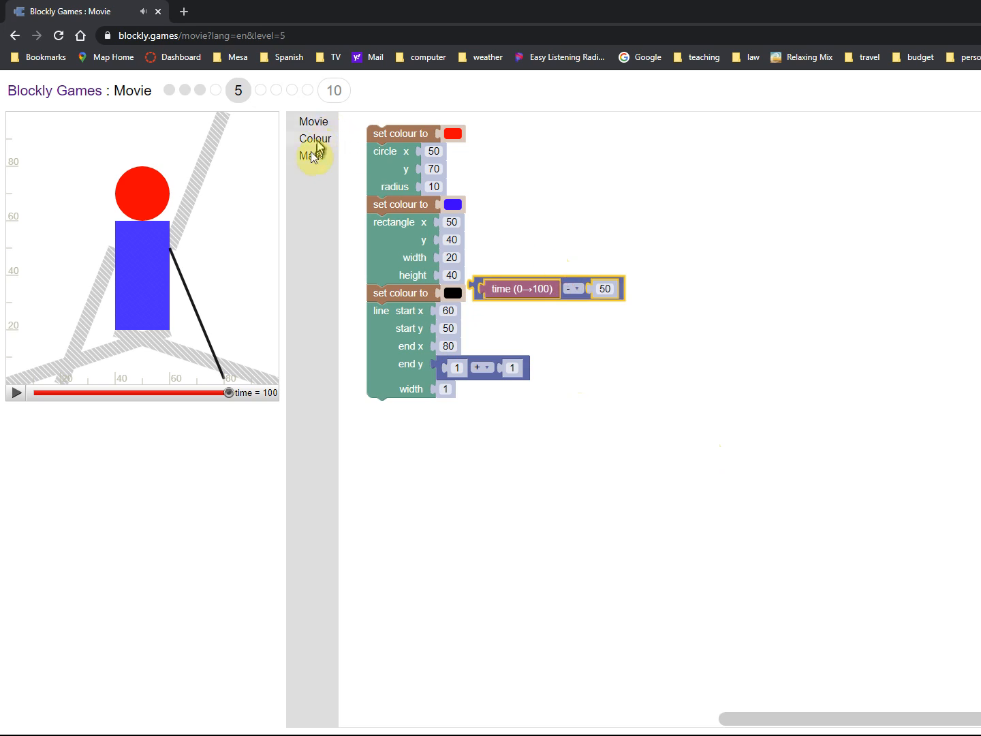
mouse_move(310, 155)
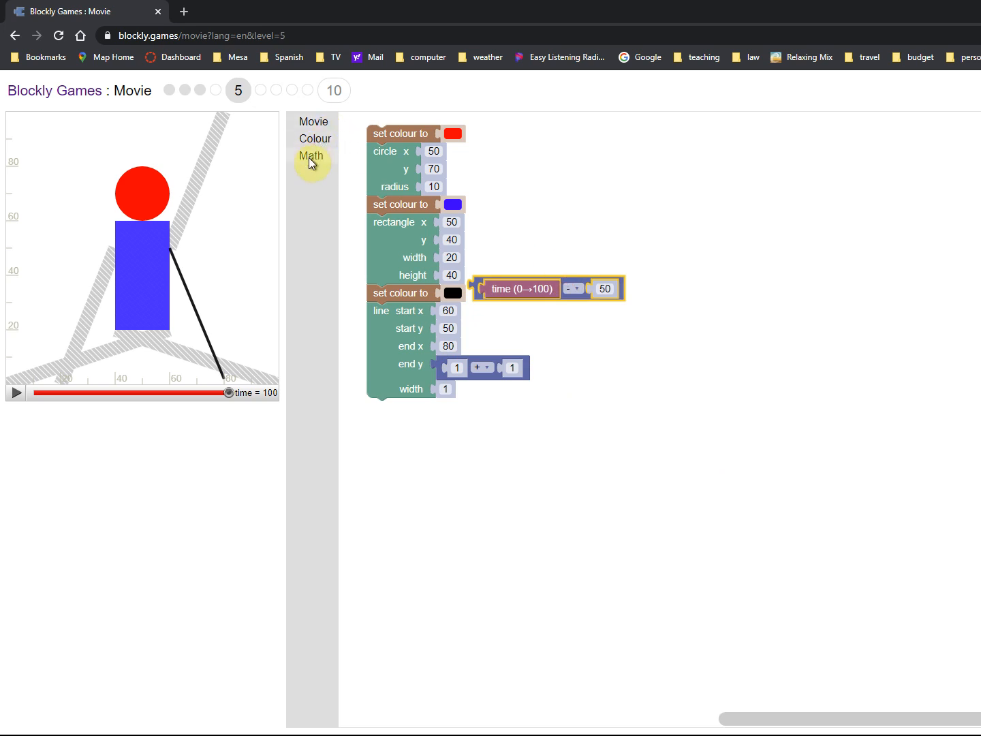
mouse_move(579, 278)
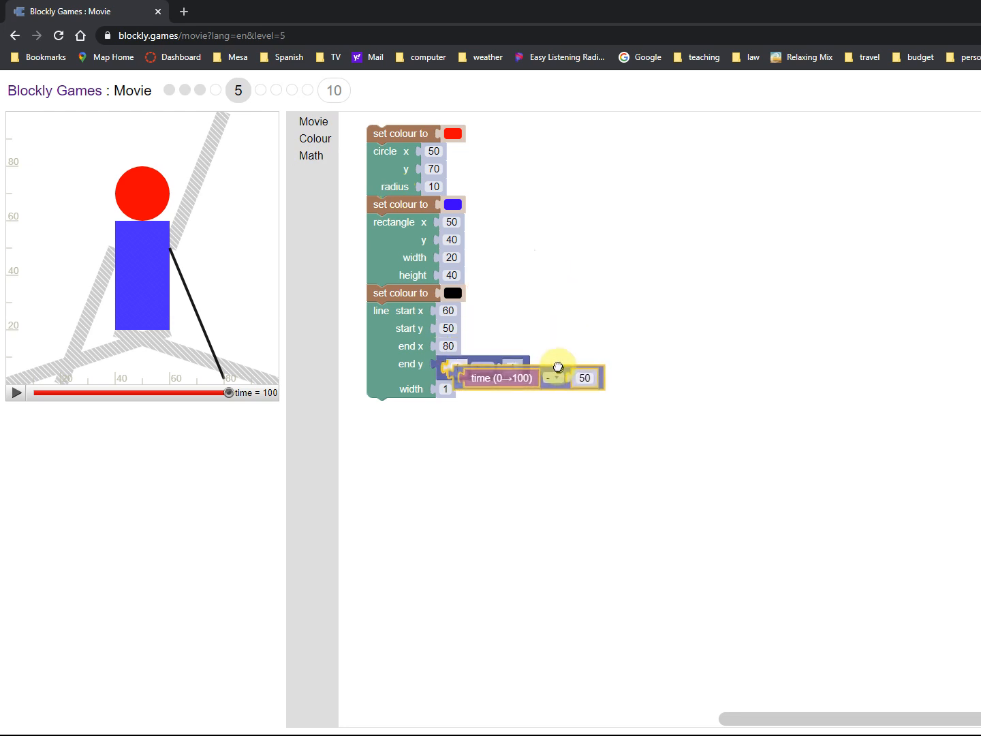
left_click(619, 370)
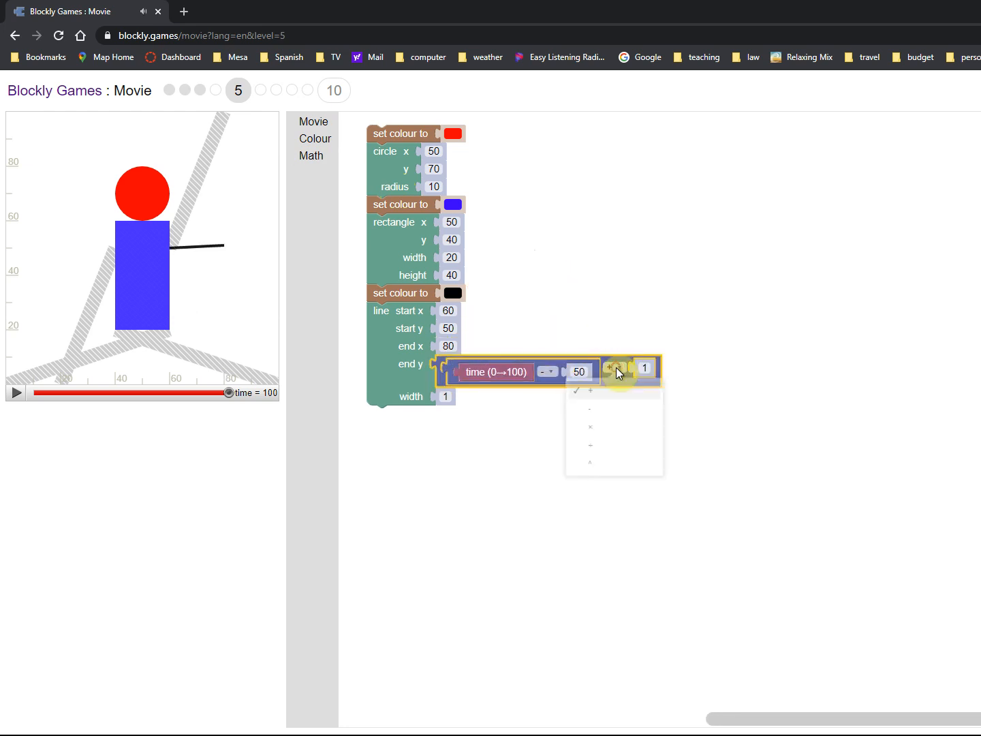
mouse_move(617, 449)
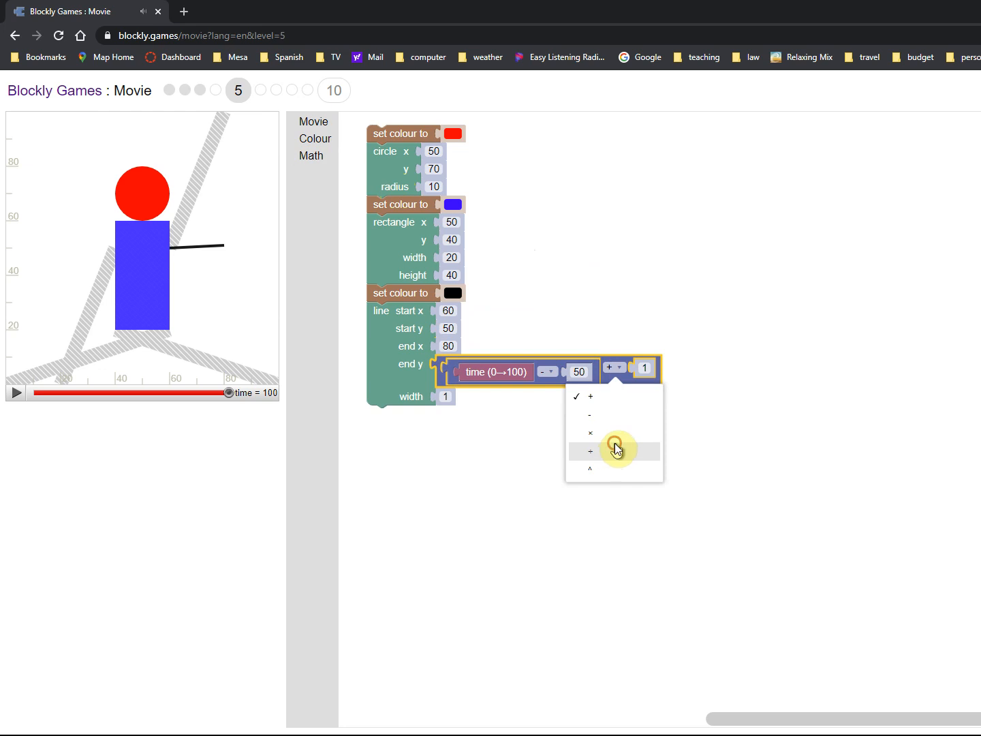
left_click(590, 451)
type("5")
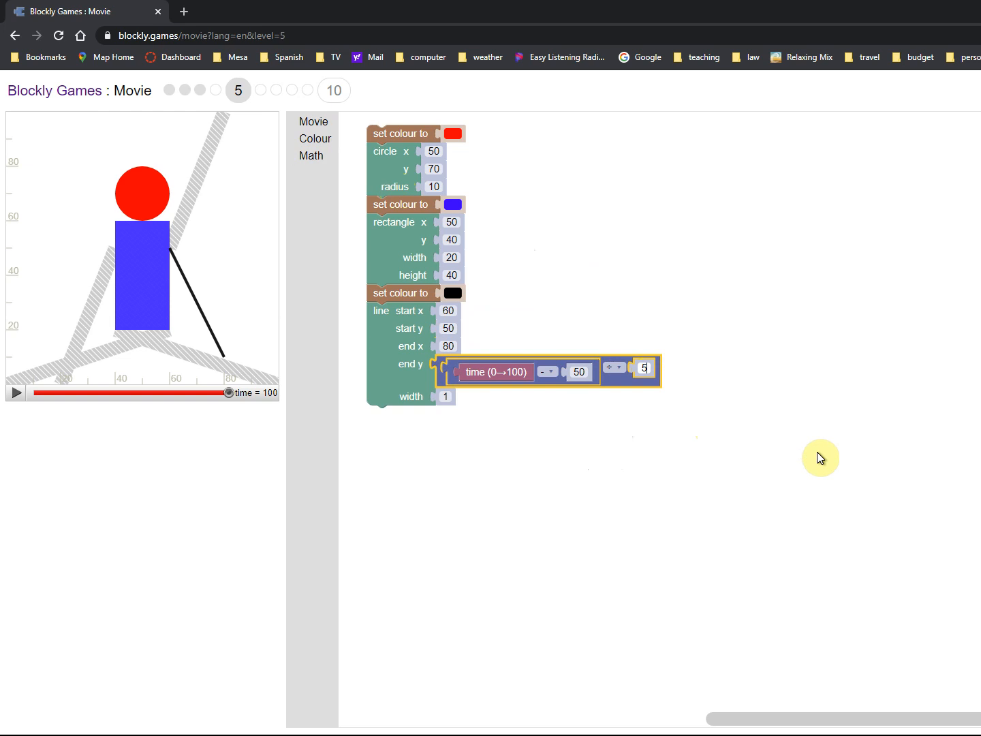
mouse_move(640, 444)
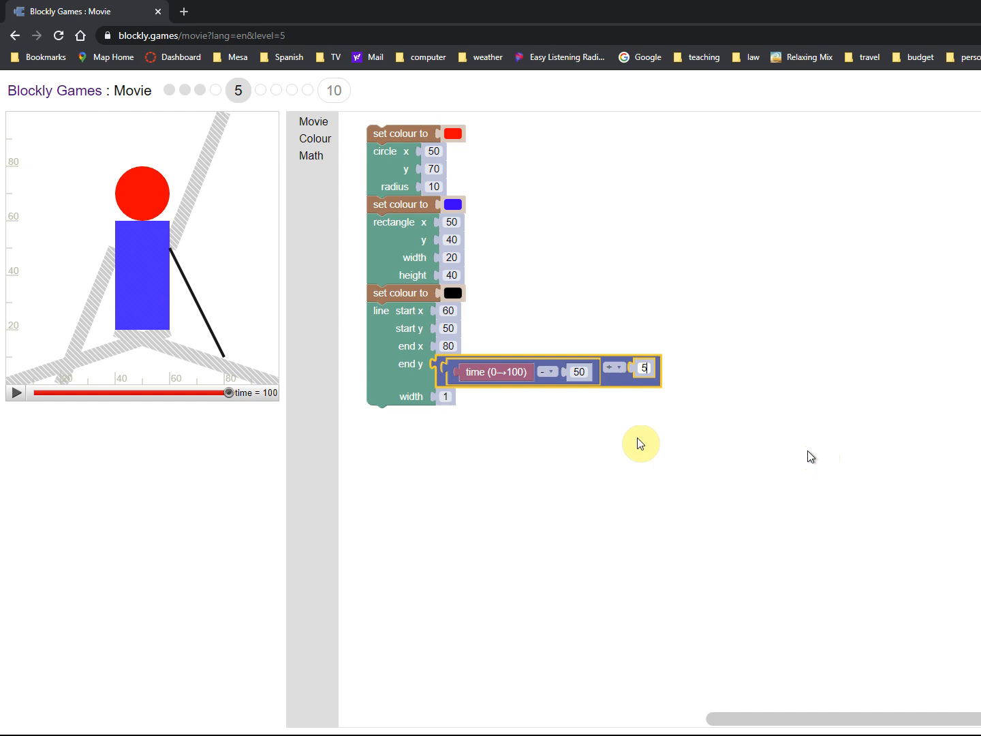
mouse_move(461, 375)
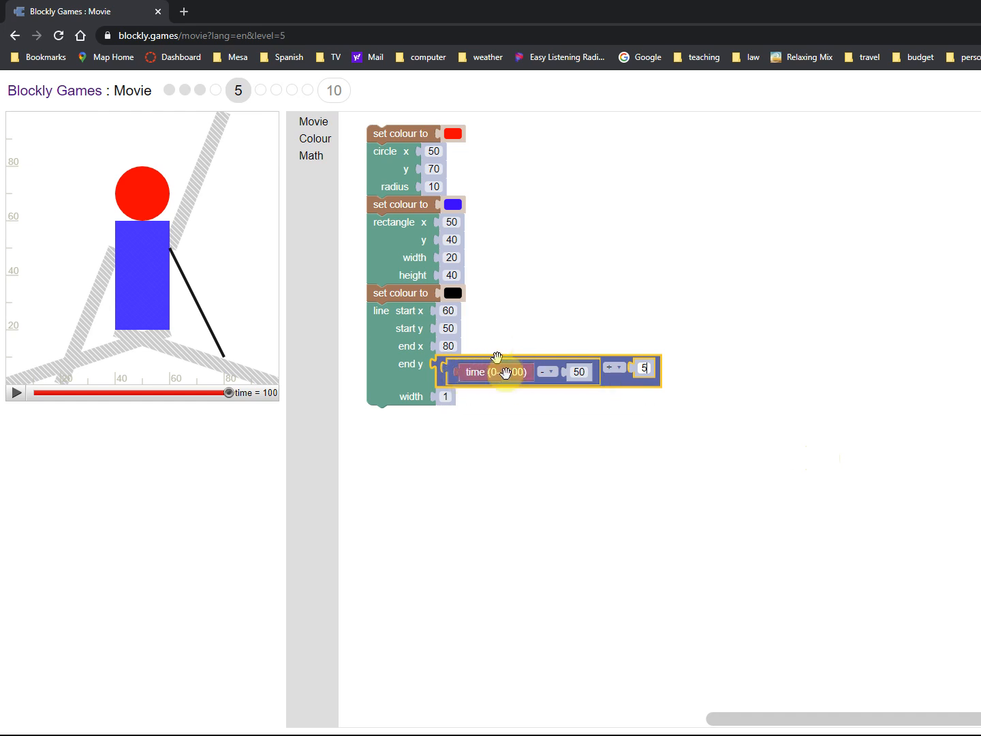
mouse_move(493, 371)
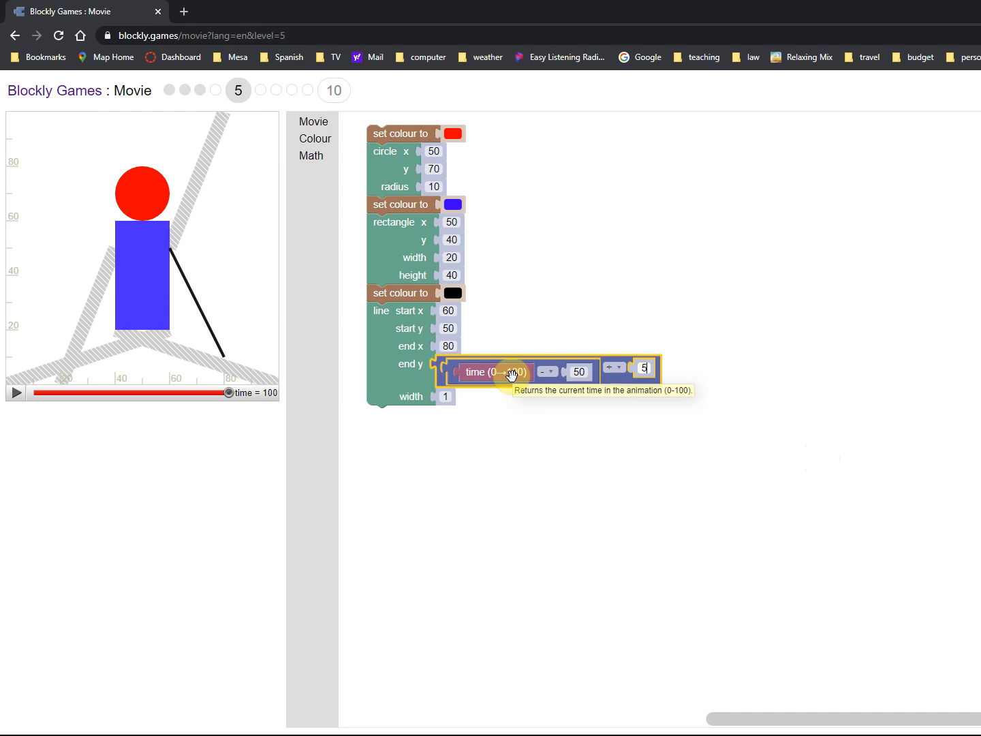
mouse_move(584, 372)
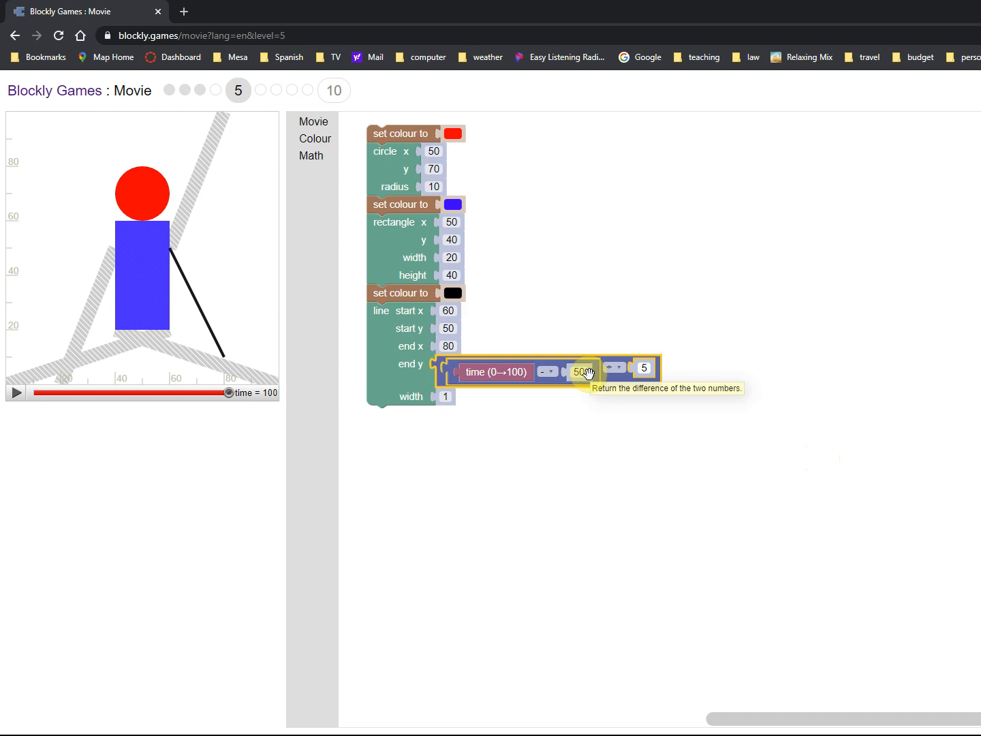
mouse_move(215, 120)
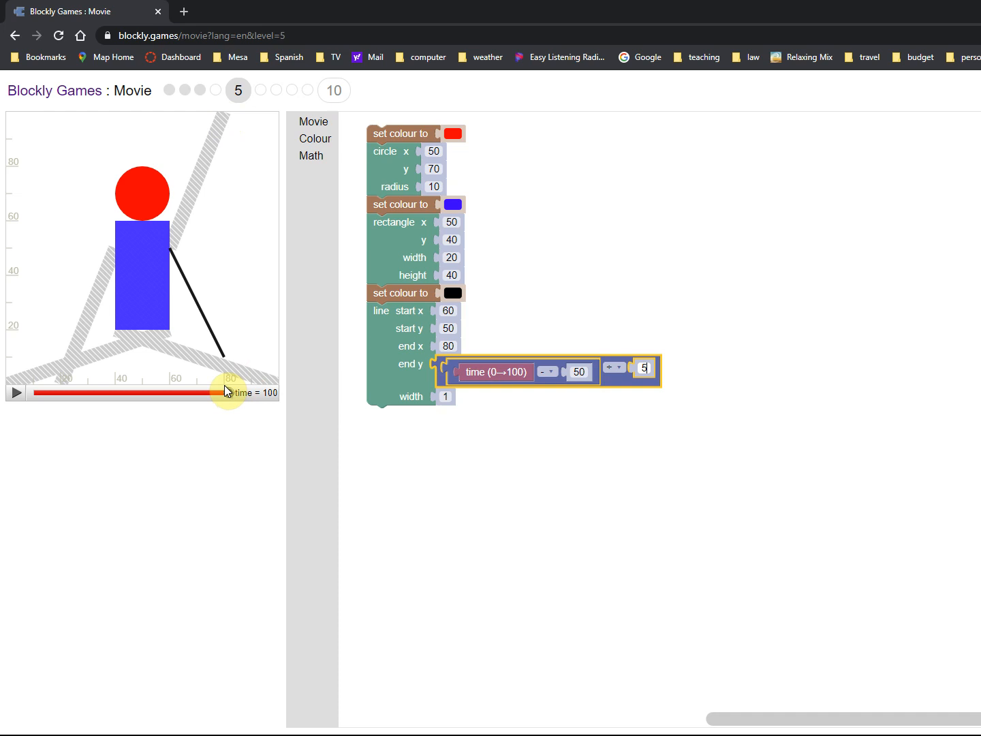
mouse_move(229, 116)
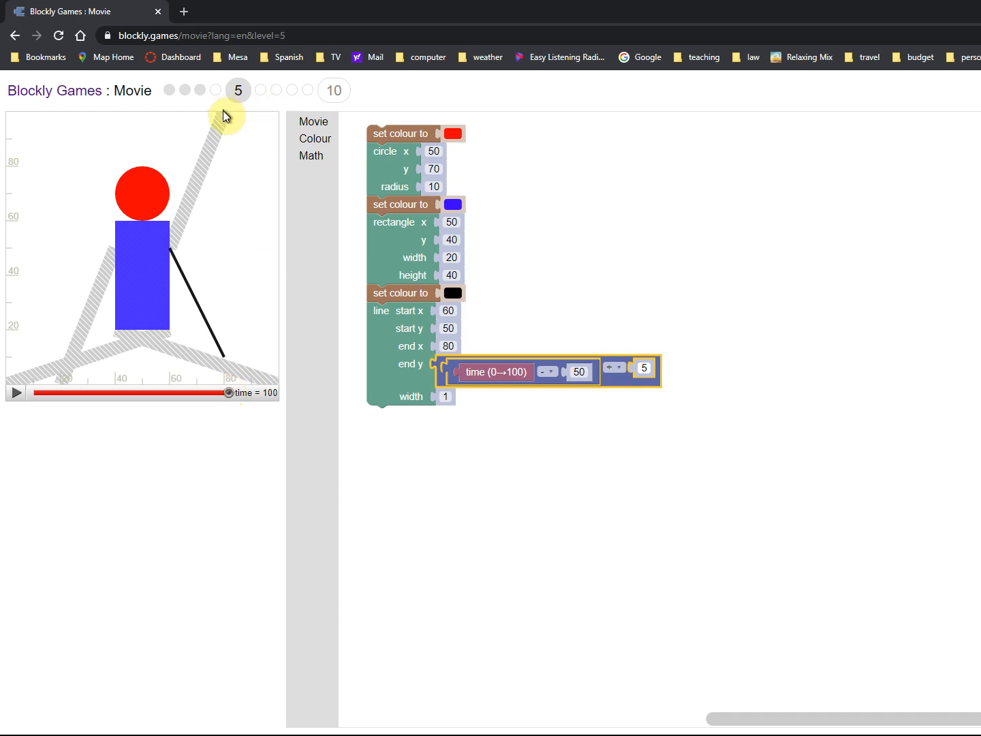
mouse_move(551, 342)
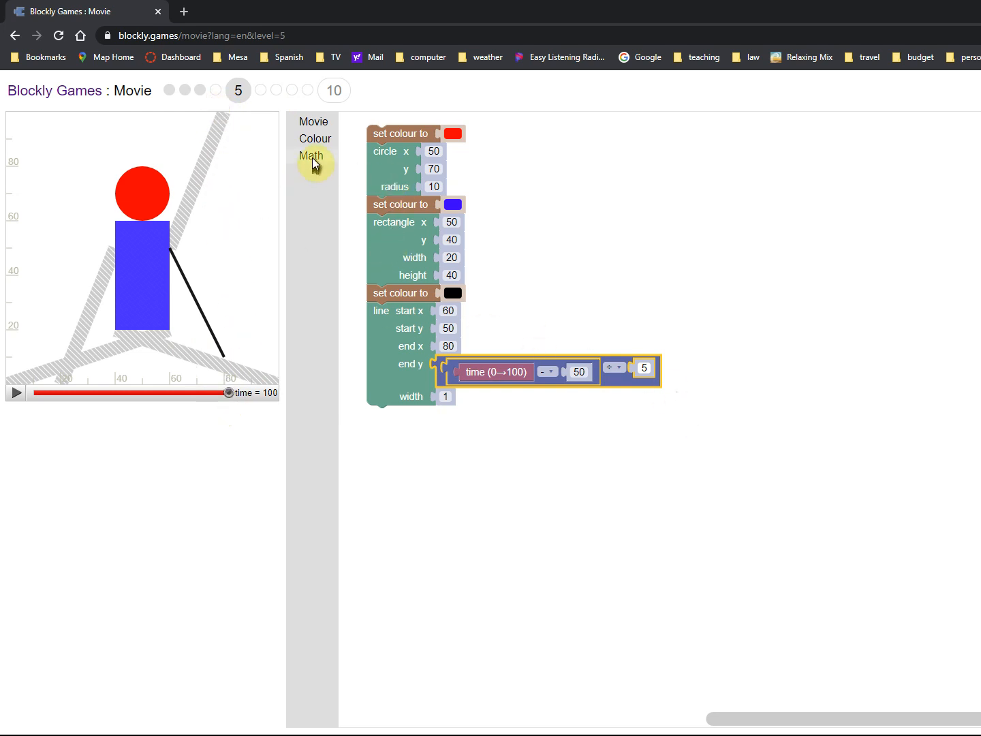
Add a new arithmetic block to end y and set its operation to ^ for squaring by 2.
left_click(311, 155)
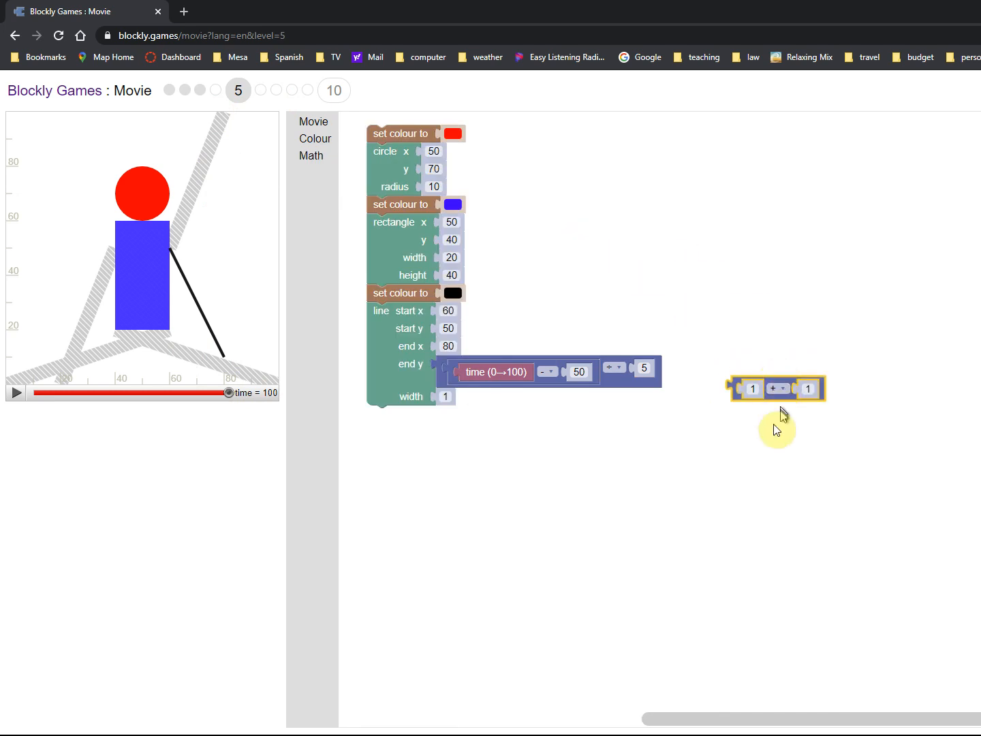
mouse_move(783, 379)
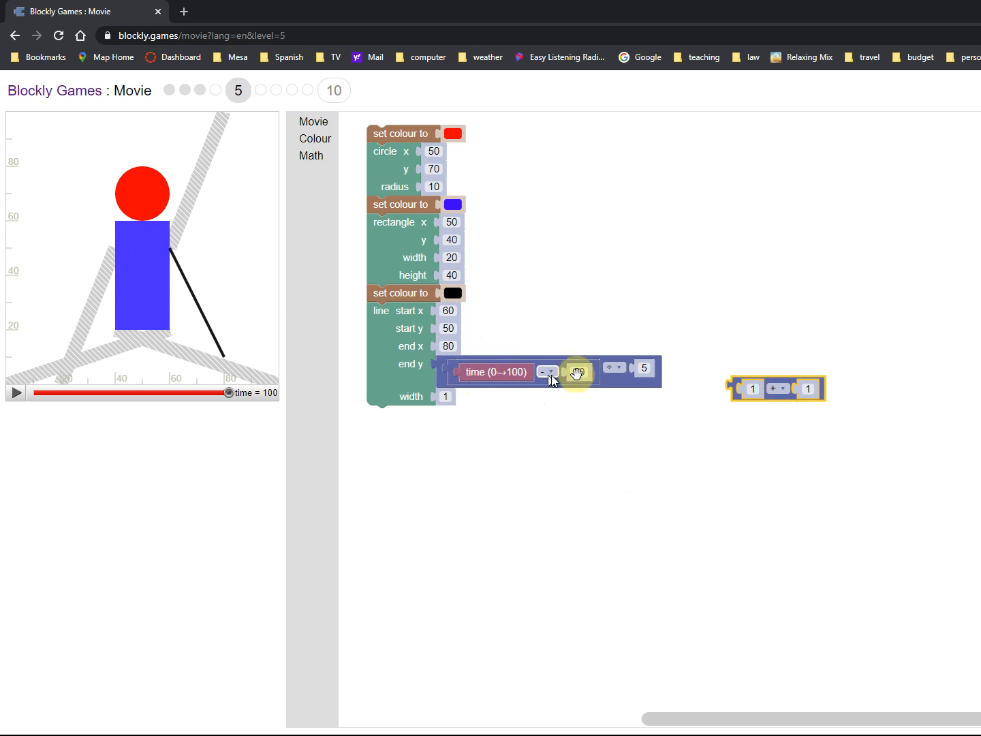
left_click(580, 372)
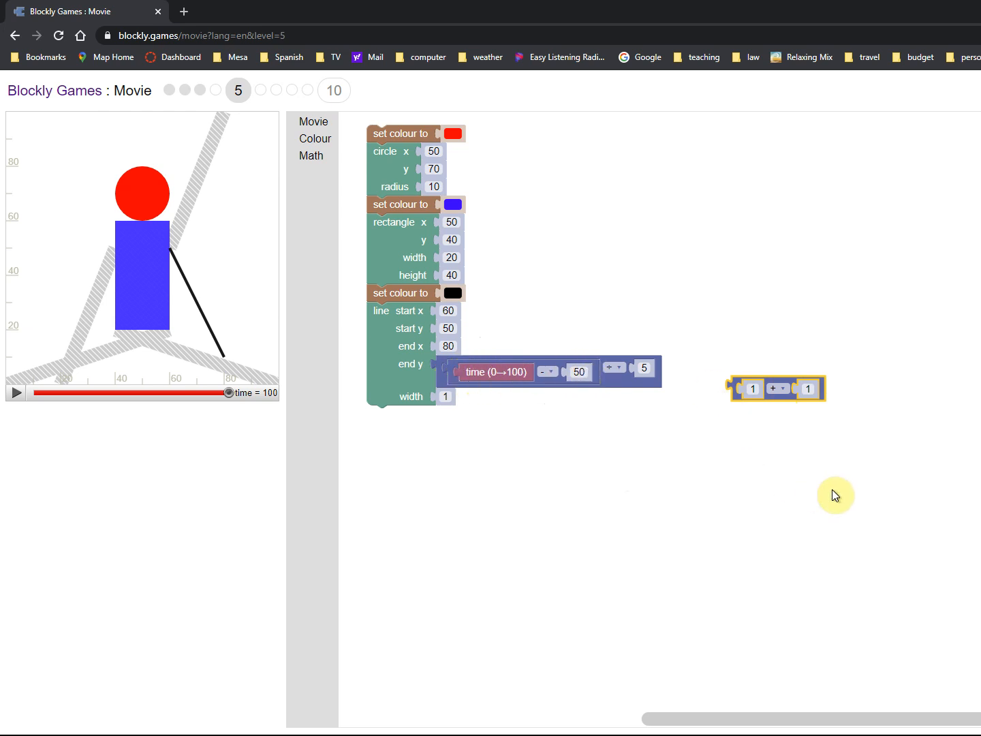
mouse_move(777, 387)
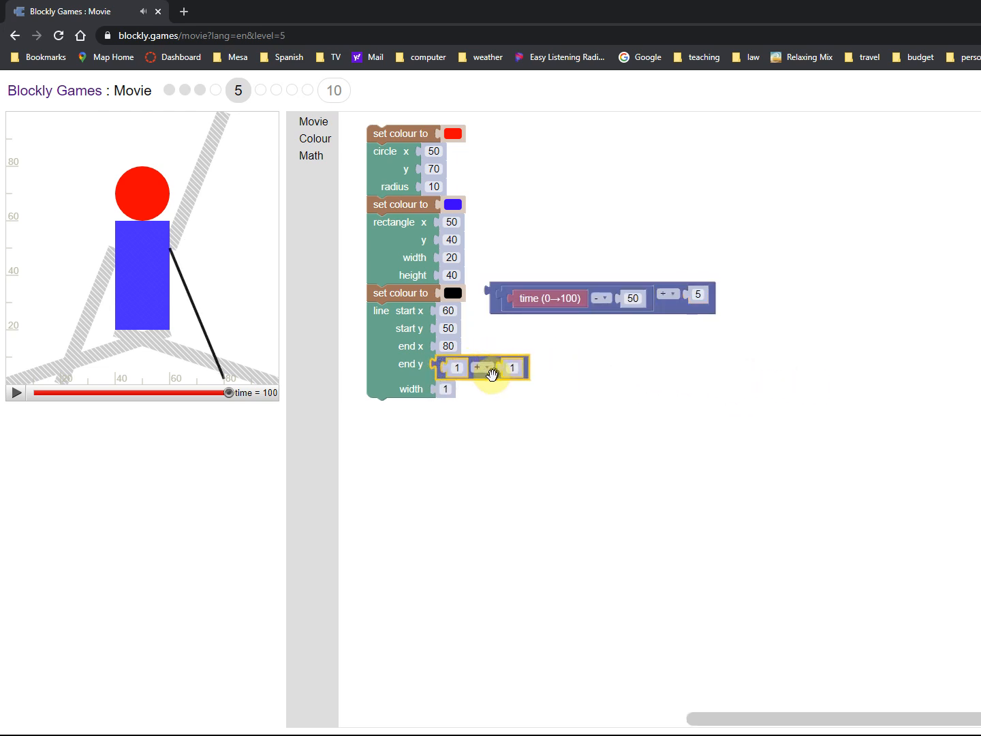
left_click(482, 367)
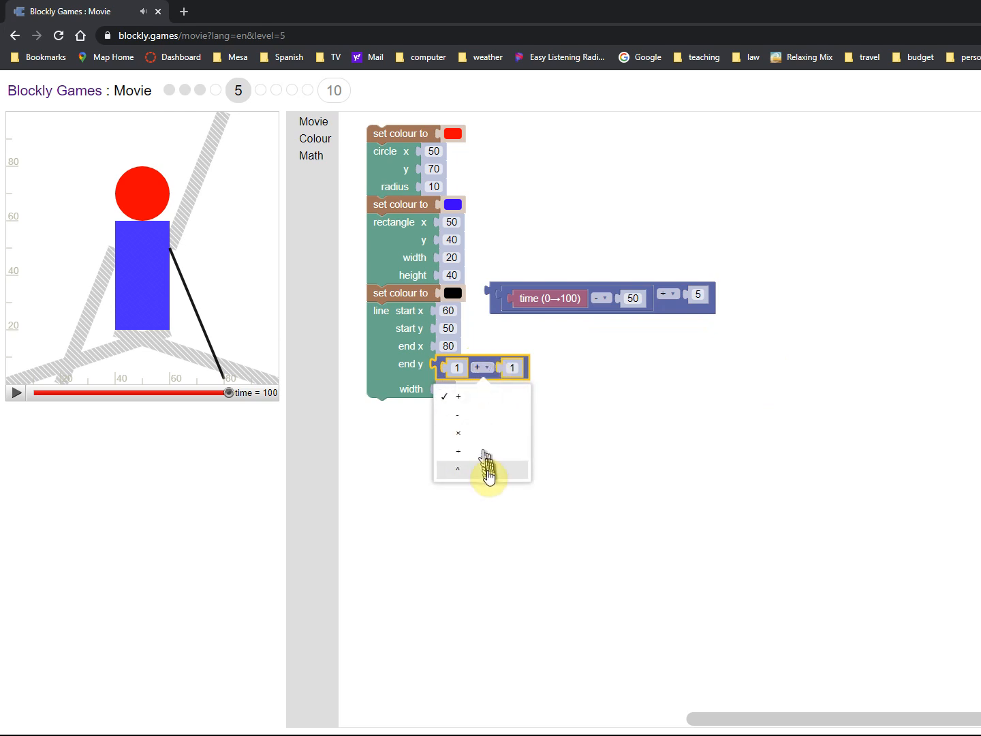
left_click(457, 468)
type("2")
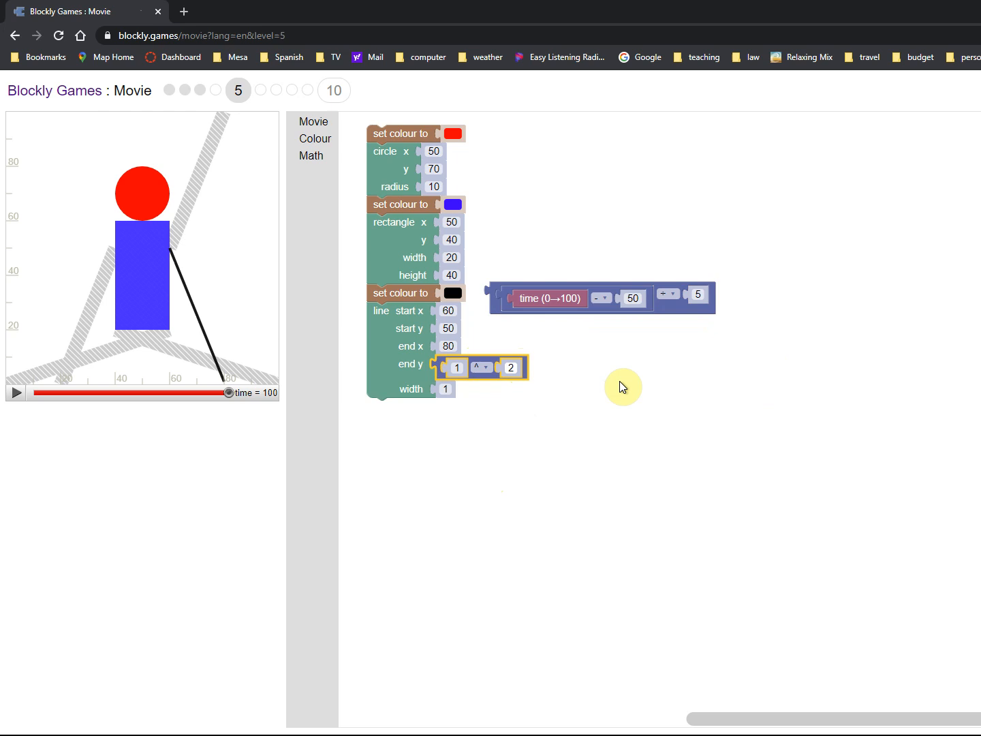
mouse_move(612, 281)
type("5")
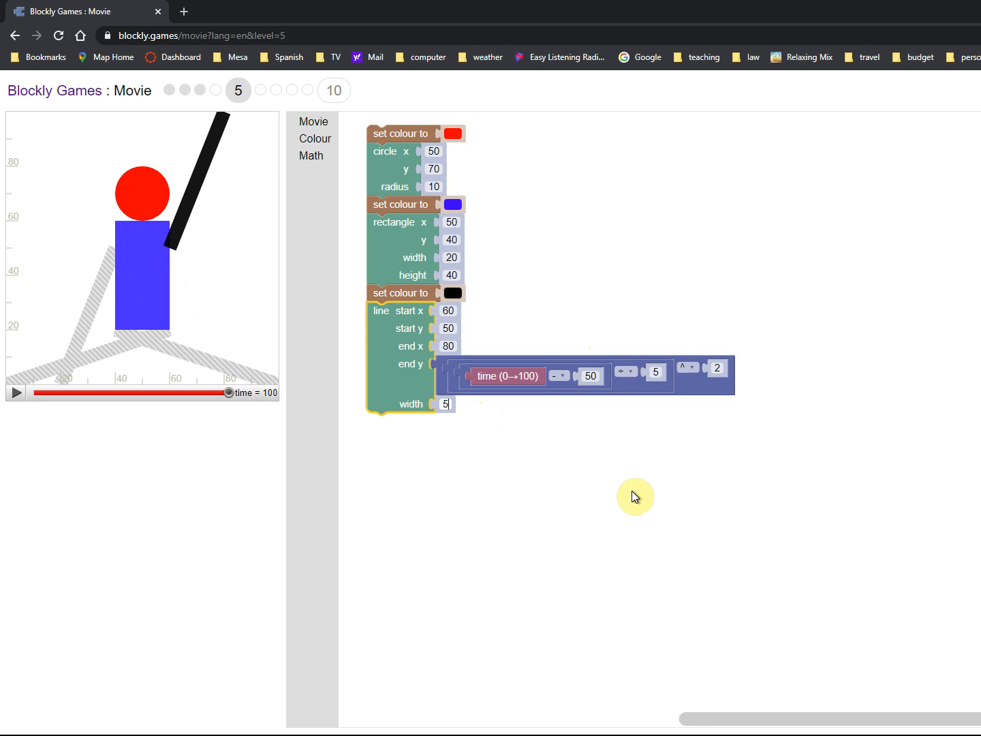
mouse_move(15, 397)
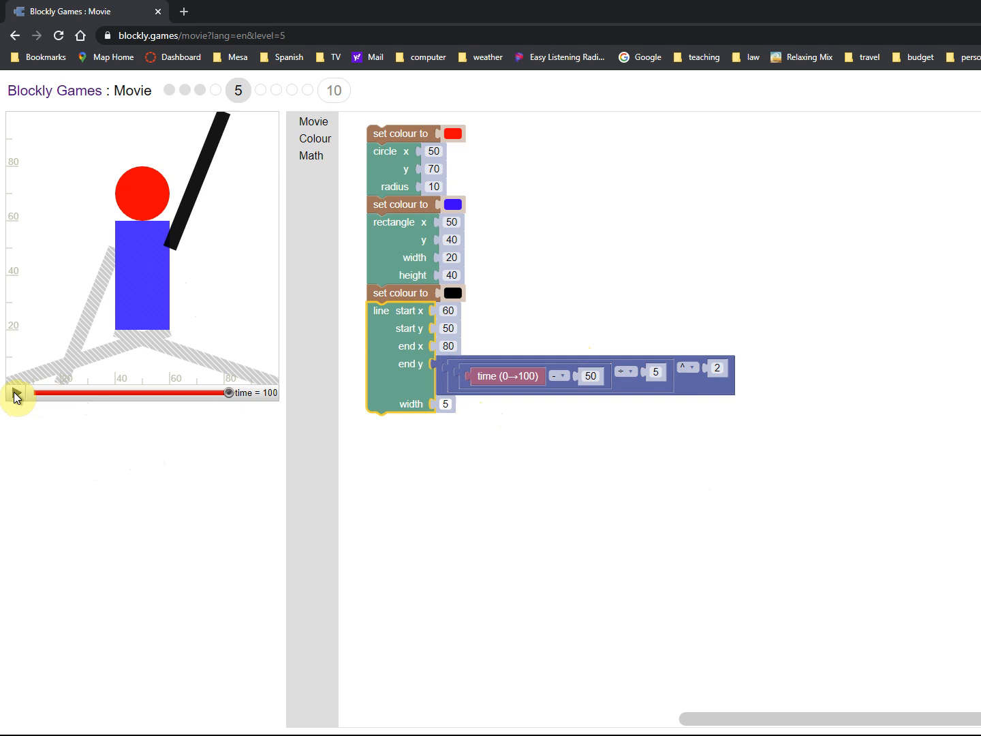
Play the movie to check the arm's curved motion, pausing partway through.
left_click(15, 392)
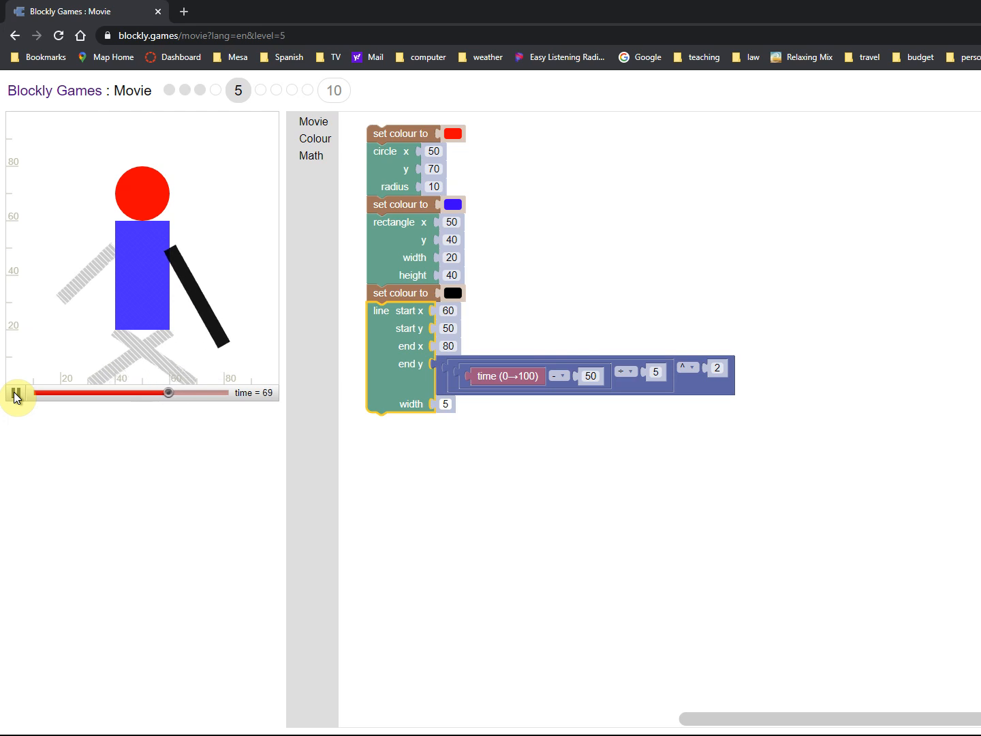
left_click(17, 392)
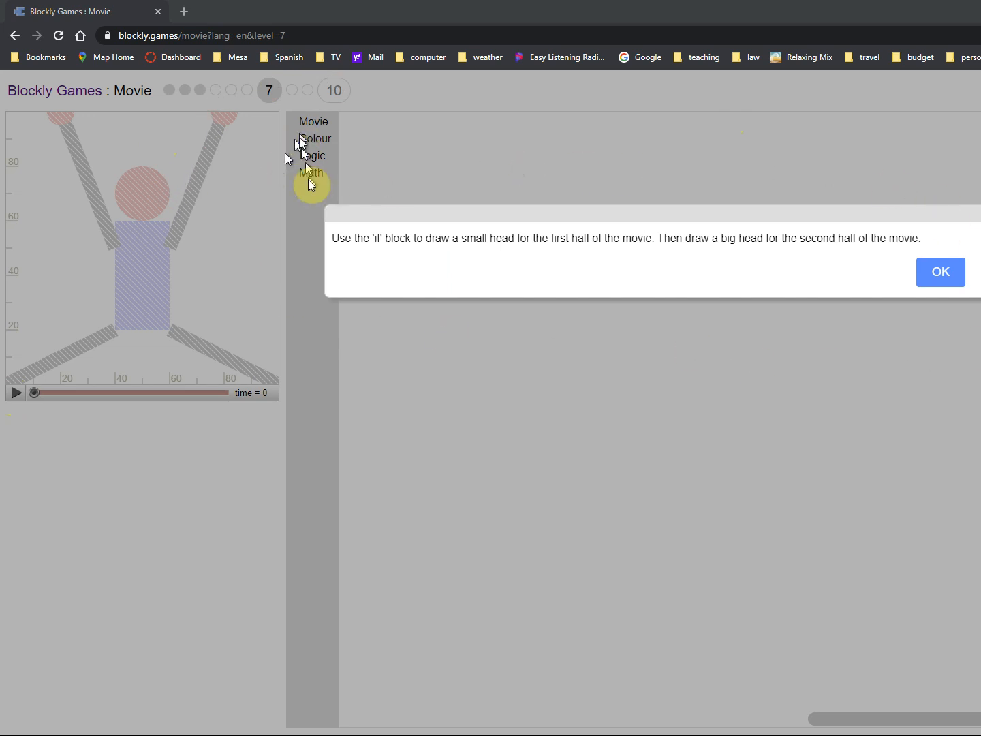
mouse_move(409, 198)
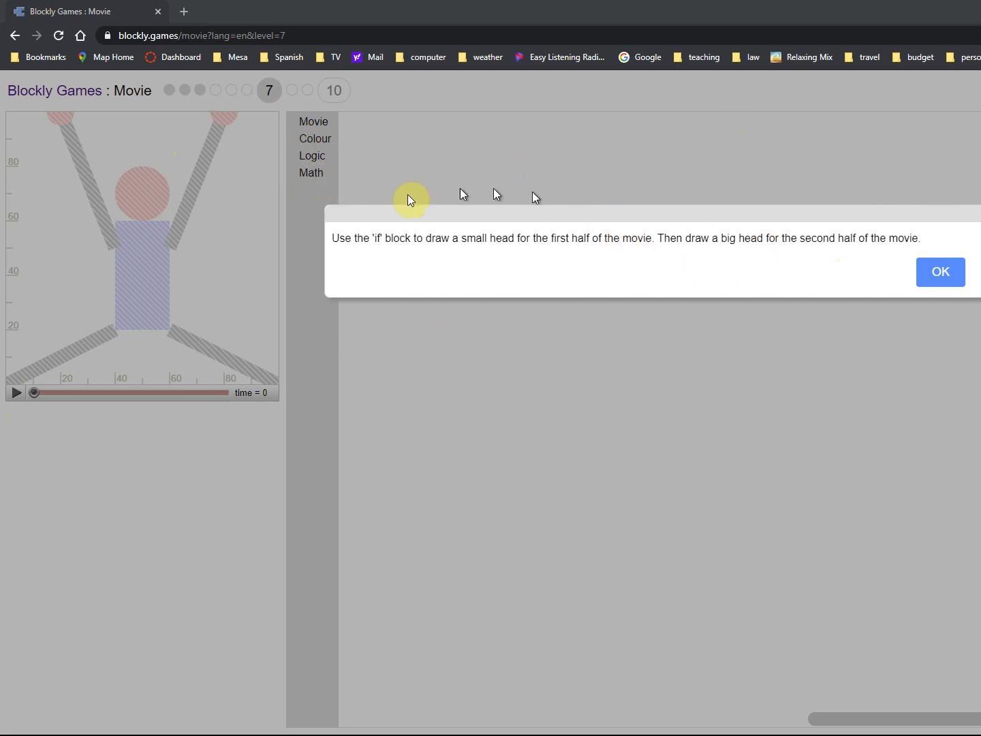
mouse_move(893, 238)
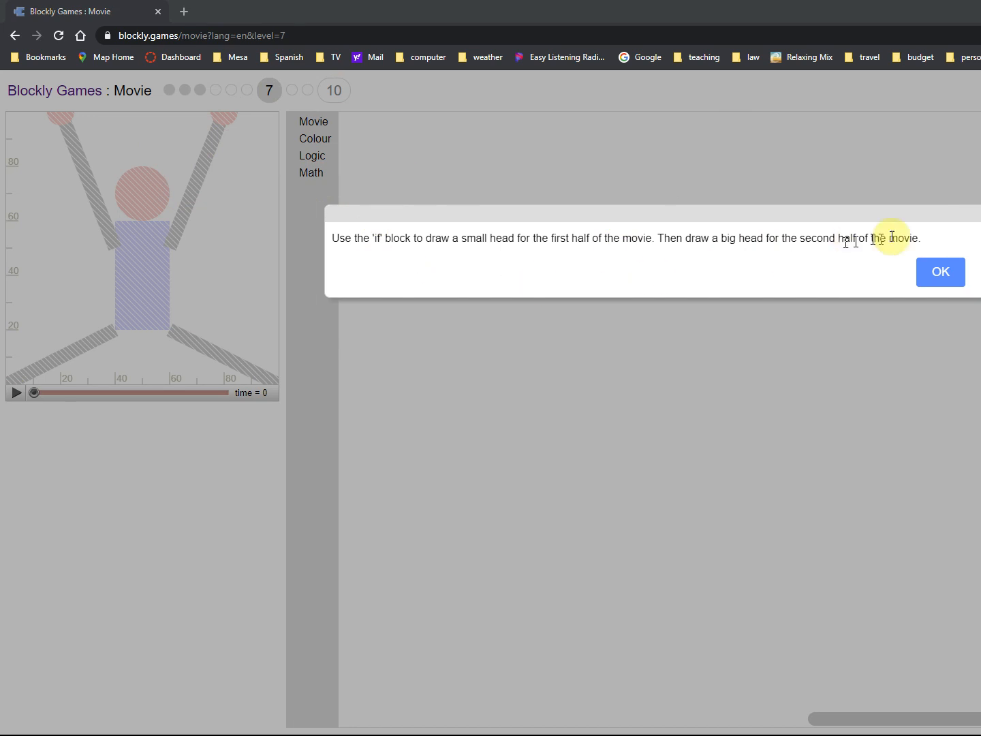
mouse_move(588, 271)
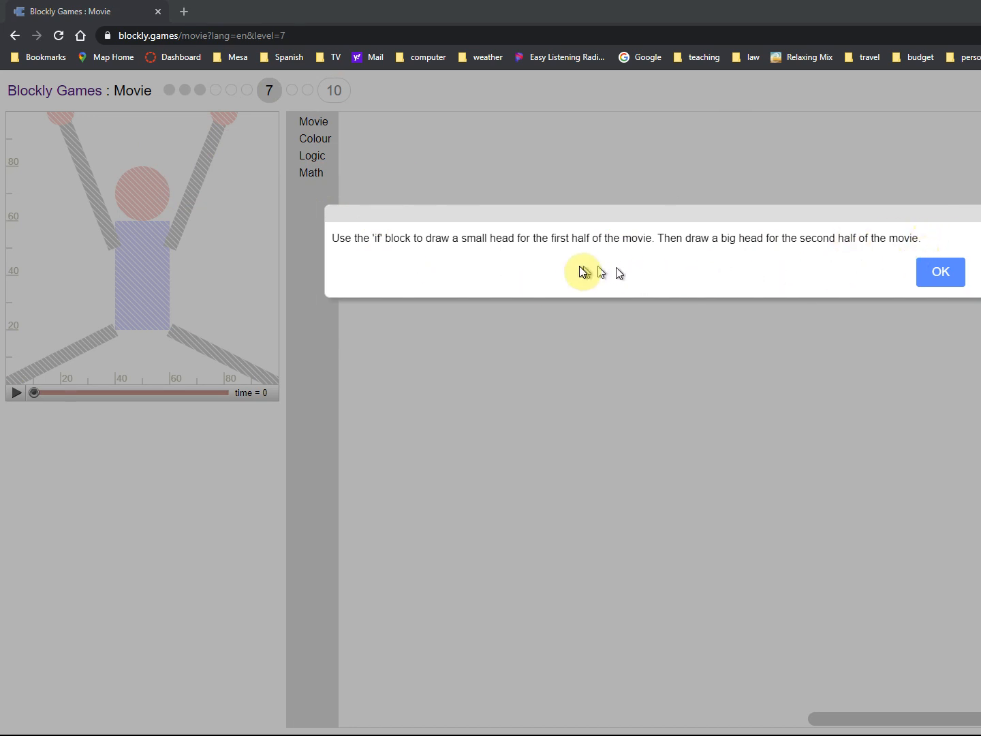
mouse_move(940, 273)
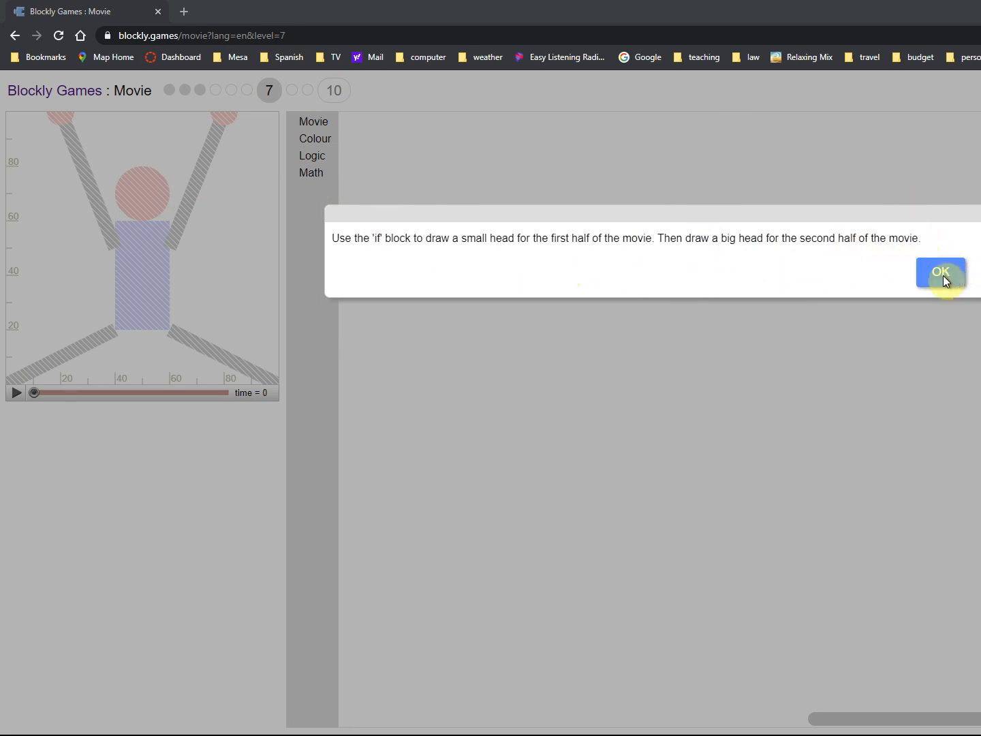
Dismiss level 7's if-block instructions with OK.
left_click(940, 271)
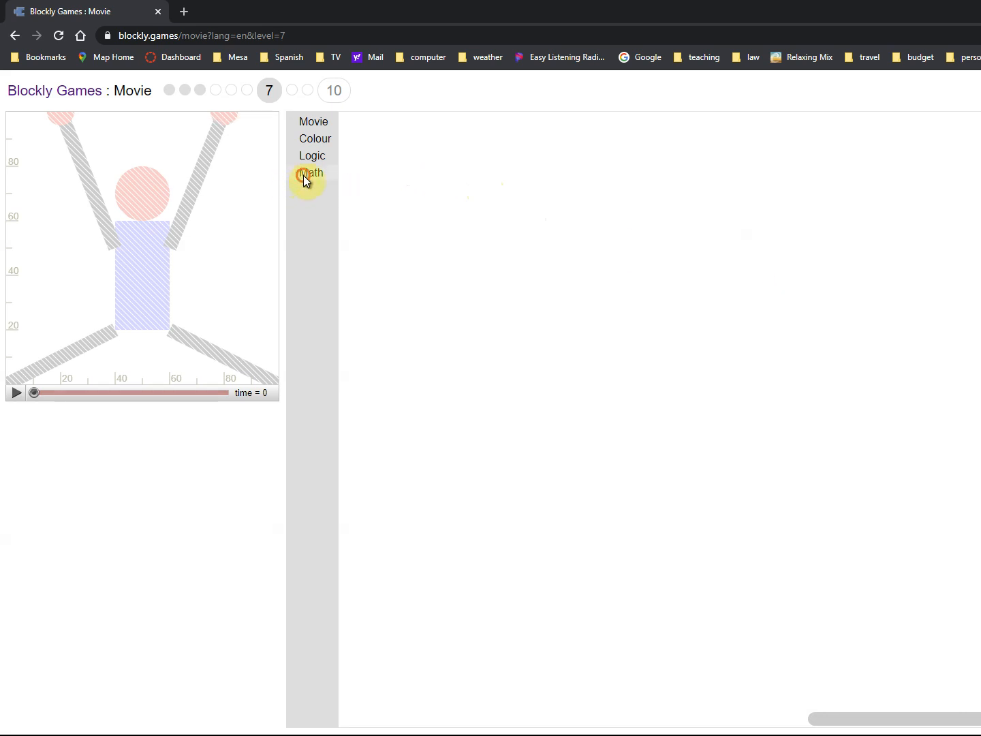
Browse the Math, Movie and Logic categories, ending on the if/else blocks.
left_click(311, 172)
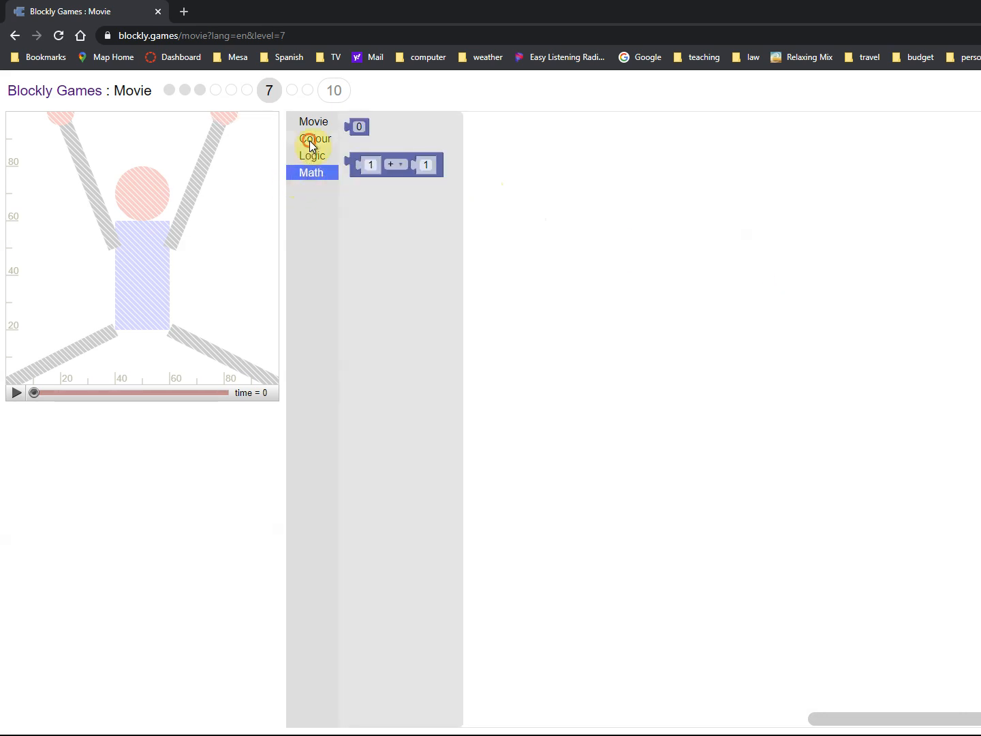
left_click(314, 121)
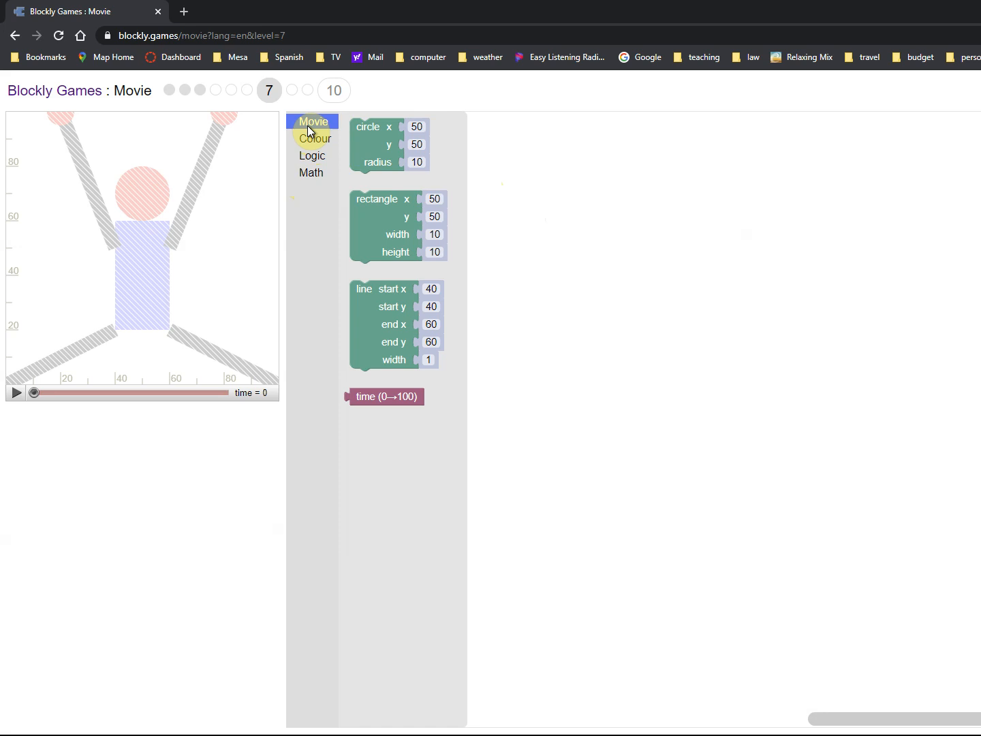
left_click(312, 155)
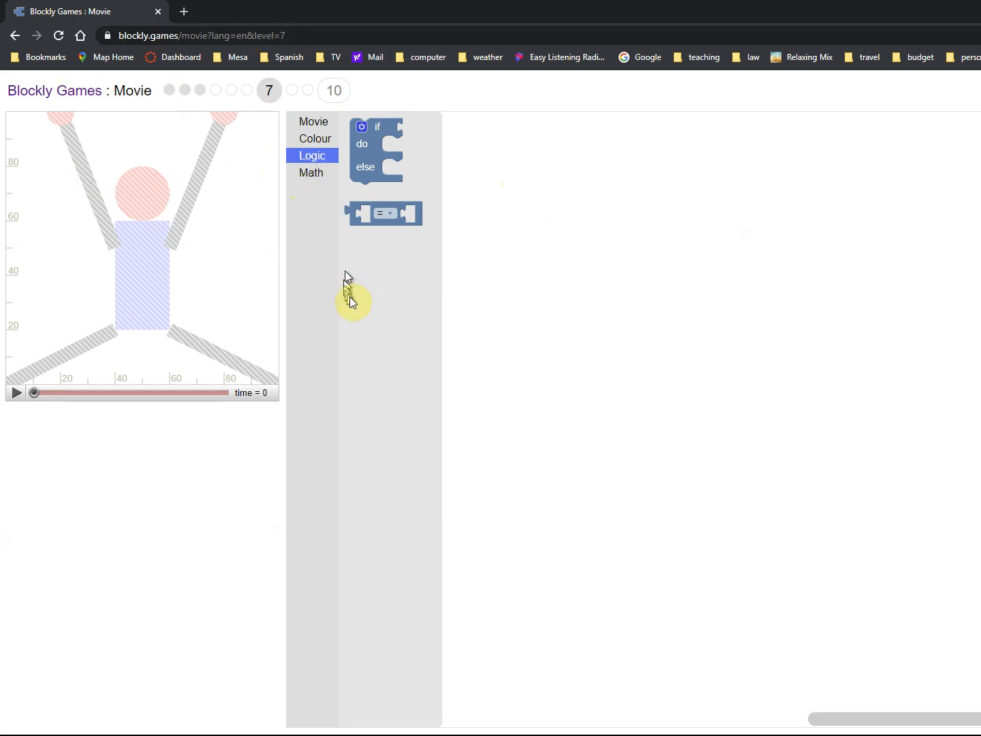
mouse_move(409, 354)
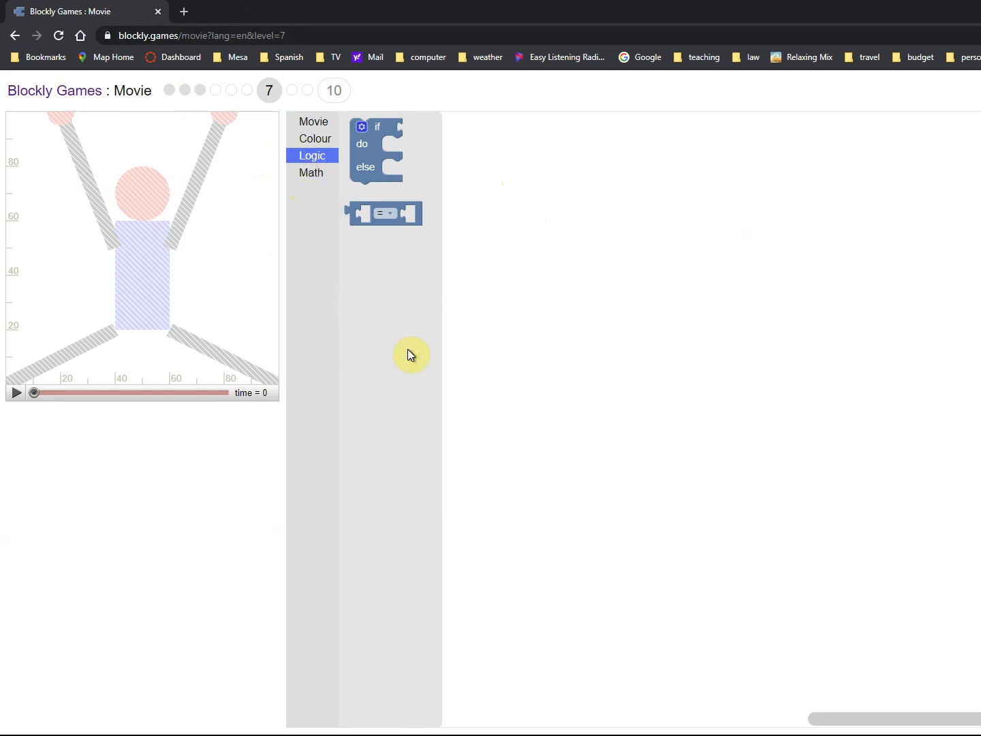
mouse_move(389, 367)
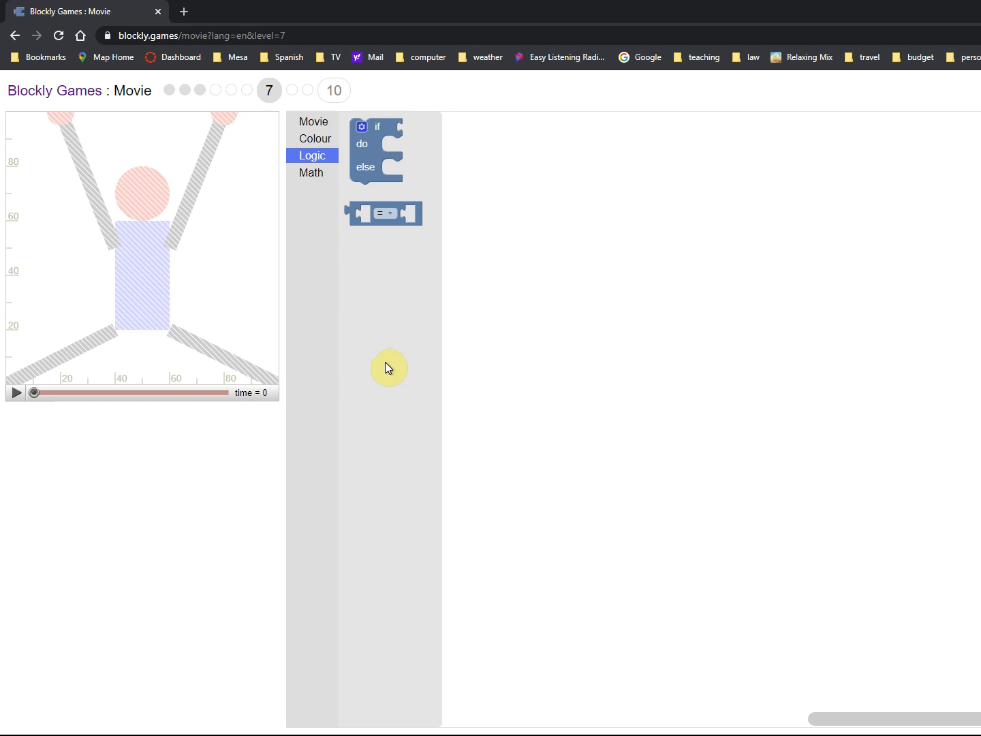
mouse_move(742, 370)
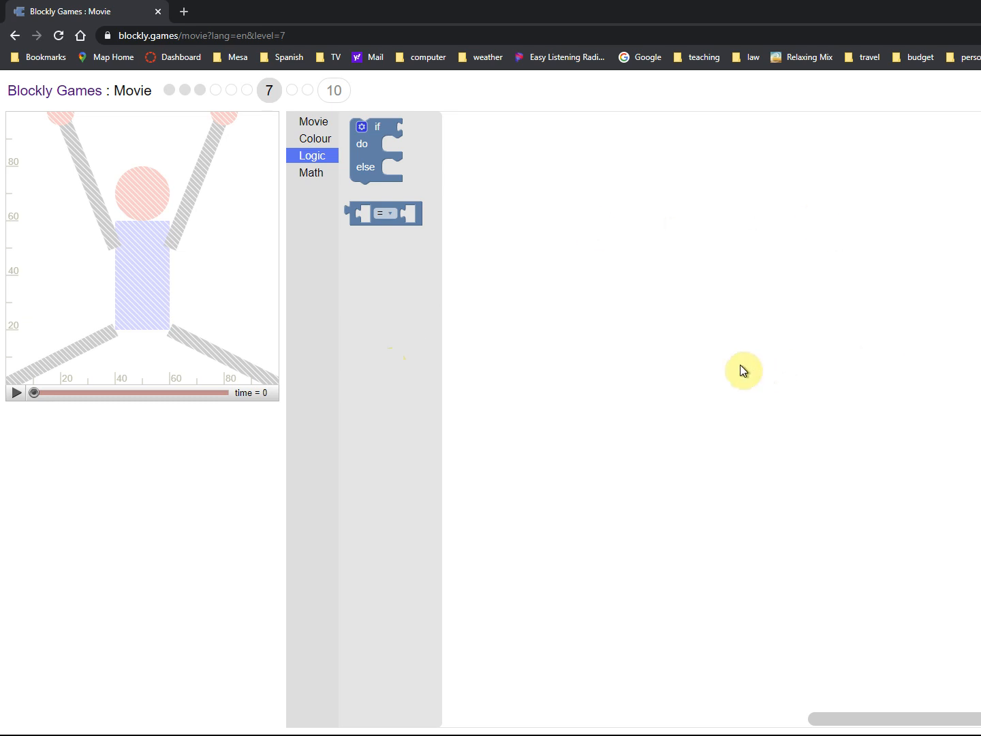